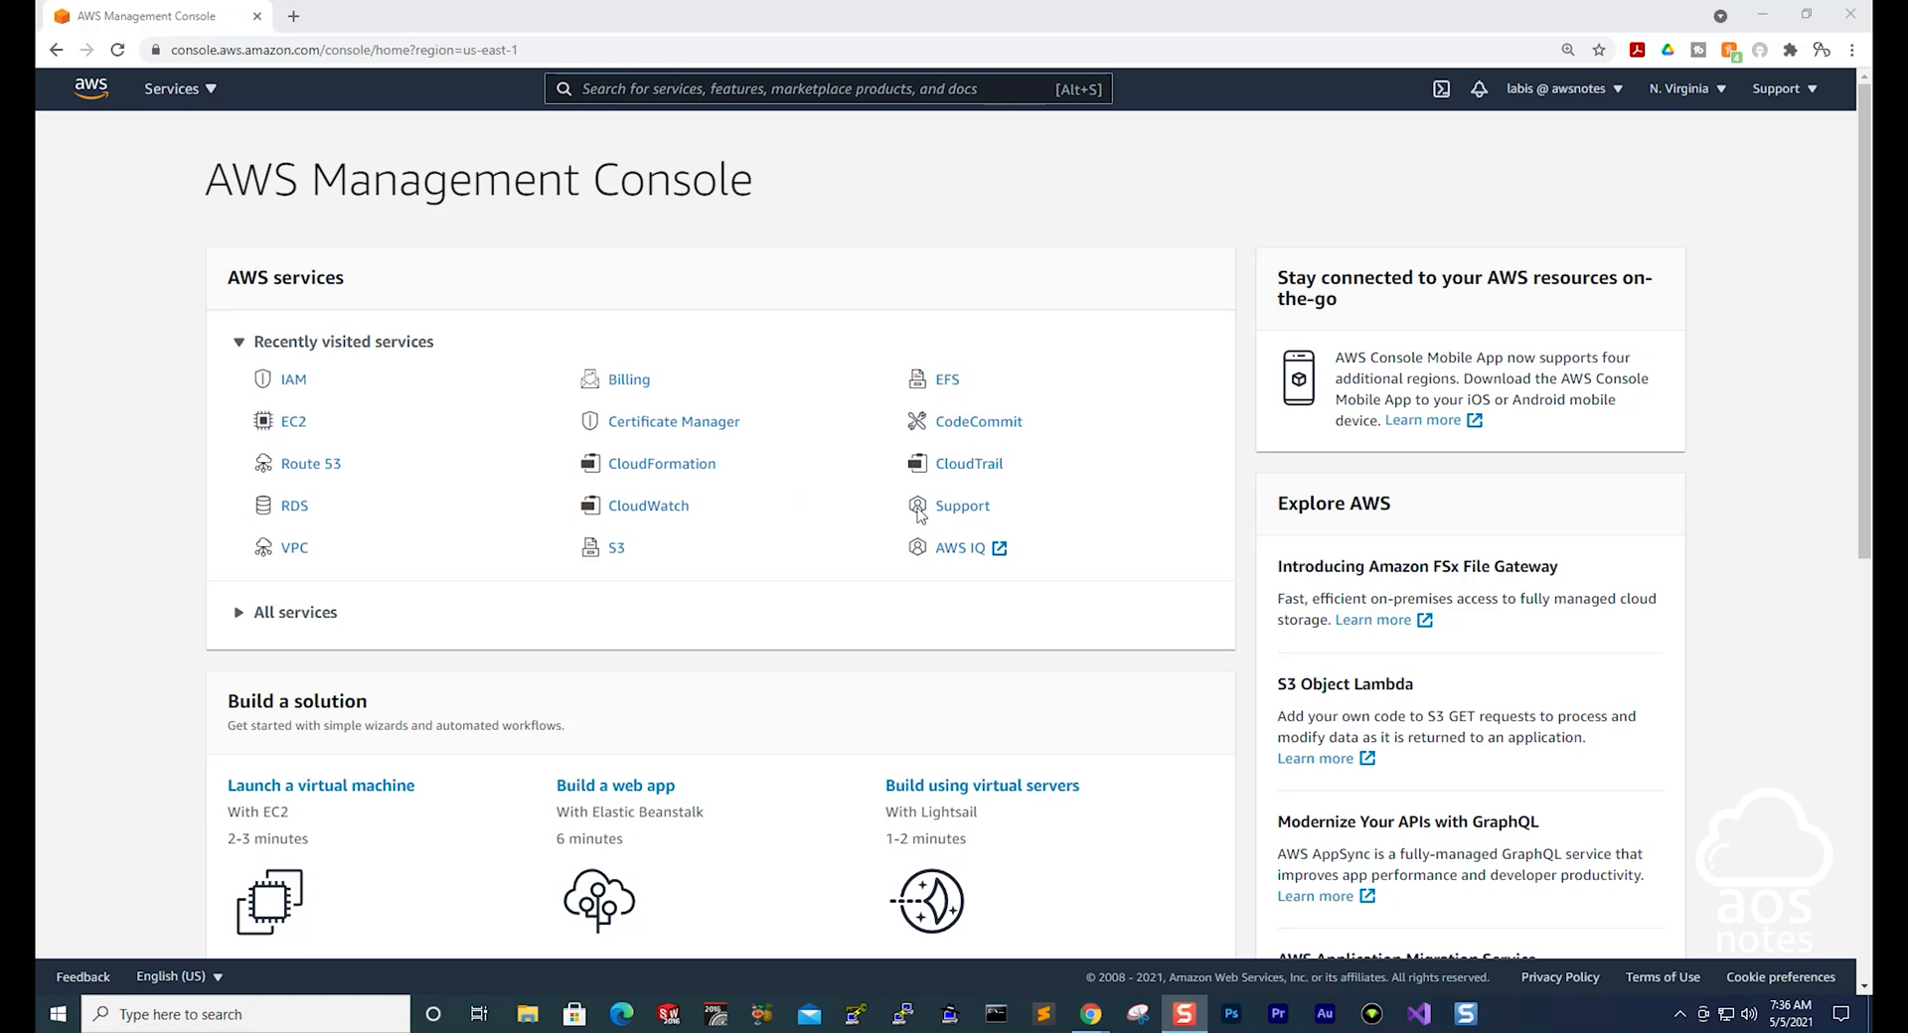
mouse_move(292, 16)
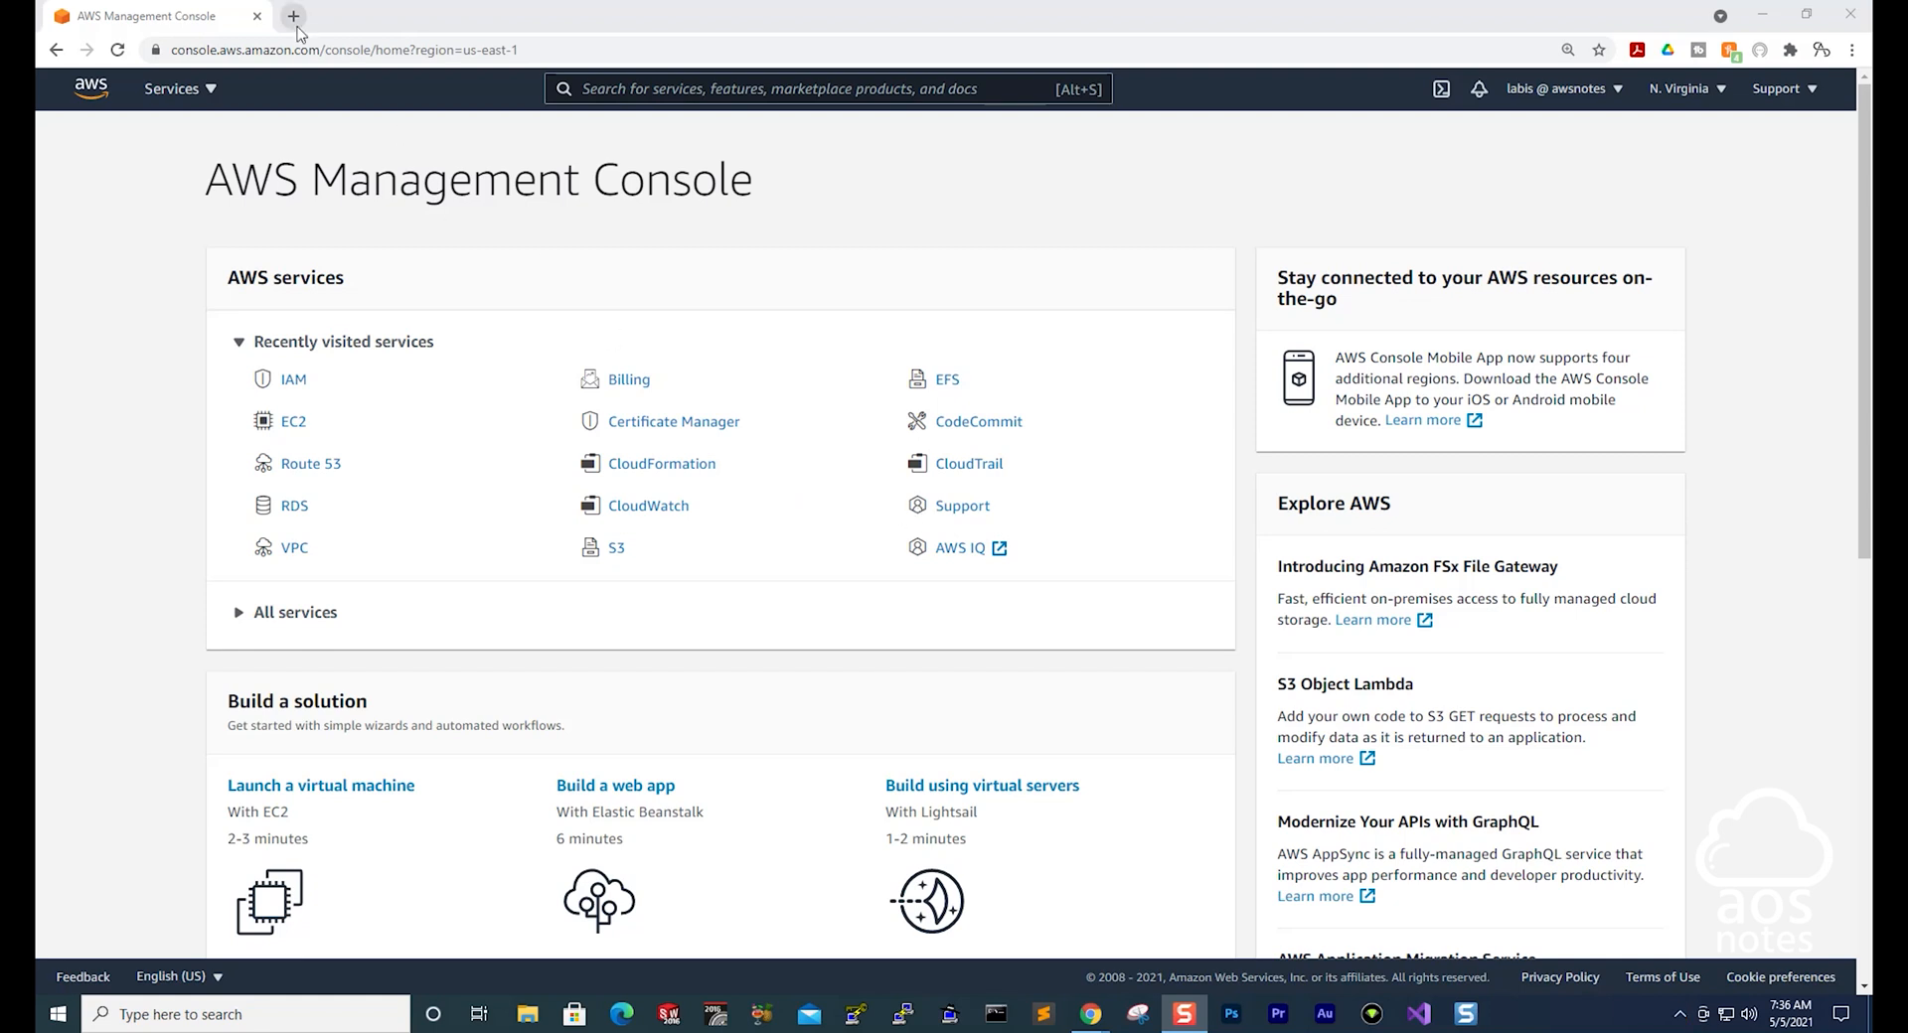
Step: Search Google for 'aws command line' in a new tab
left_click(292, 16)
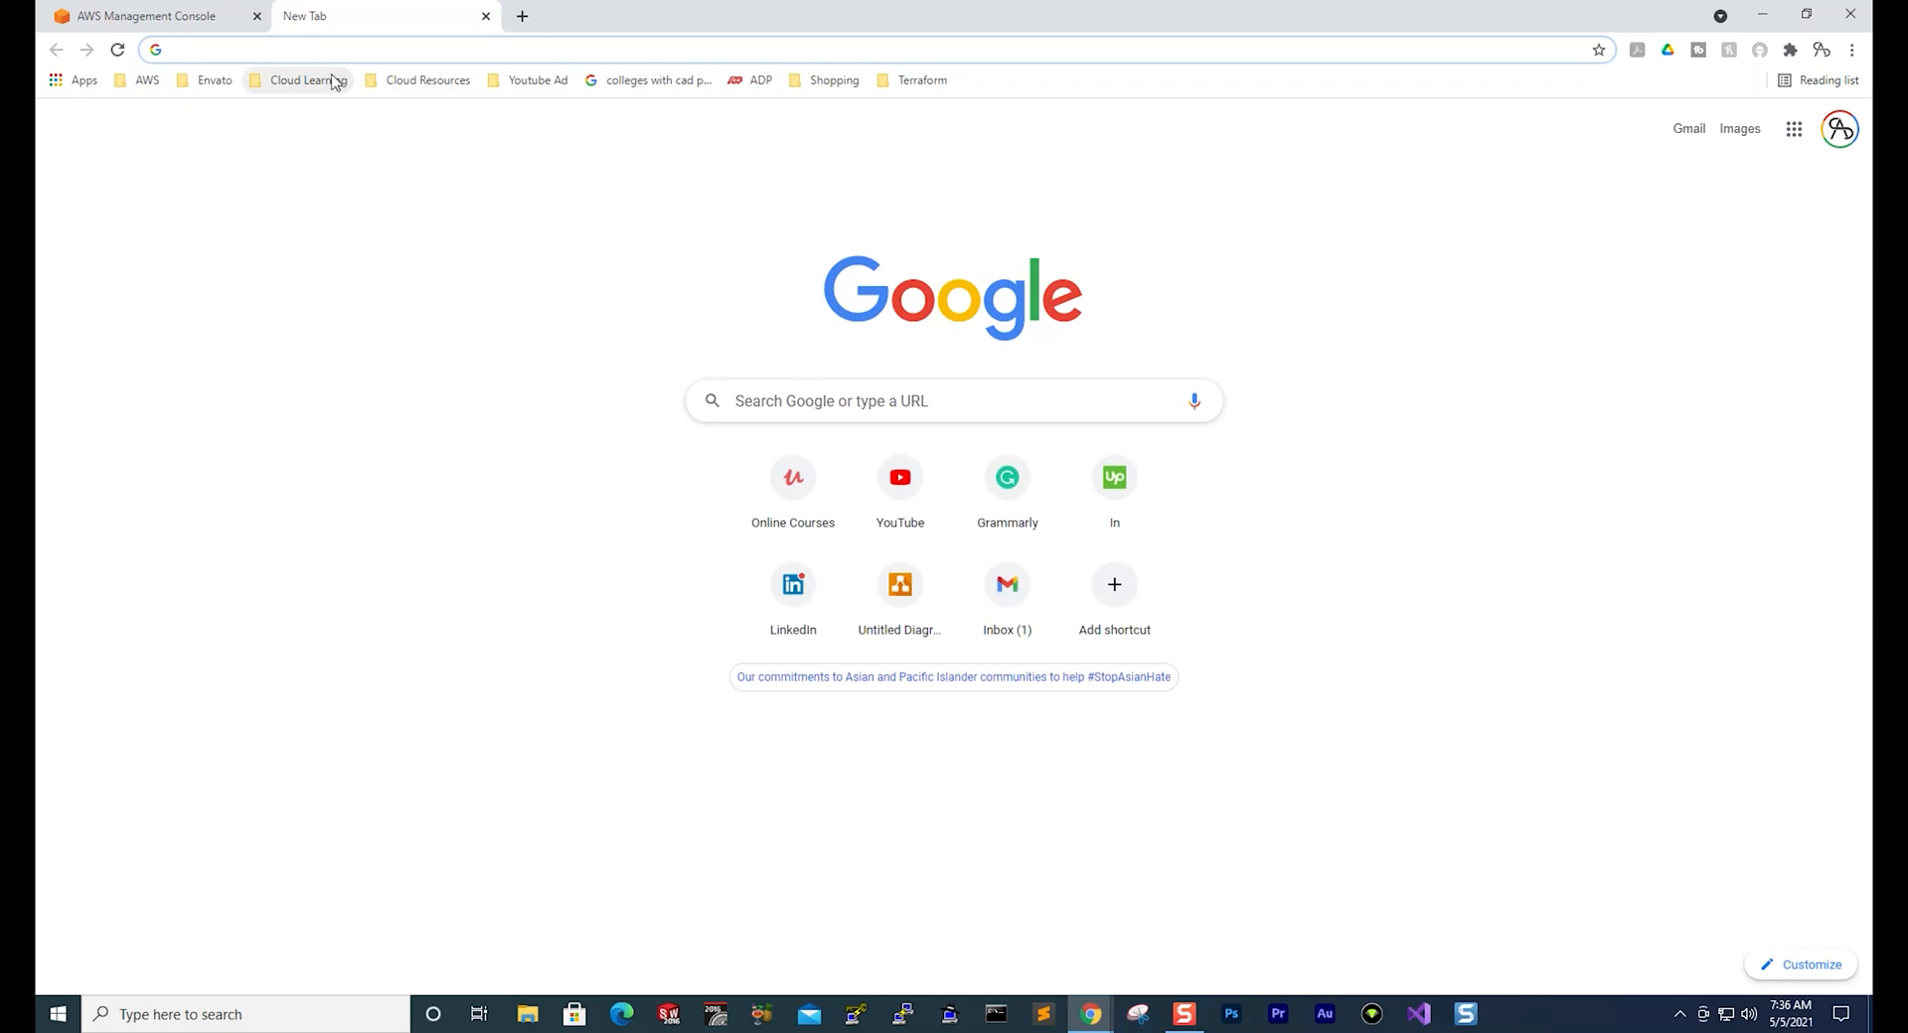
mouse_move(364, 110)
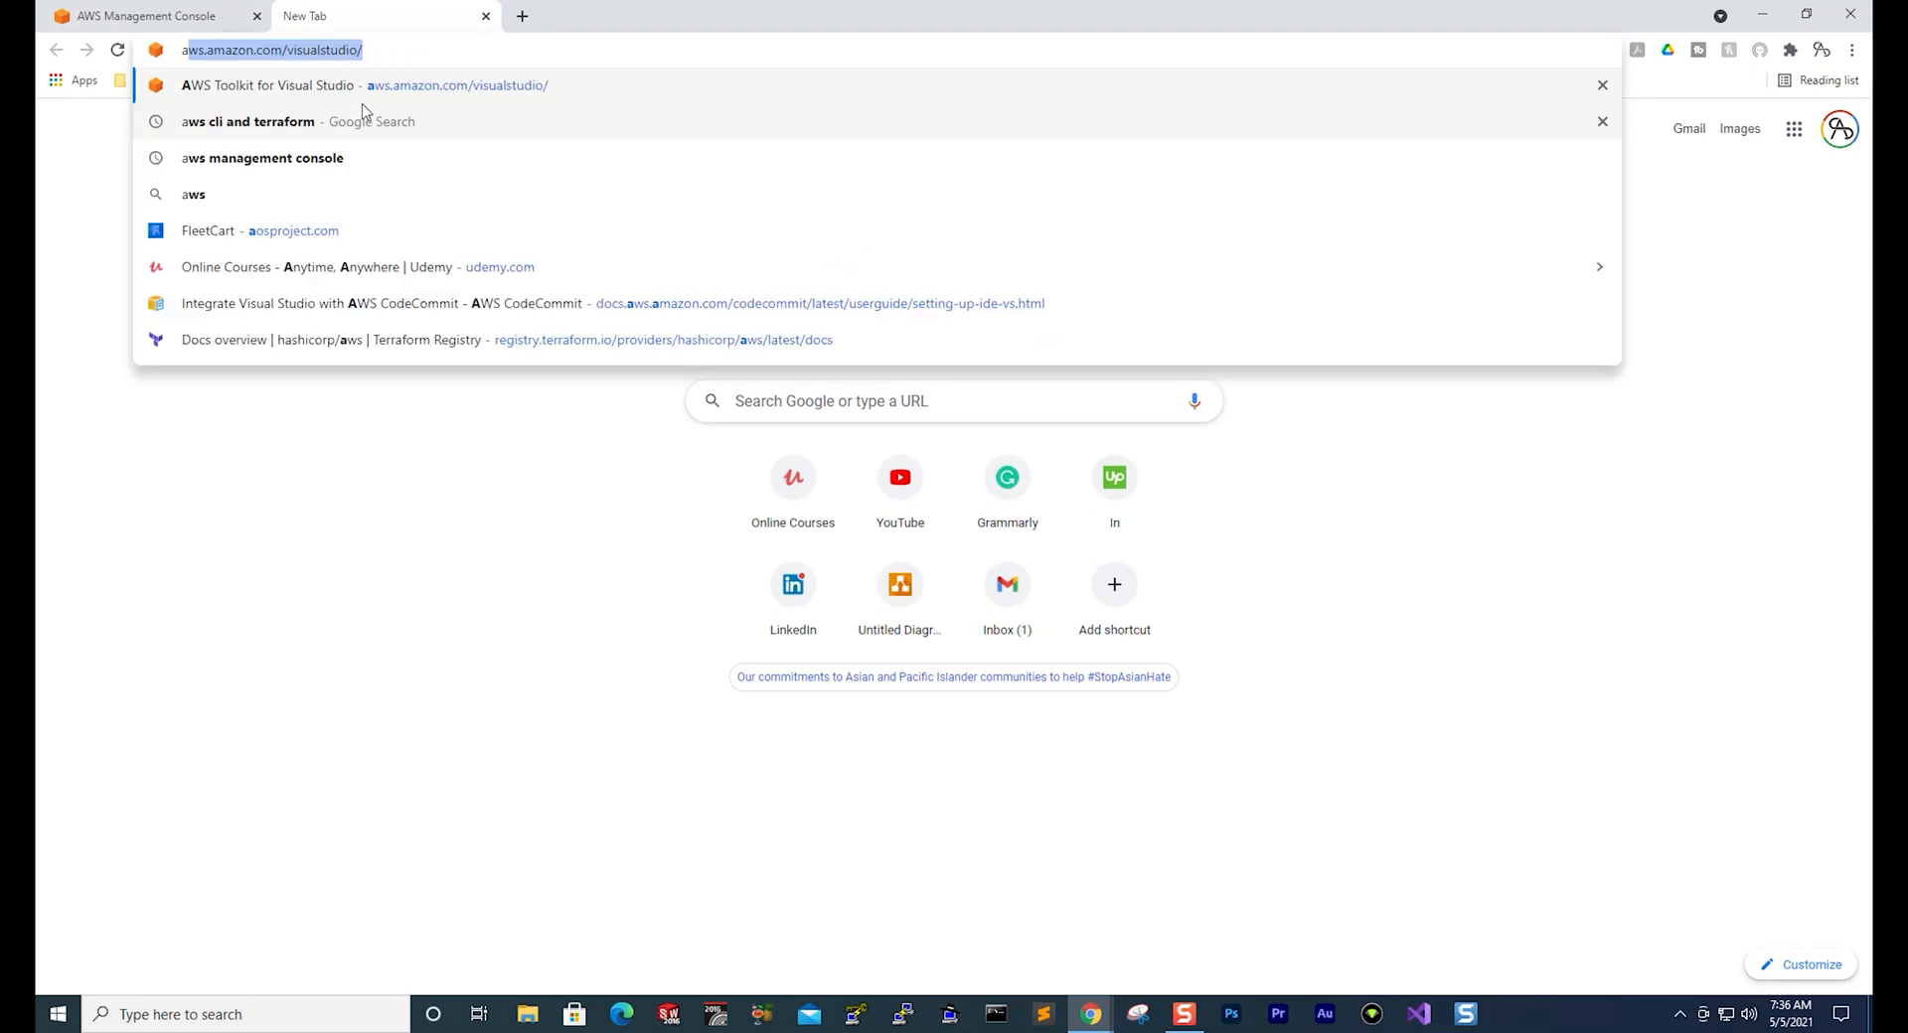
type("aws command line")
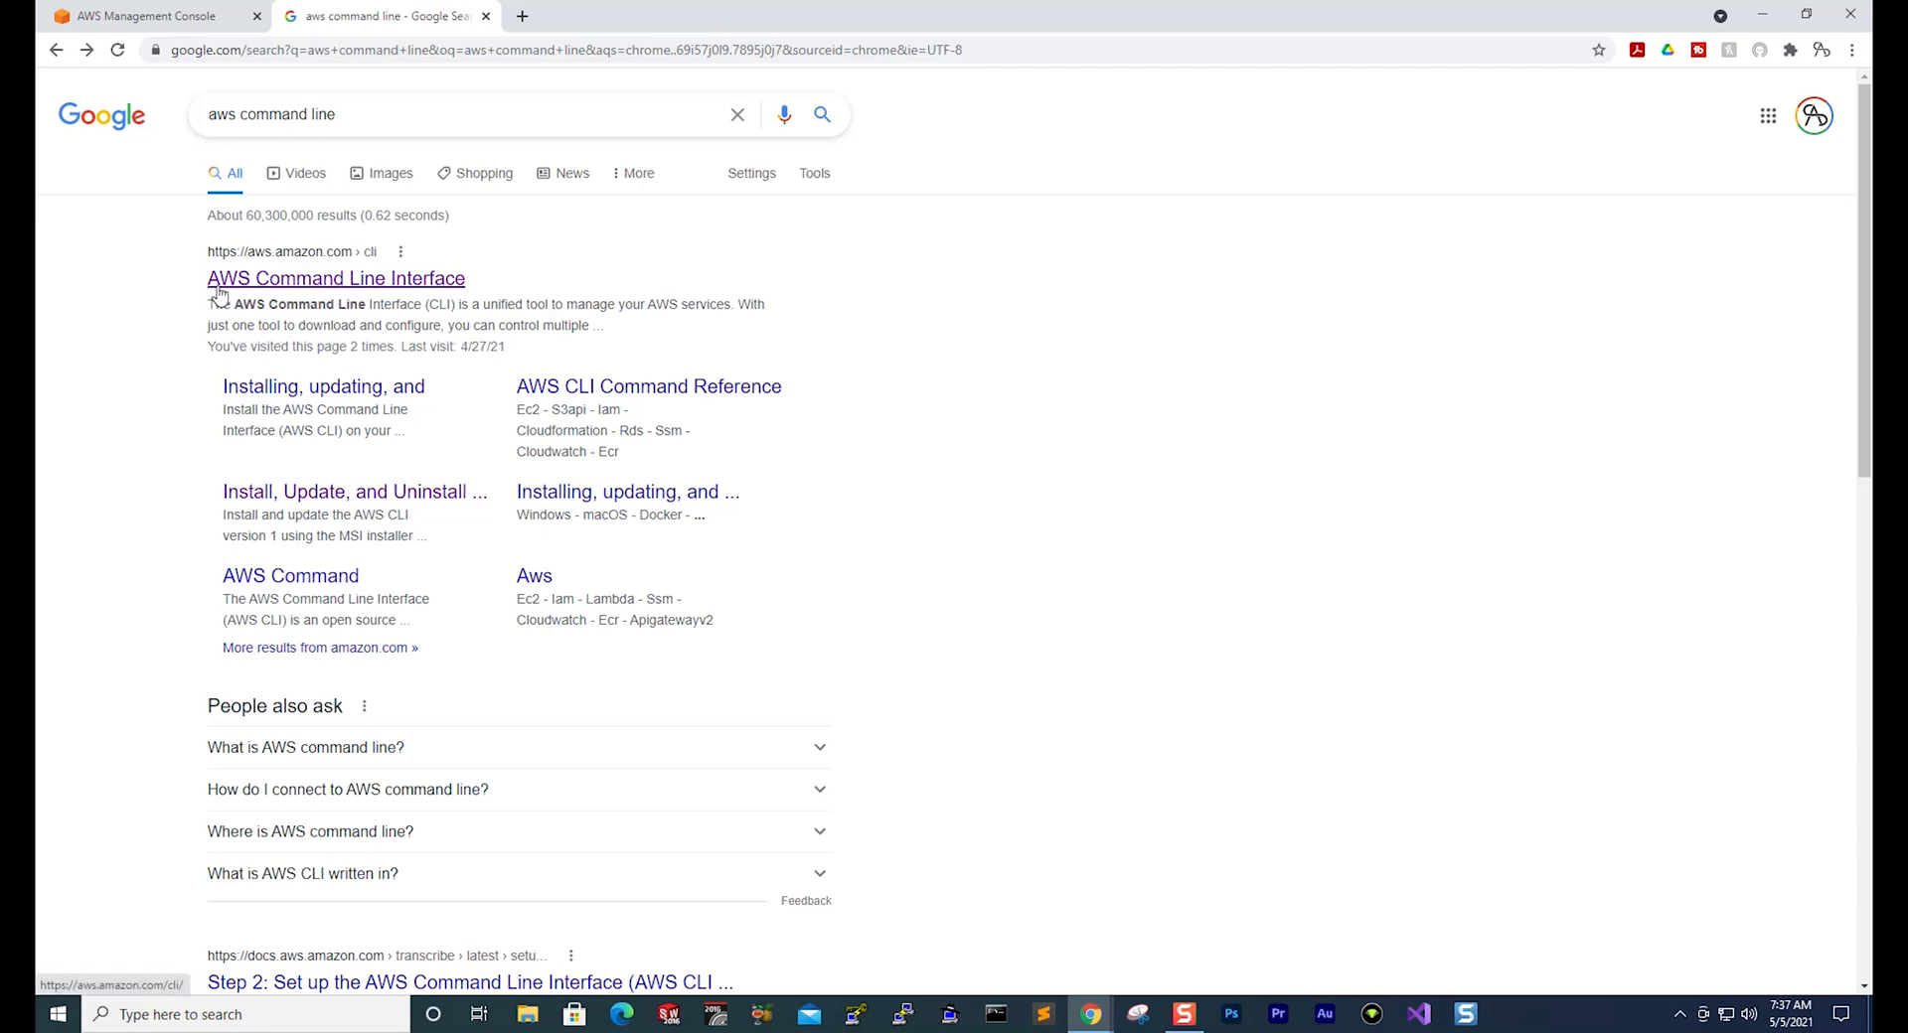
mouse_move(466, 282)
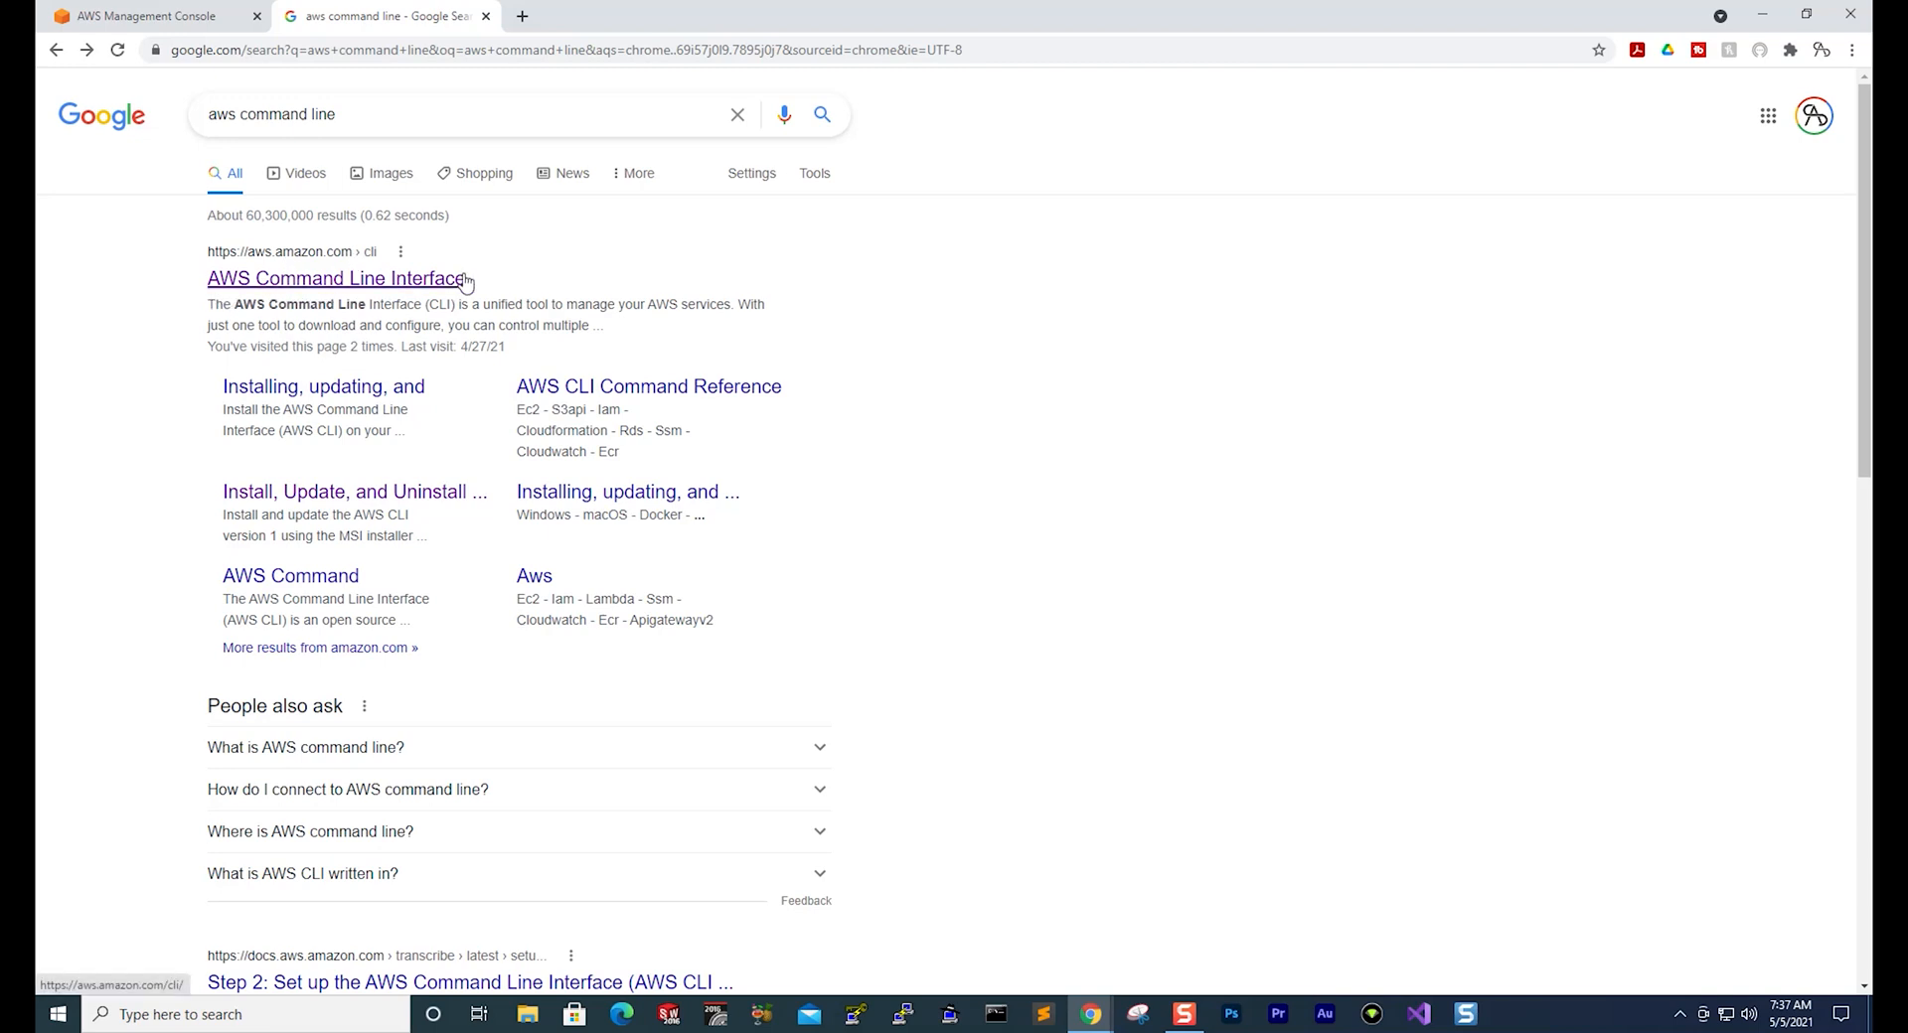
Step: Navigate from the AWS CLI result through Getting Started to the AWS CLI version 2 install page
left_click(335, 277)
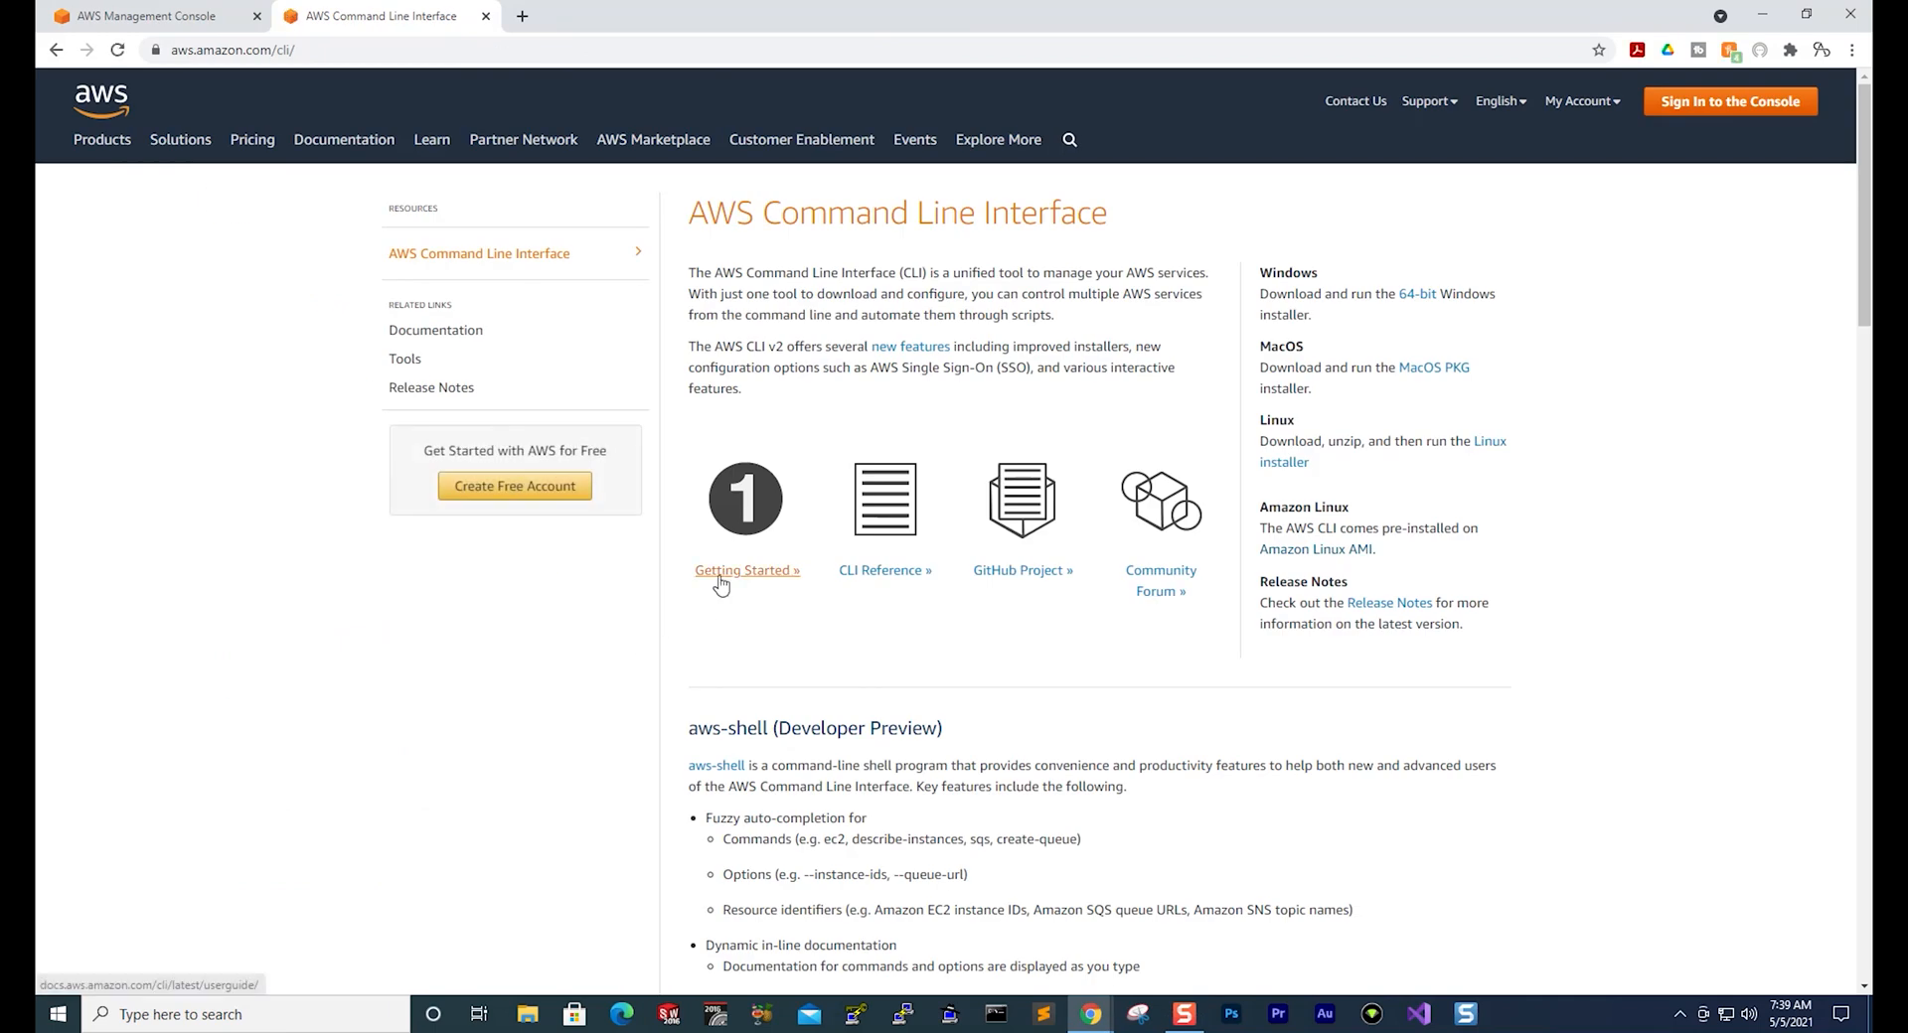
left_click(747, 569)
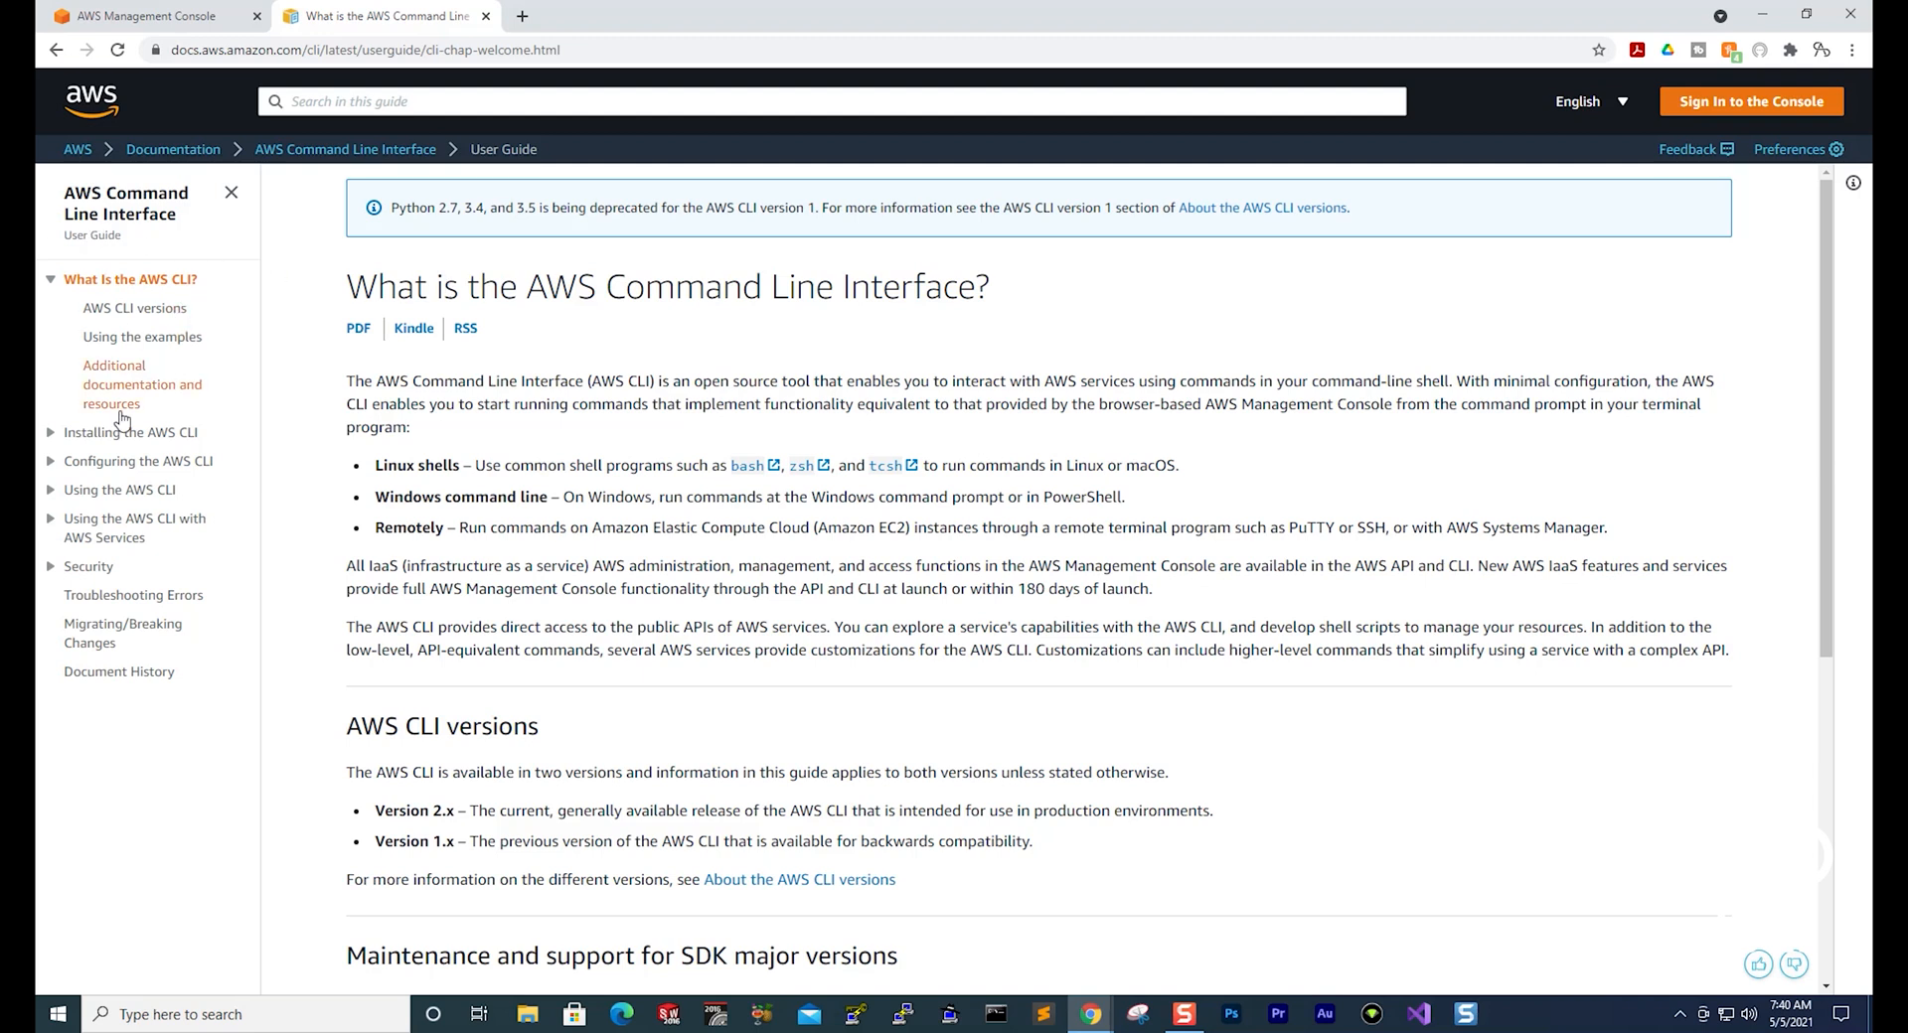
mouse_move(130, 432)
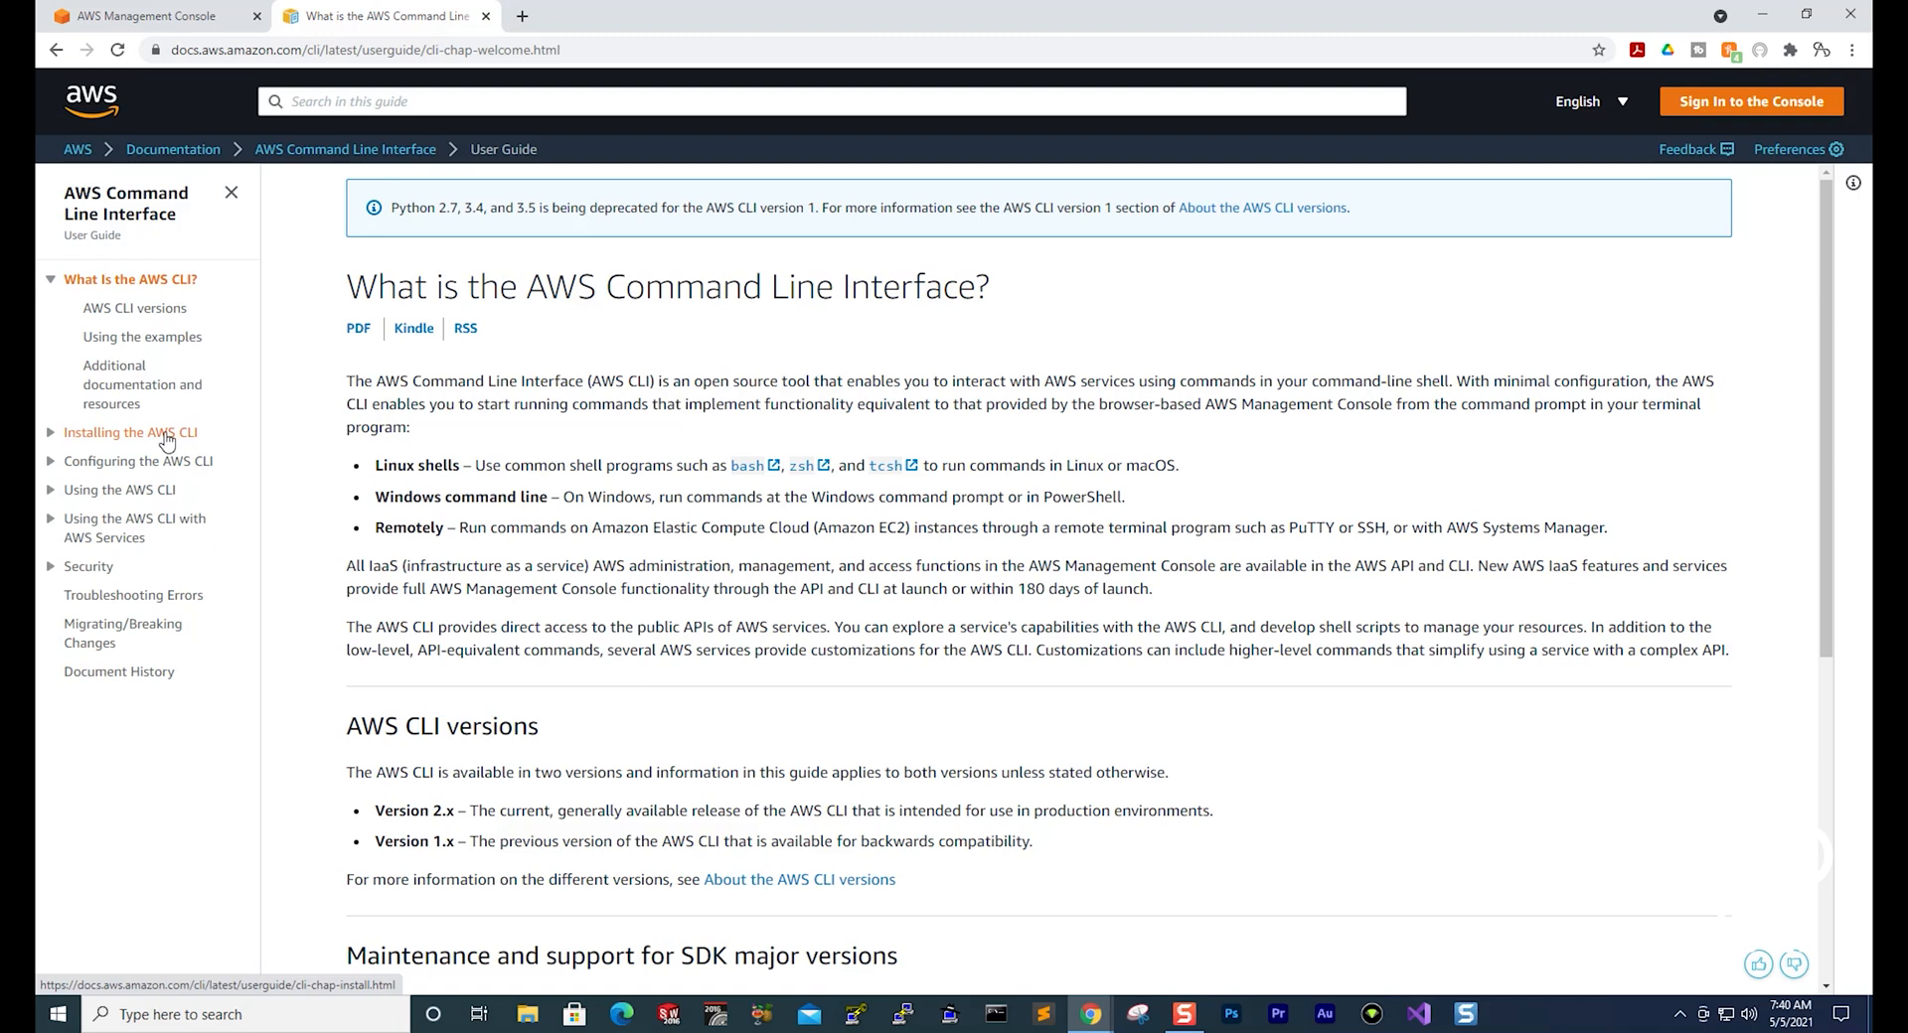
left_click(130, 432)
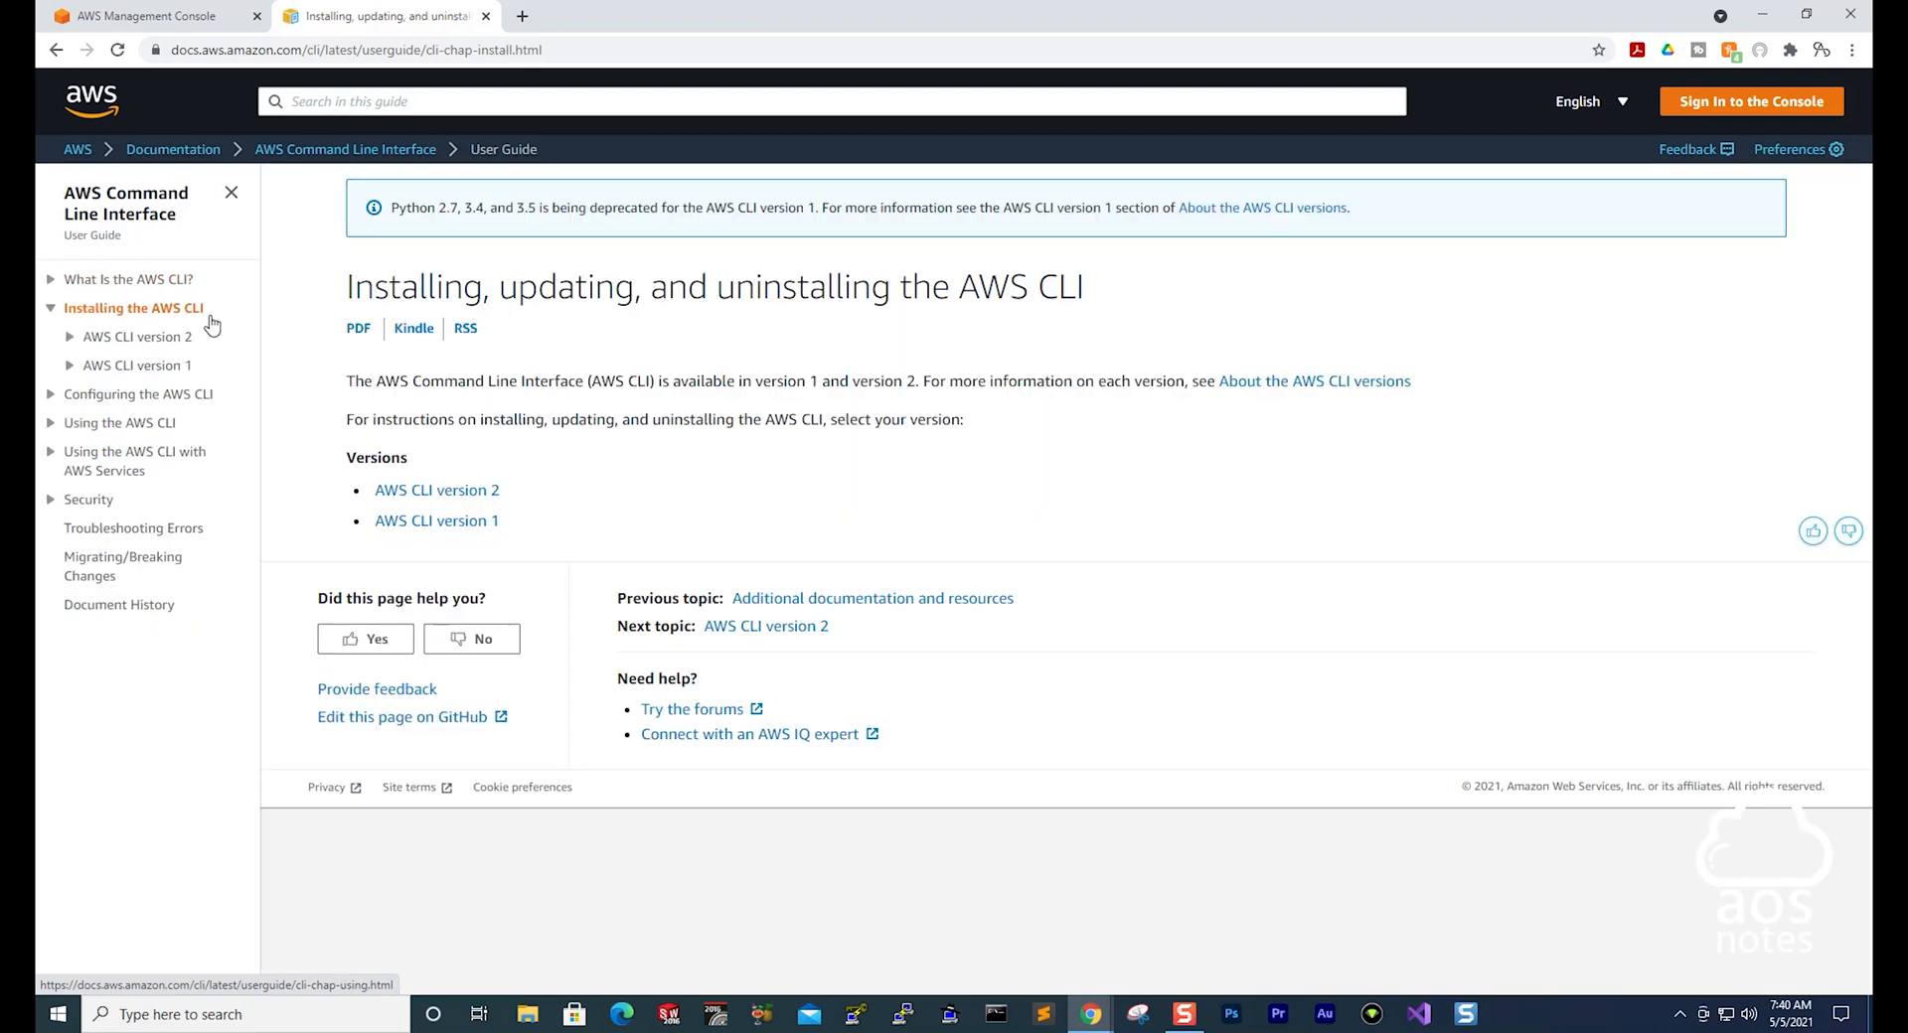
mouse_move(597, 266)
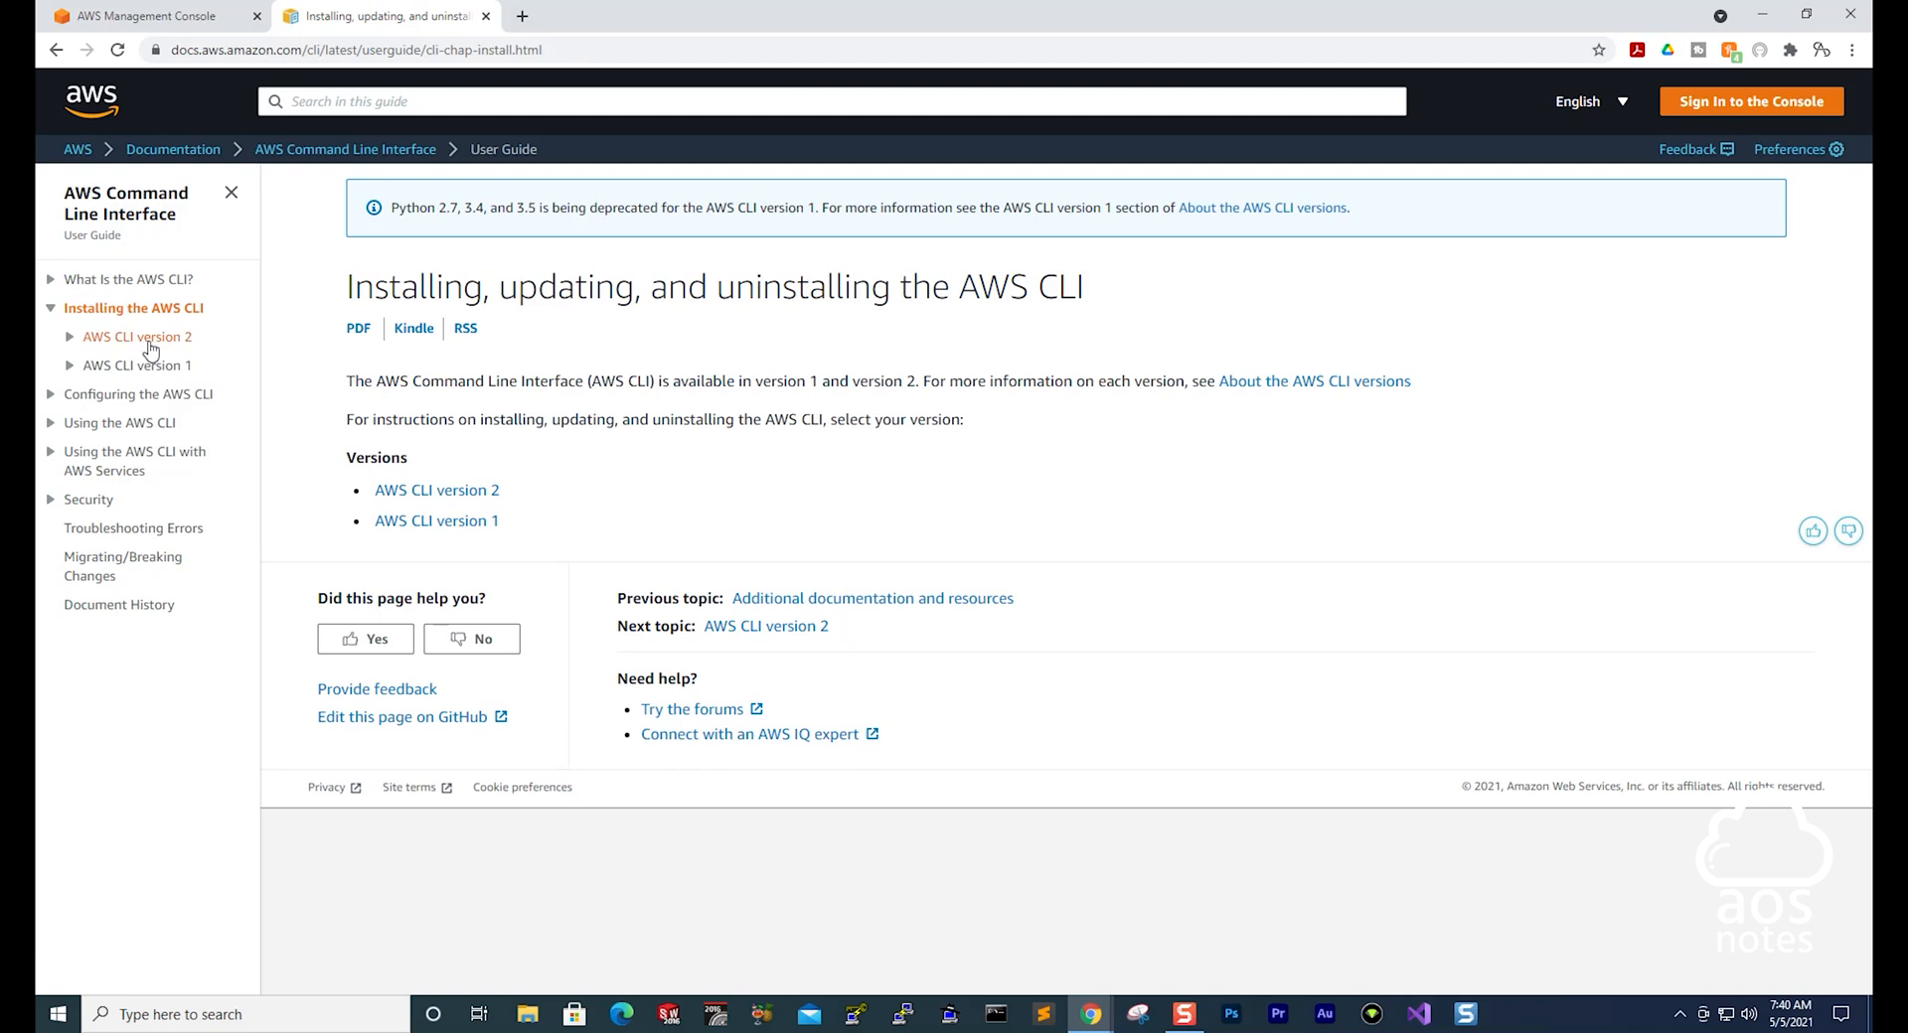
left_click(137, 336)
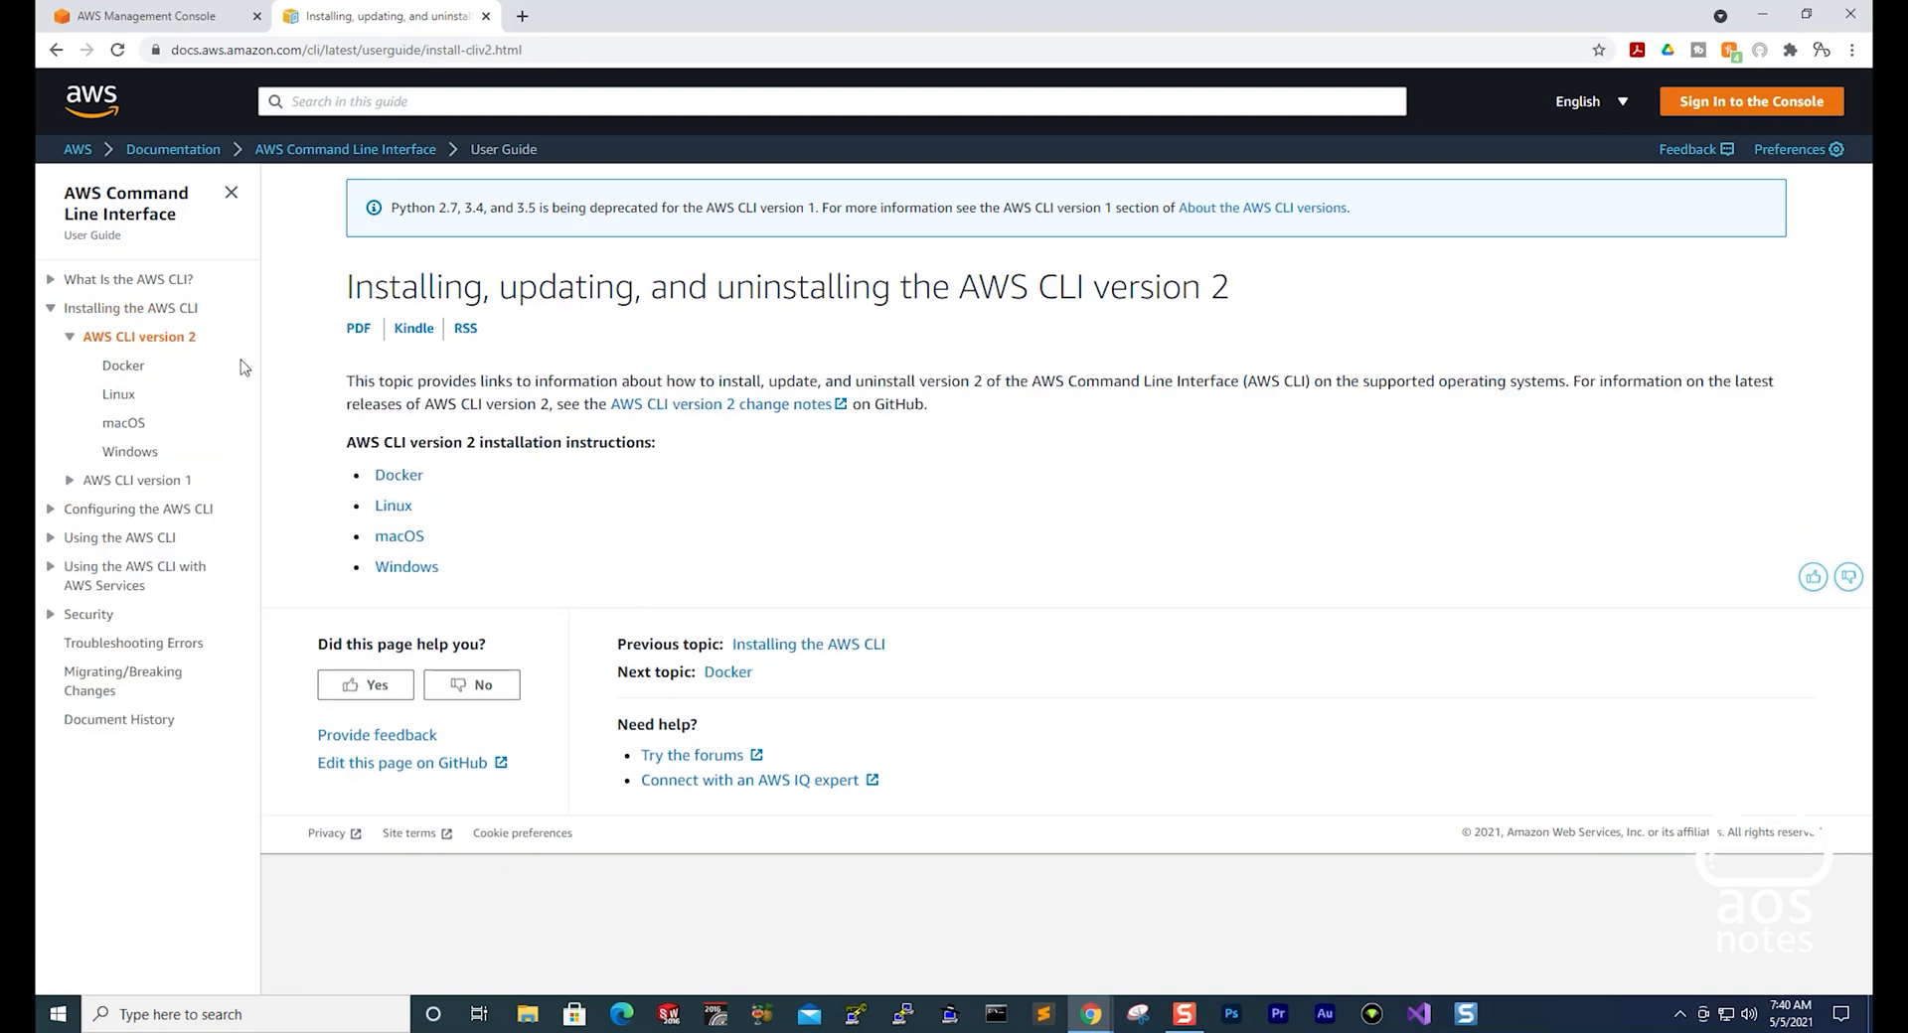
mouse_move(129, 451)
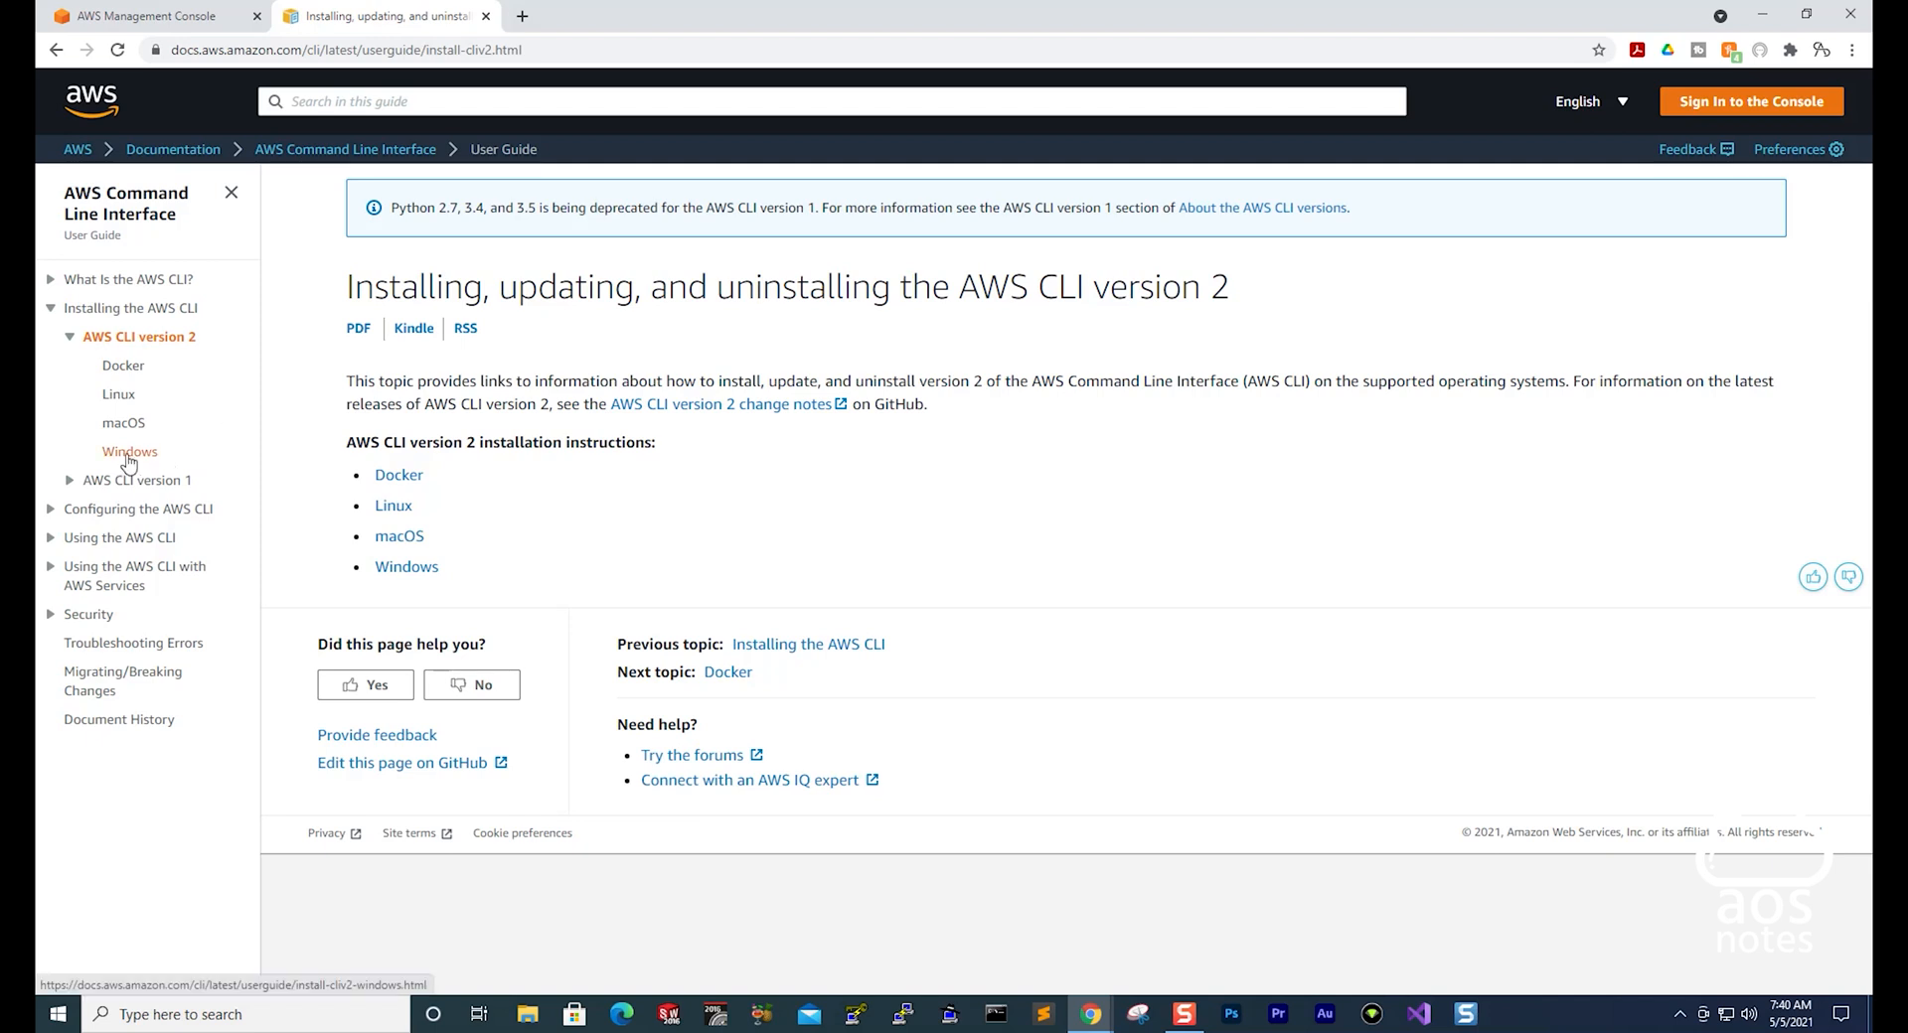
Step: Open the Windows install instructions and highlight the prerequisites
left_click(129, 451)
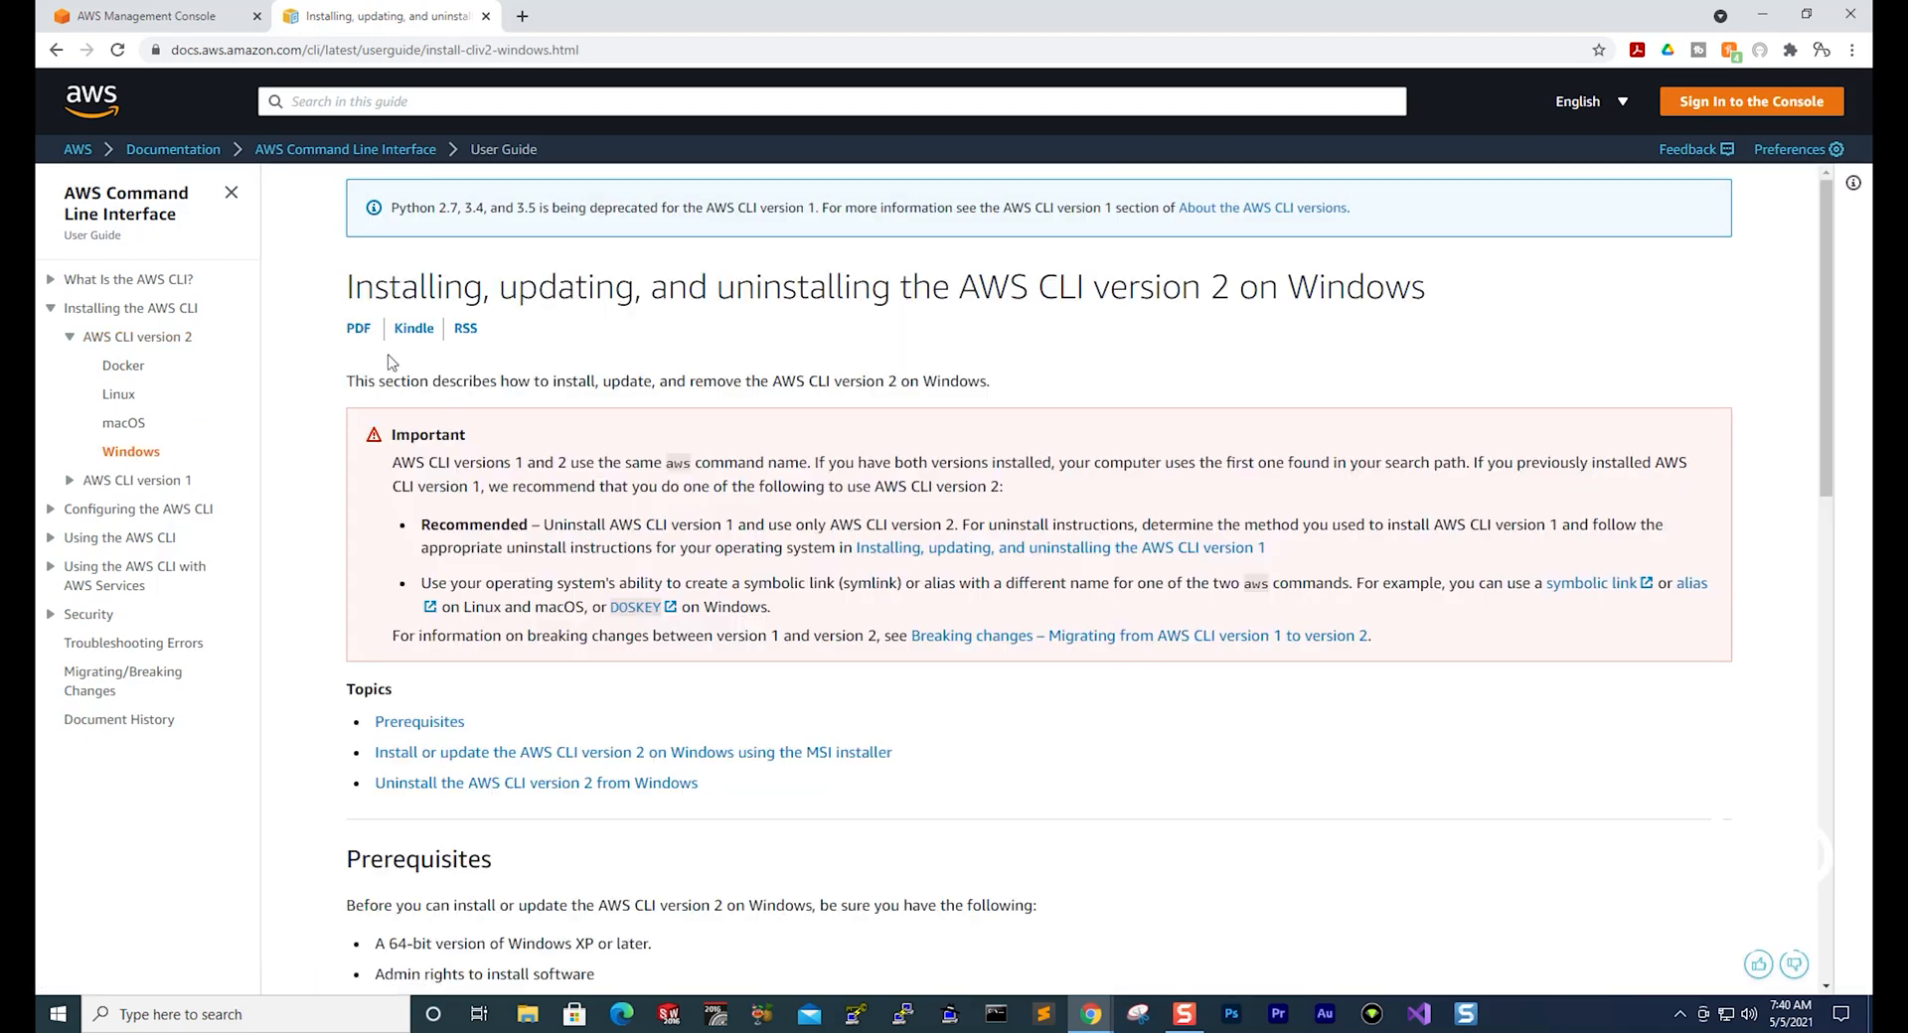
scroll("down", 3)
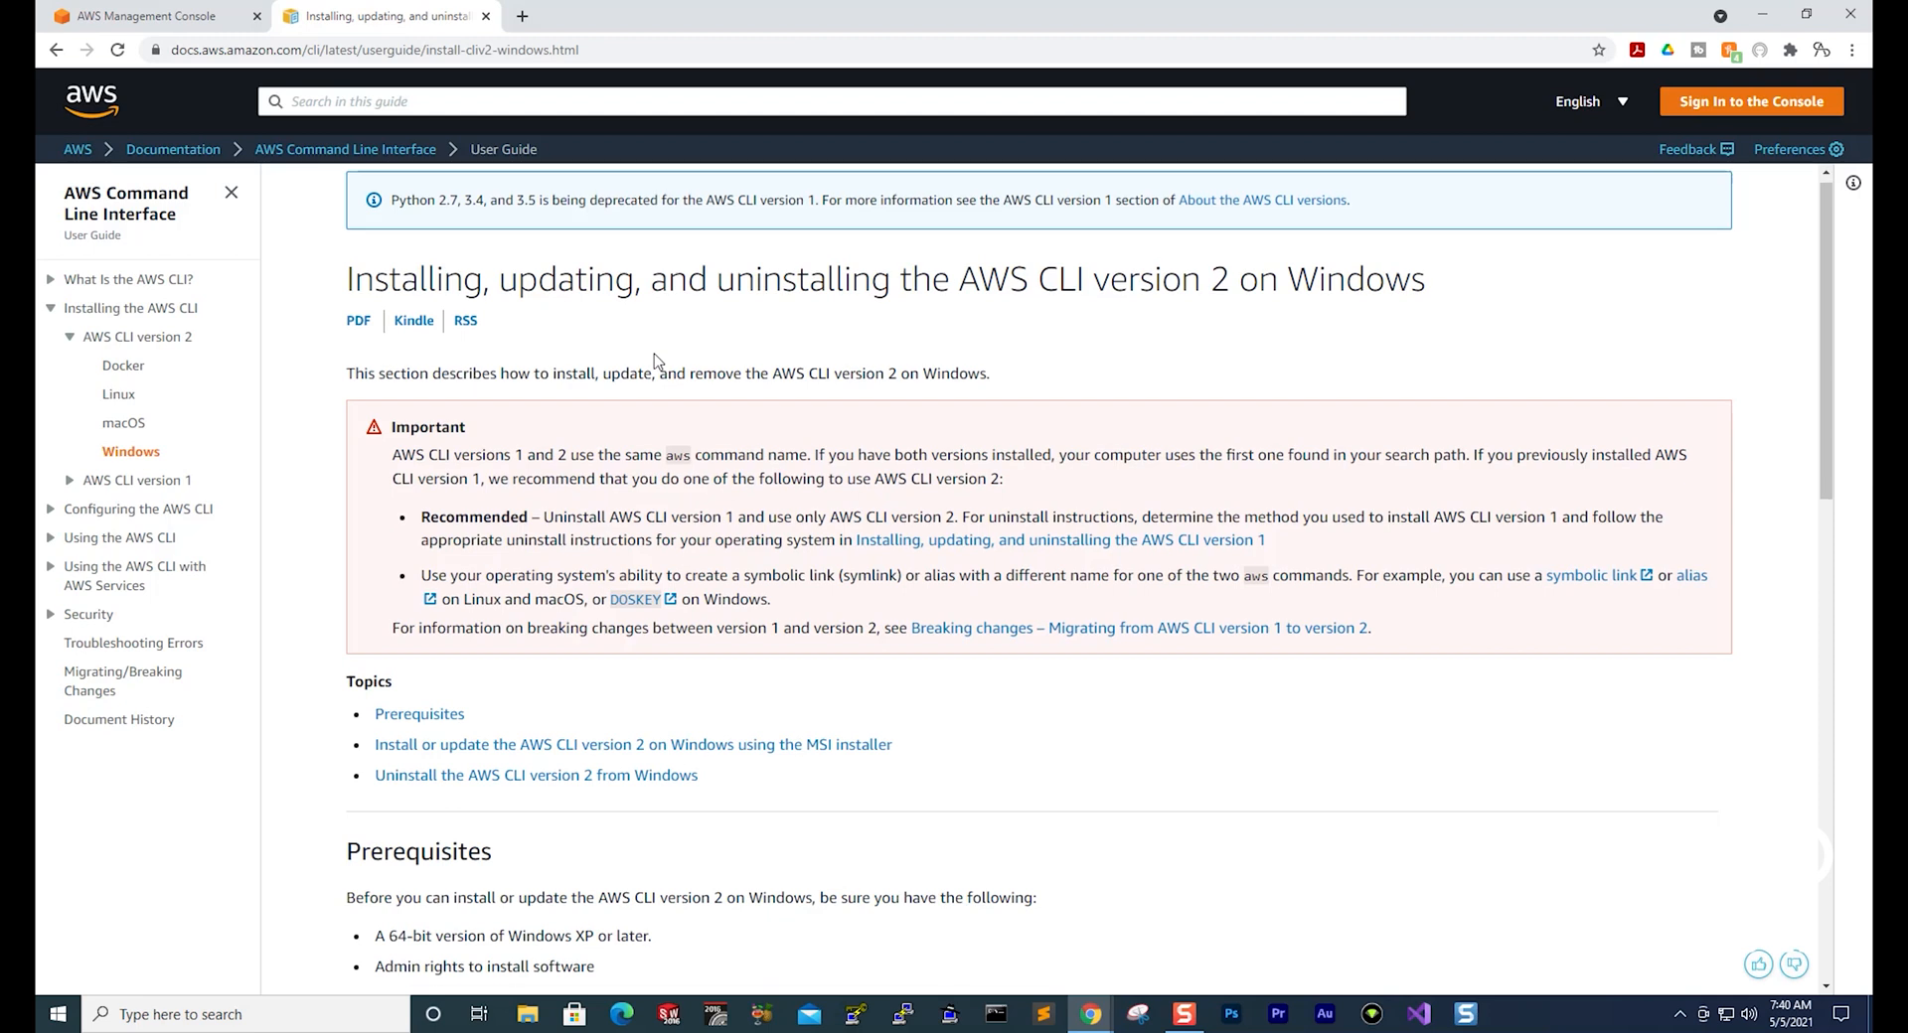
scroll("down", 3)
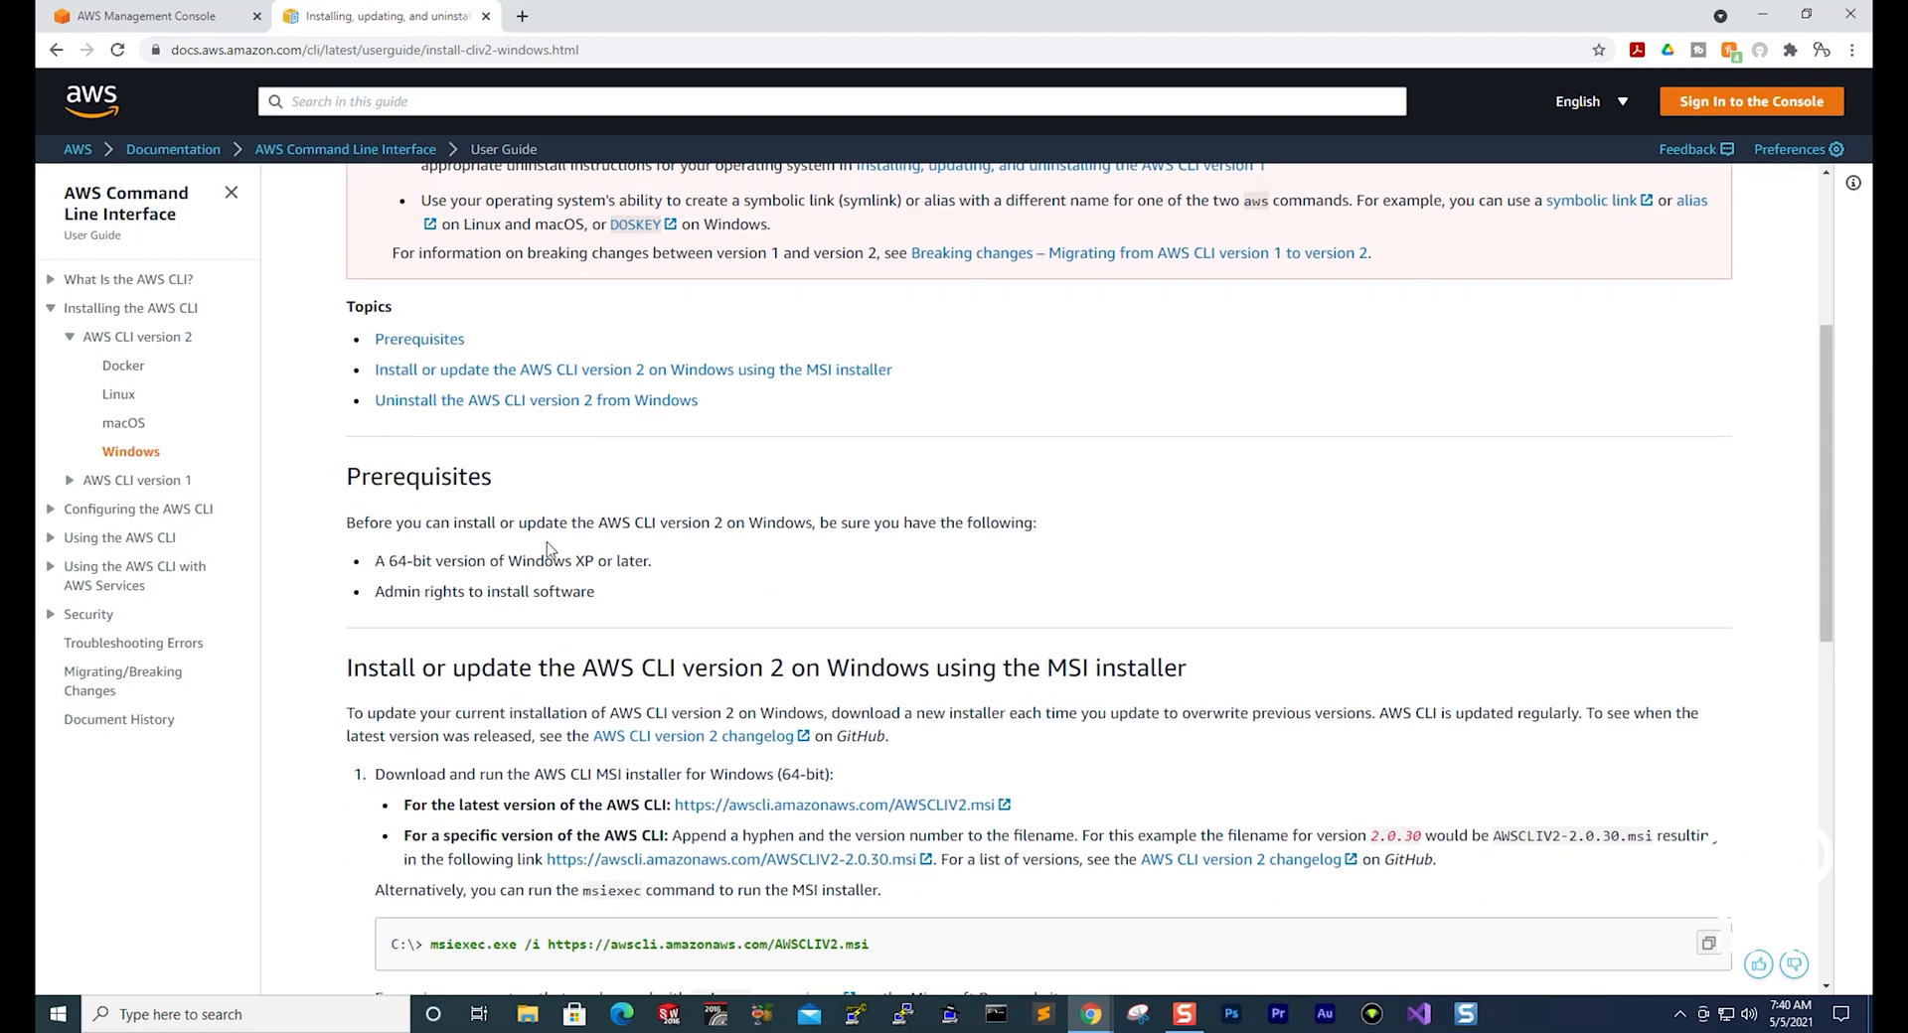
mouse_move(587, 597)
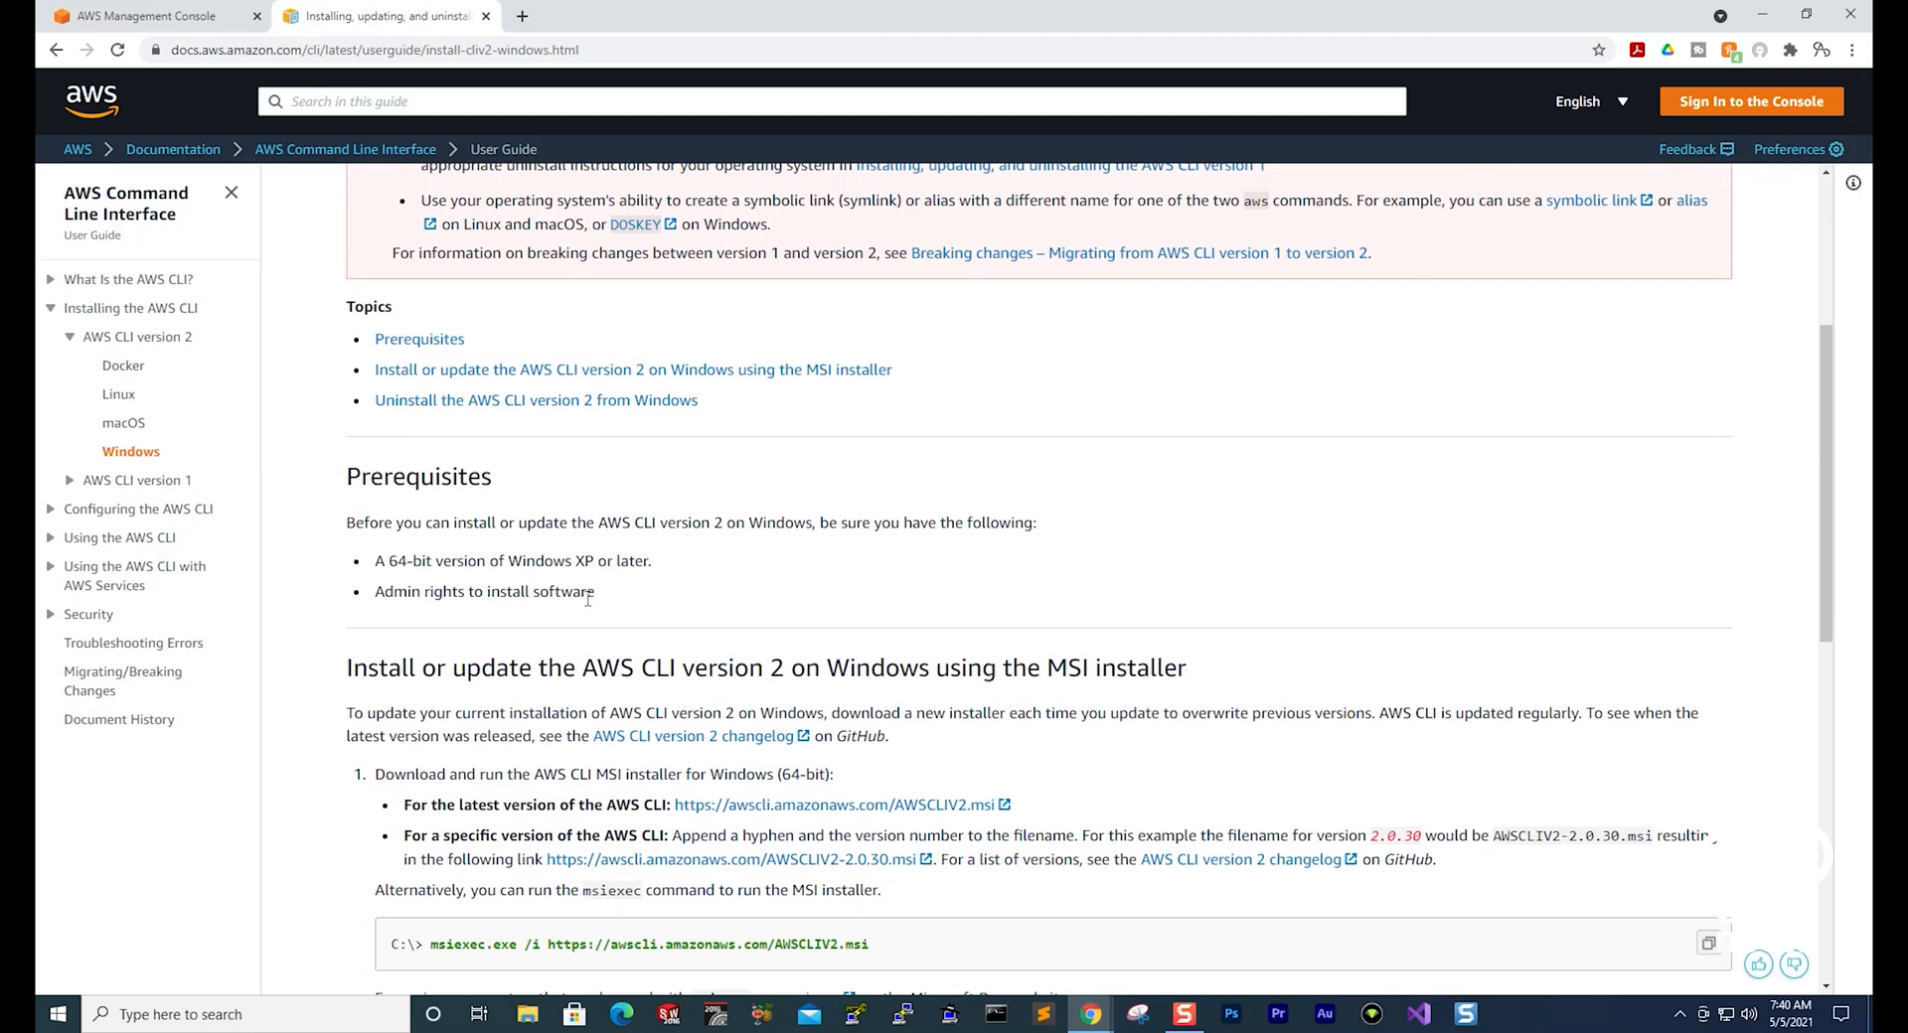
left_click_drag(420, 560, 595, 591)
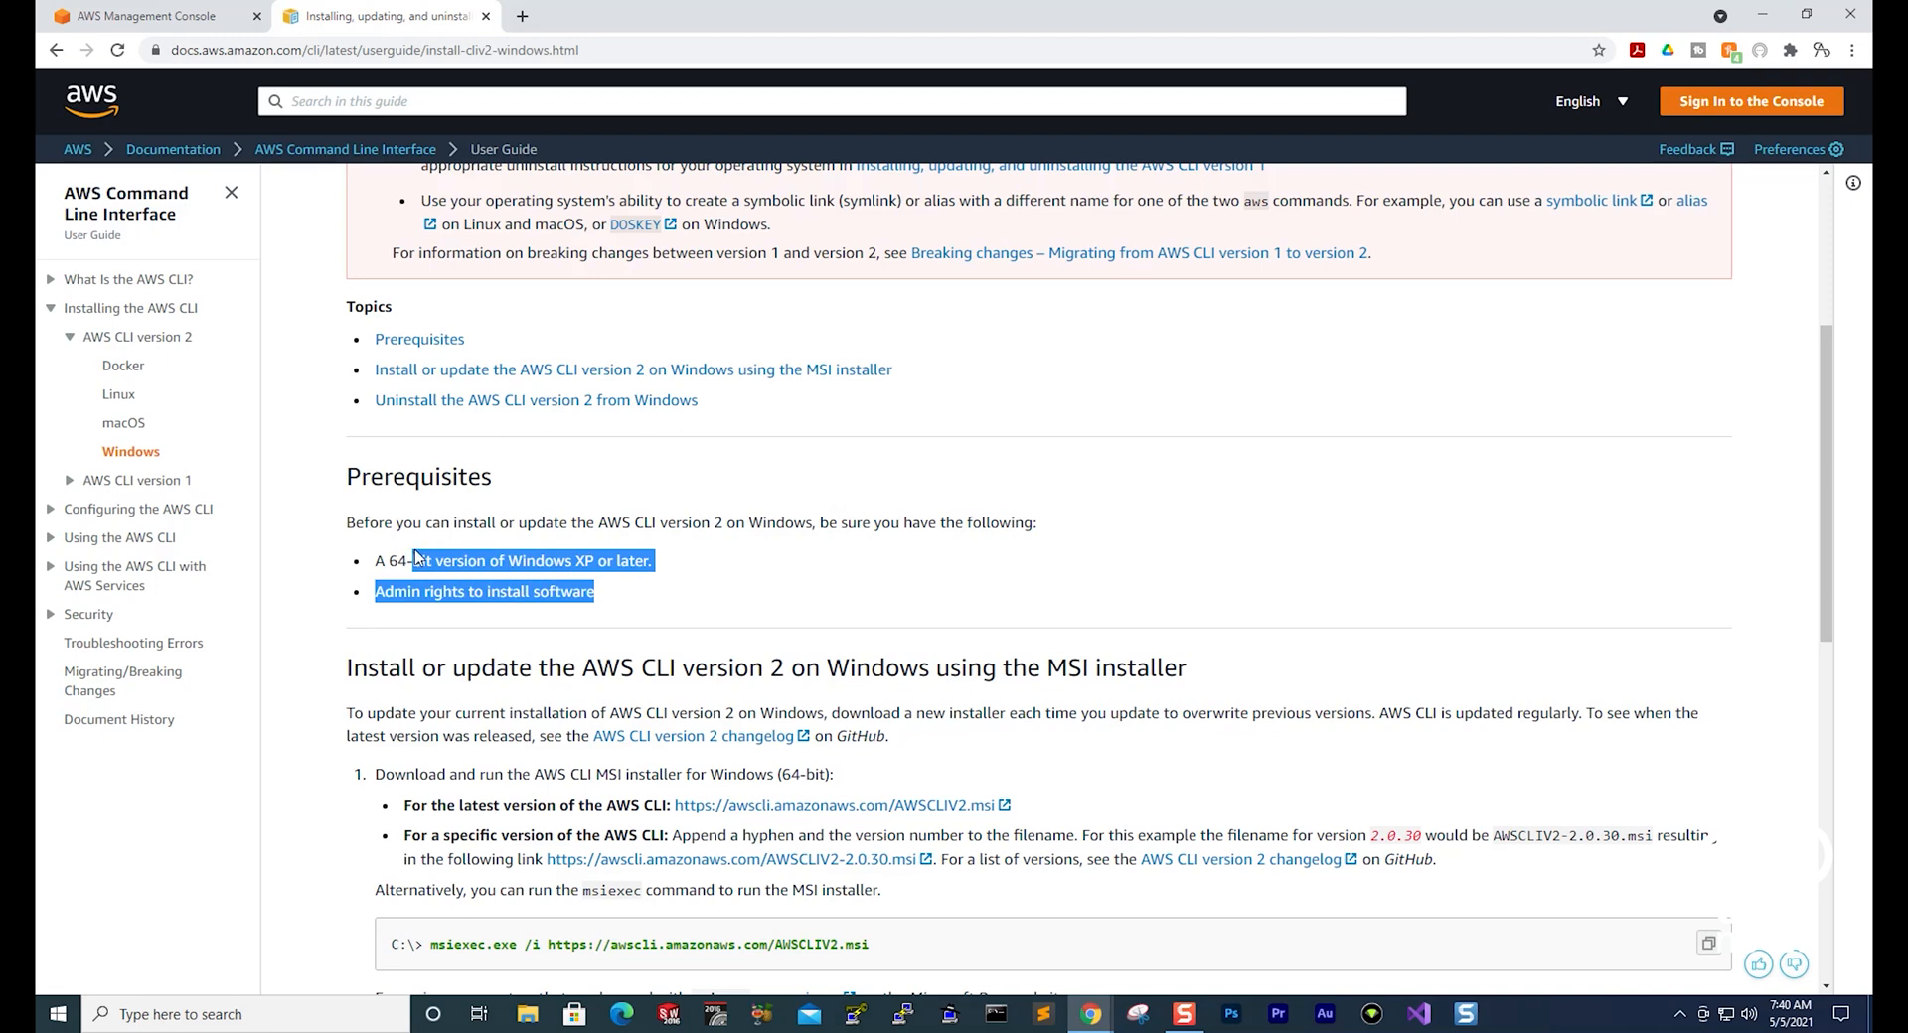
Step: Download the latest AWSCLIV2.msi installer
scroll("down", 3)
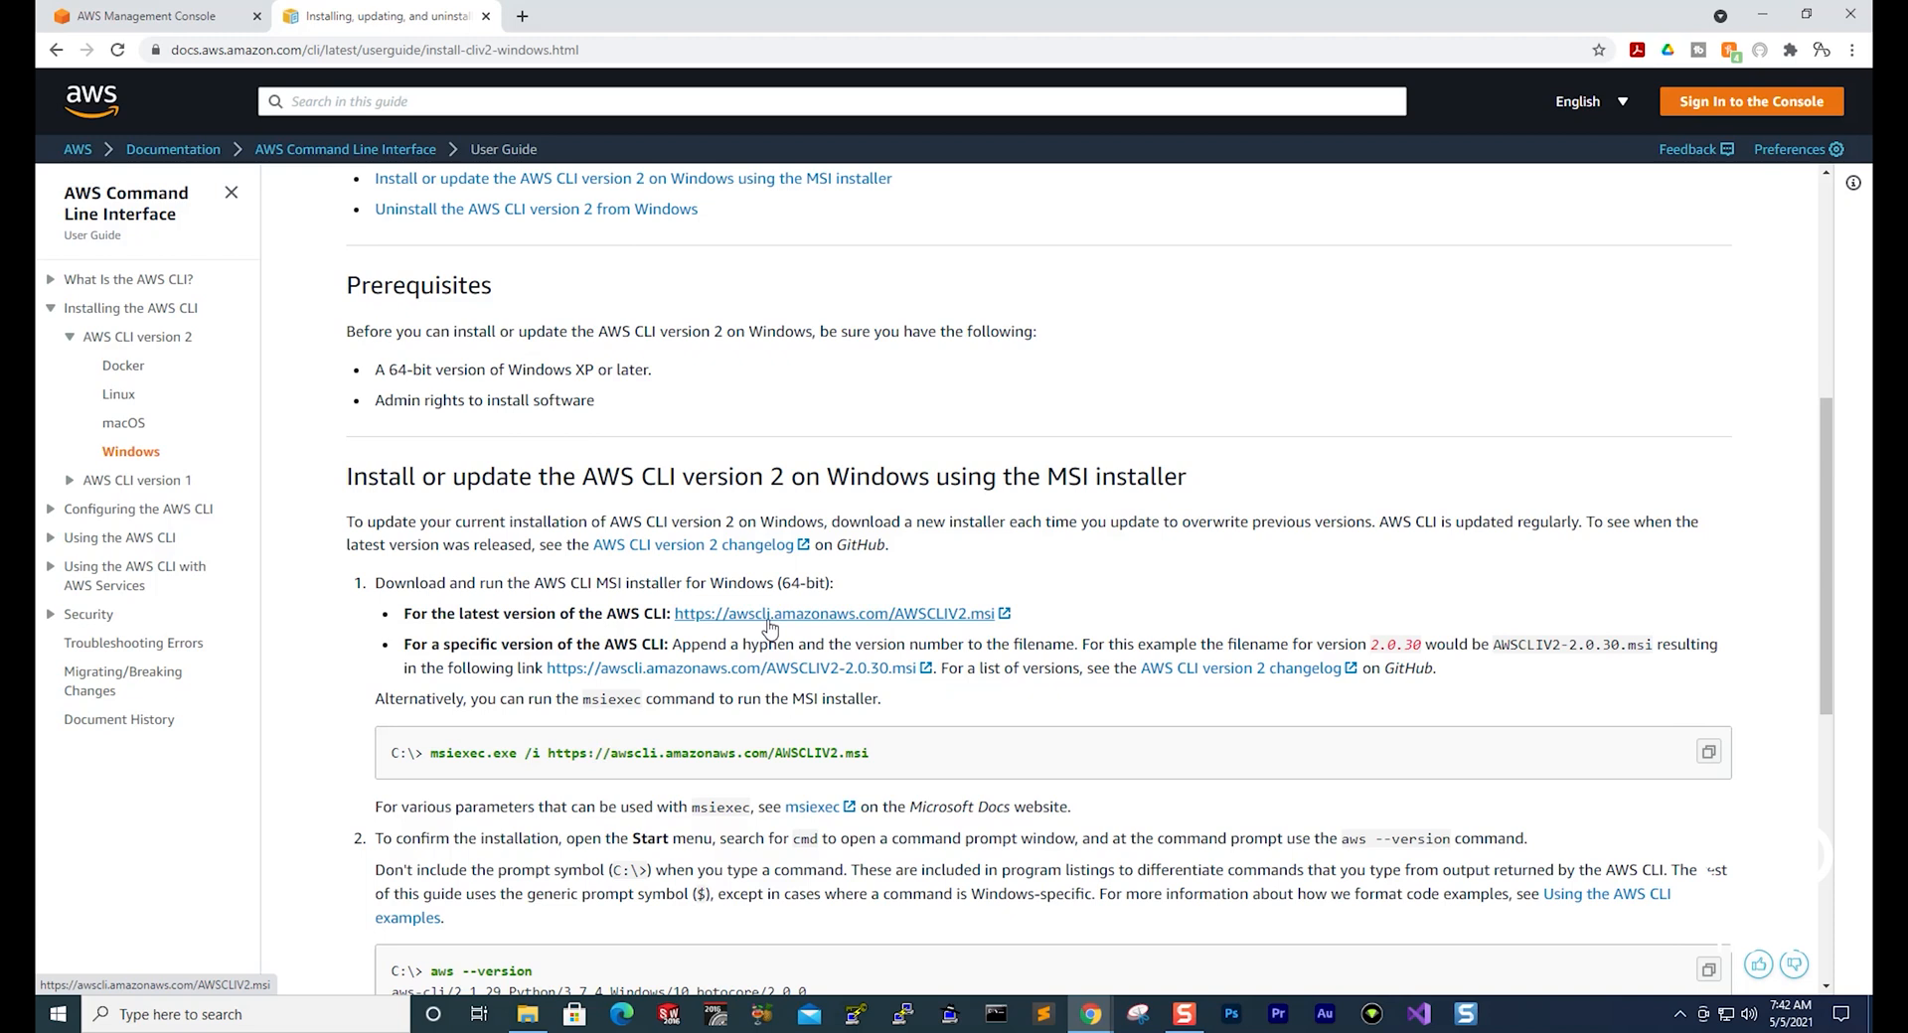
left_click(837, 613)
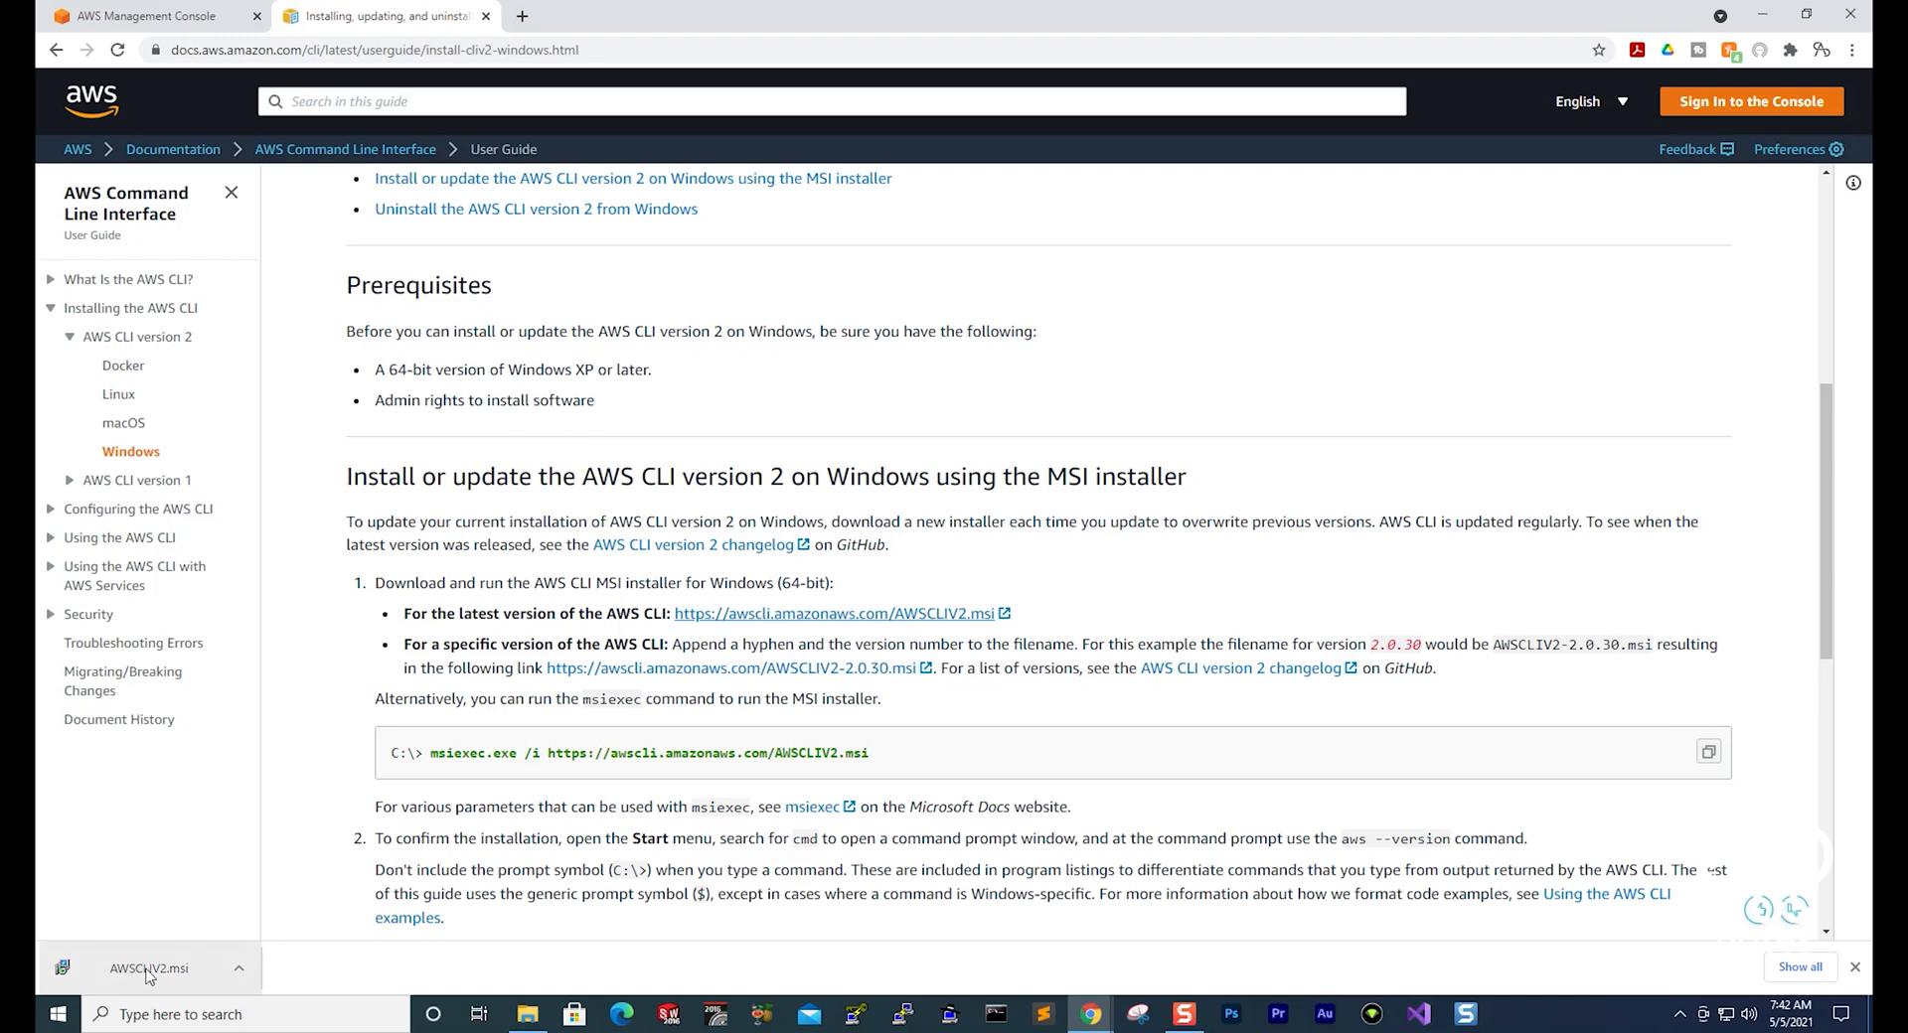
Step: Launch the AWSCLIV2.msi installer and accept the license terms
left_click(148, 968)
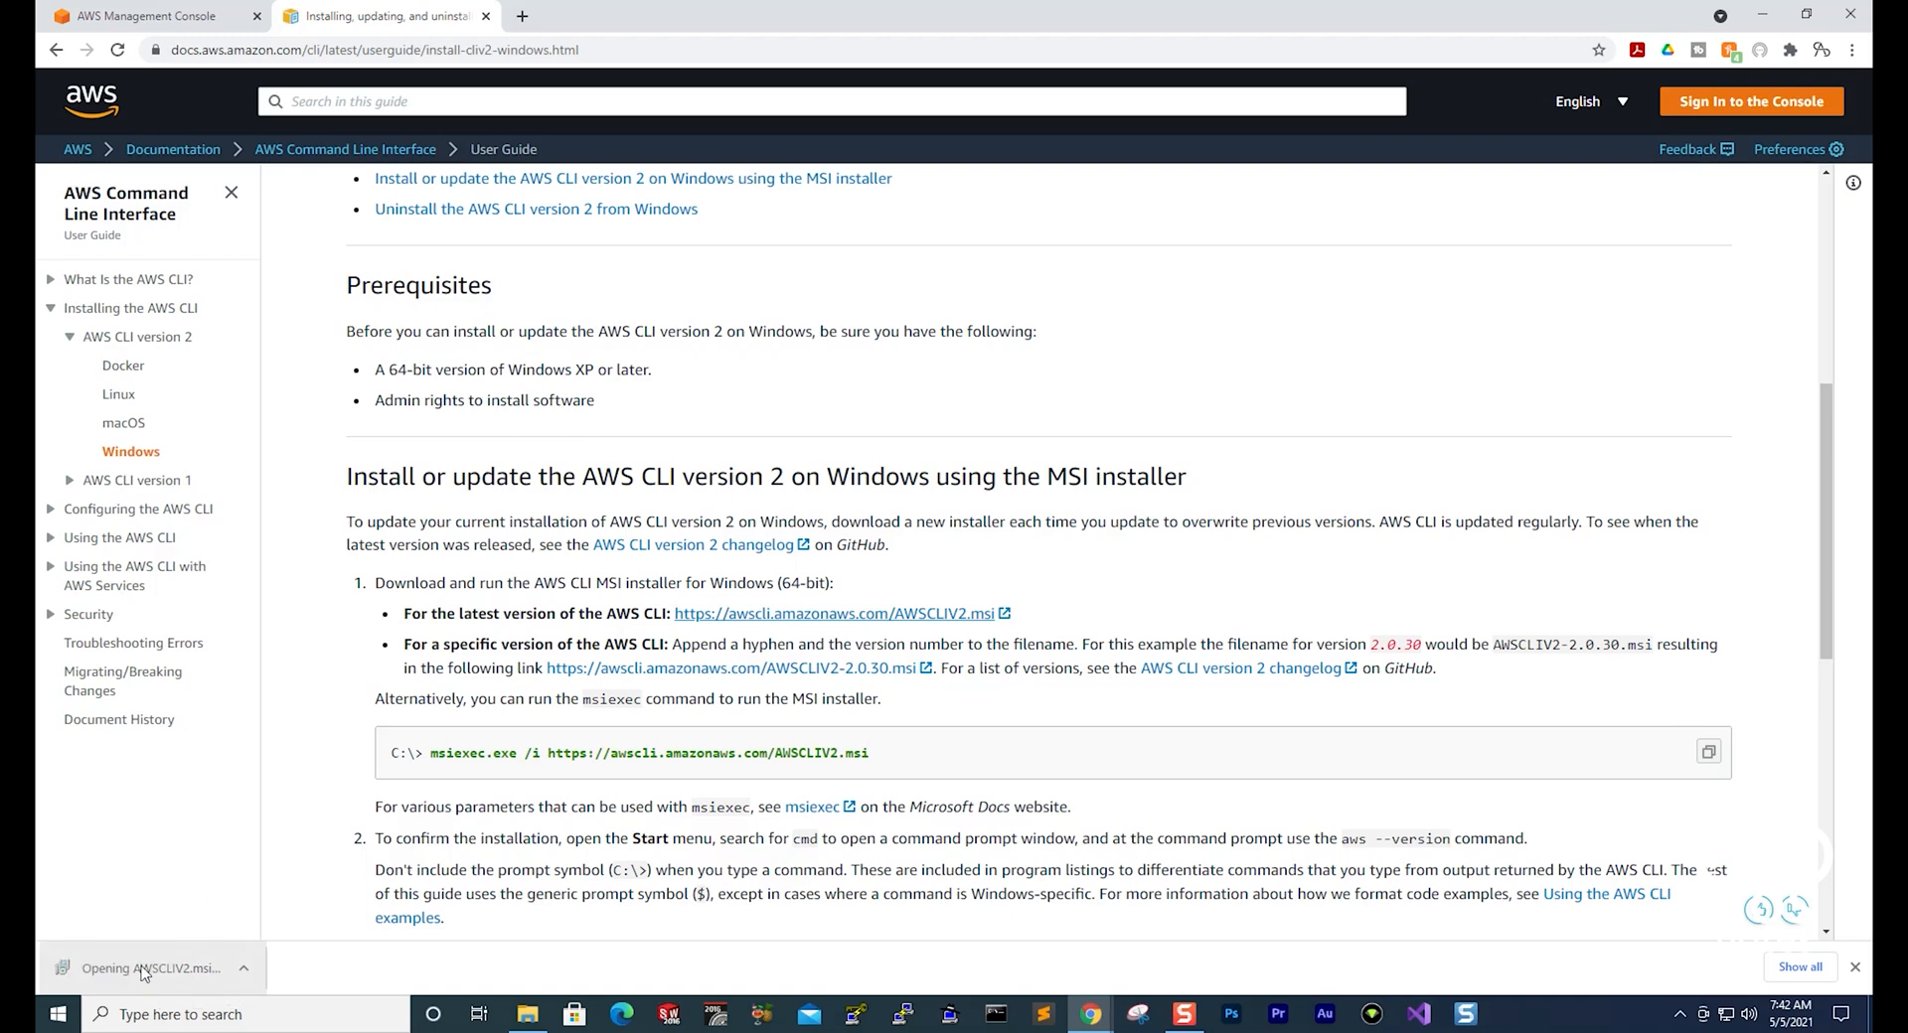
left_click(152, 967)
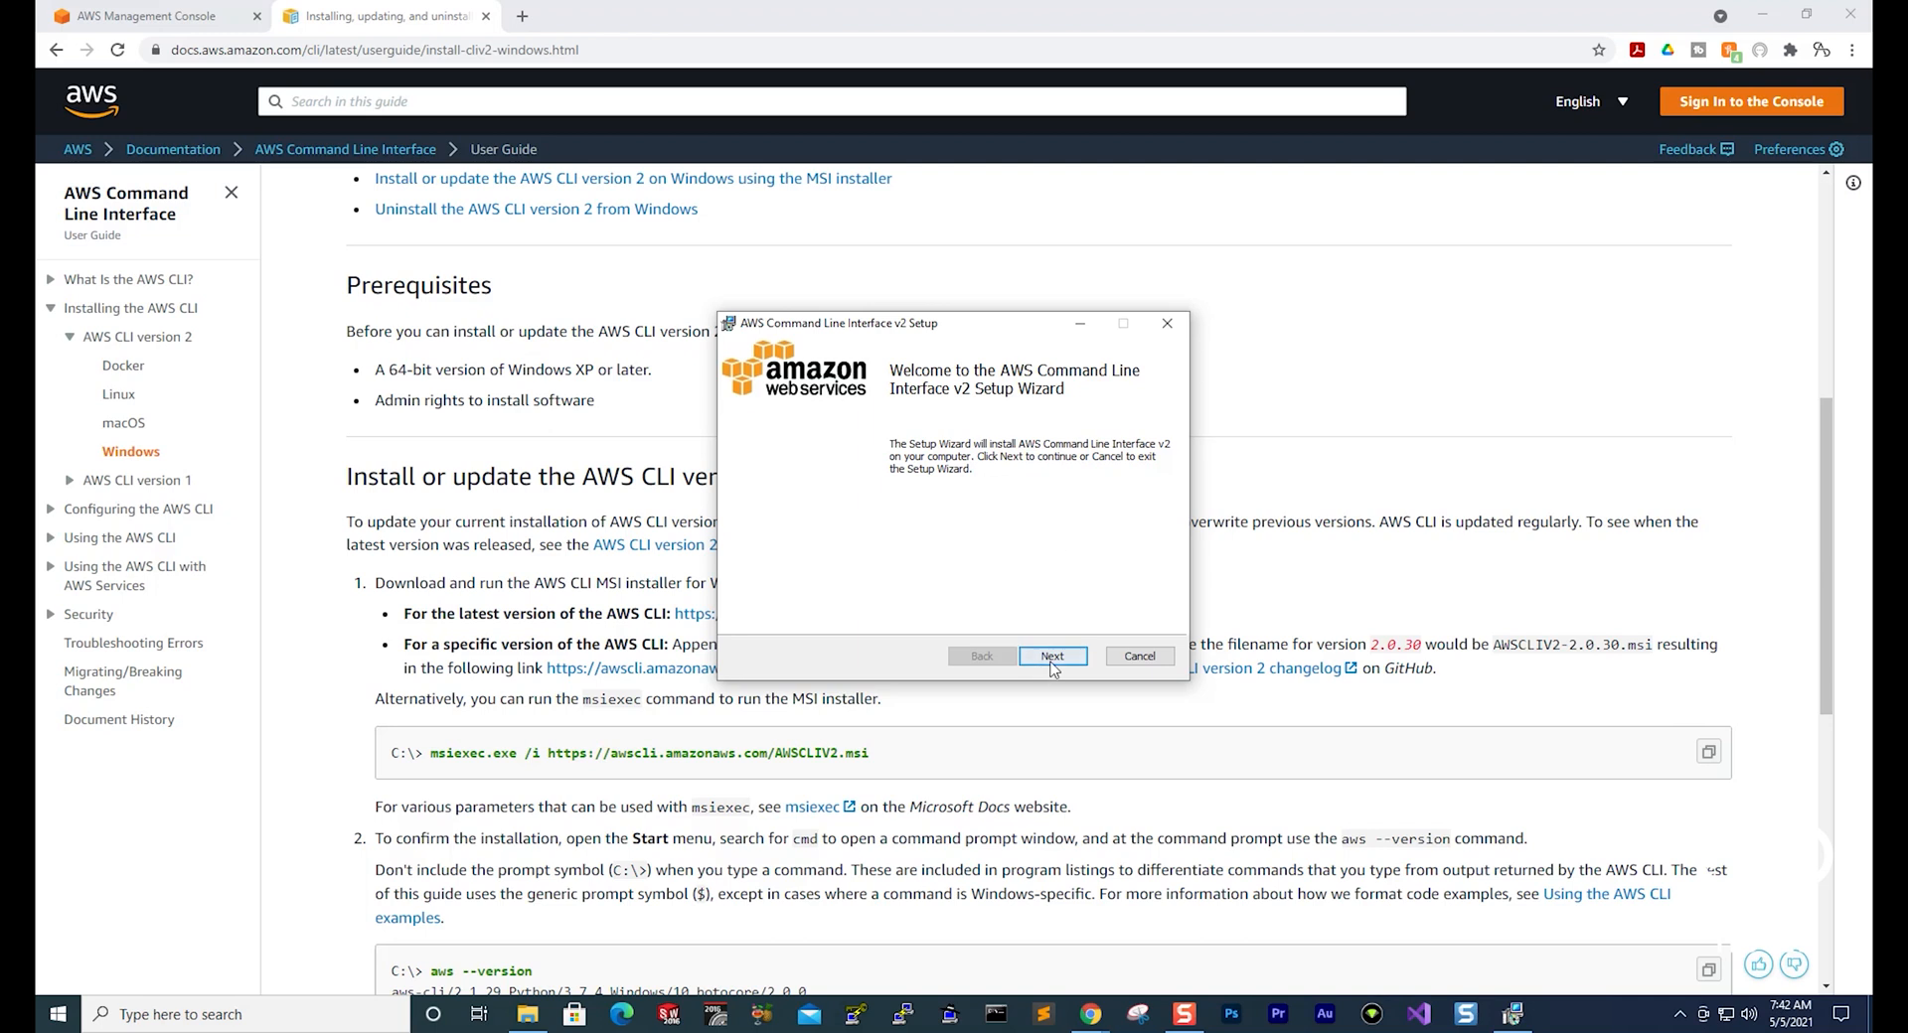
left_click(1051, 655)
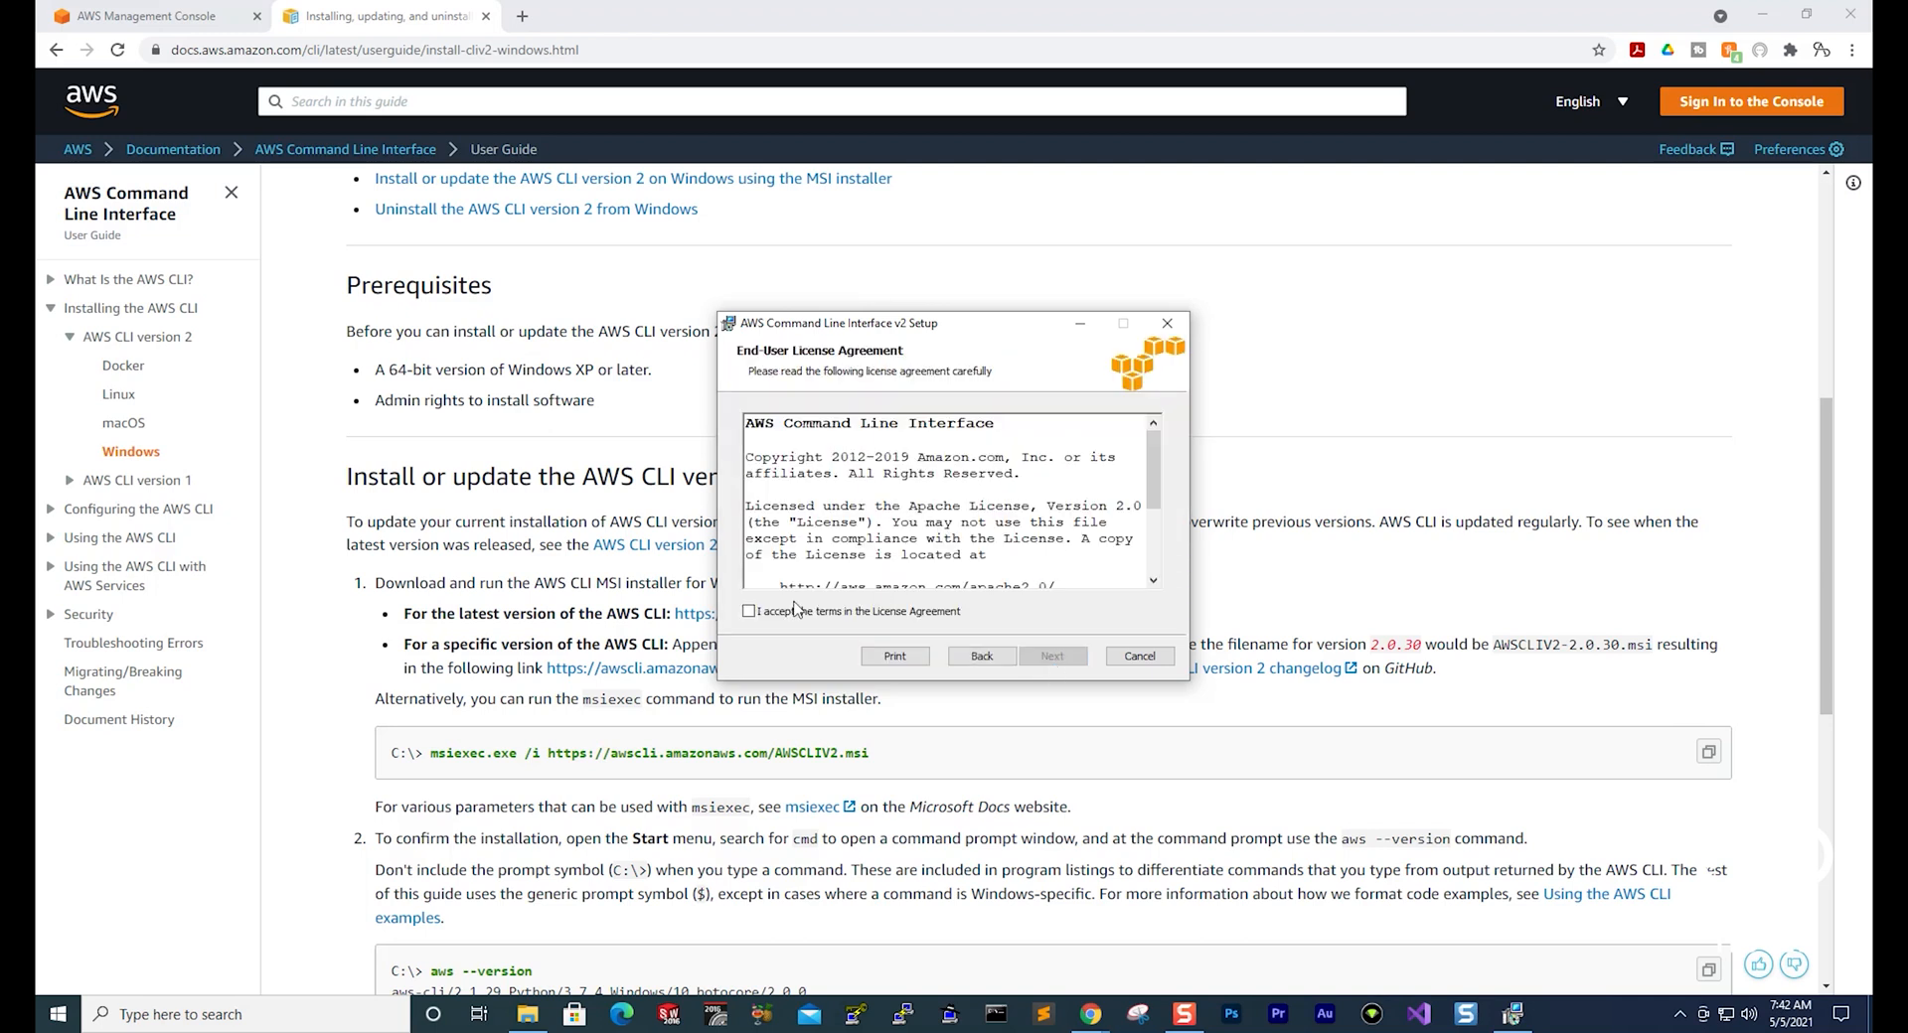
left_click(748, 611)
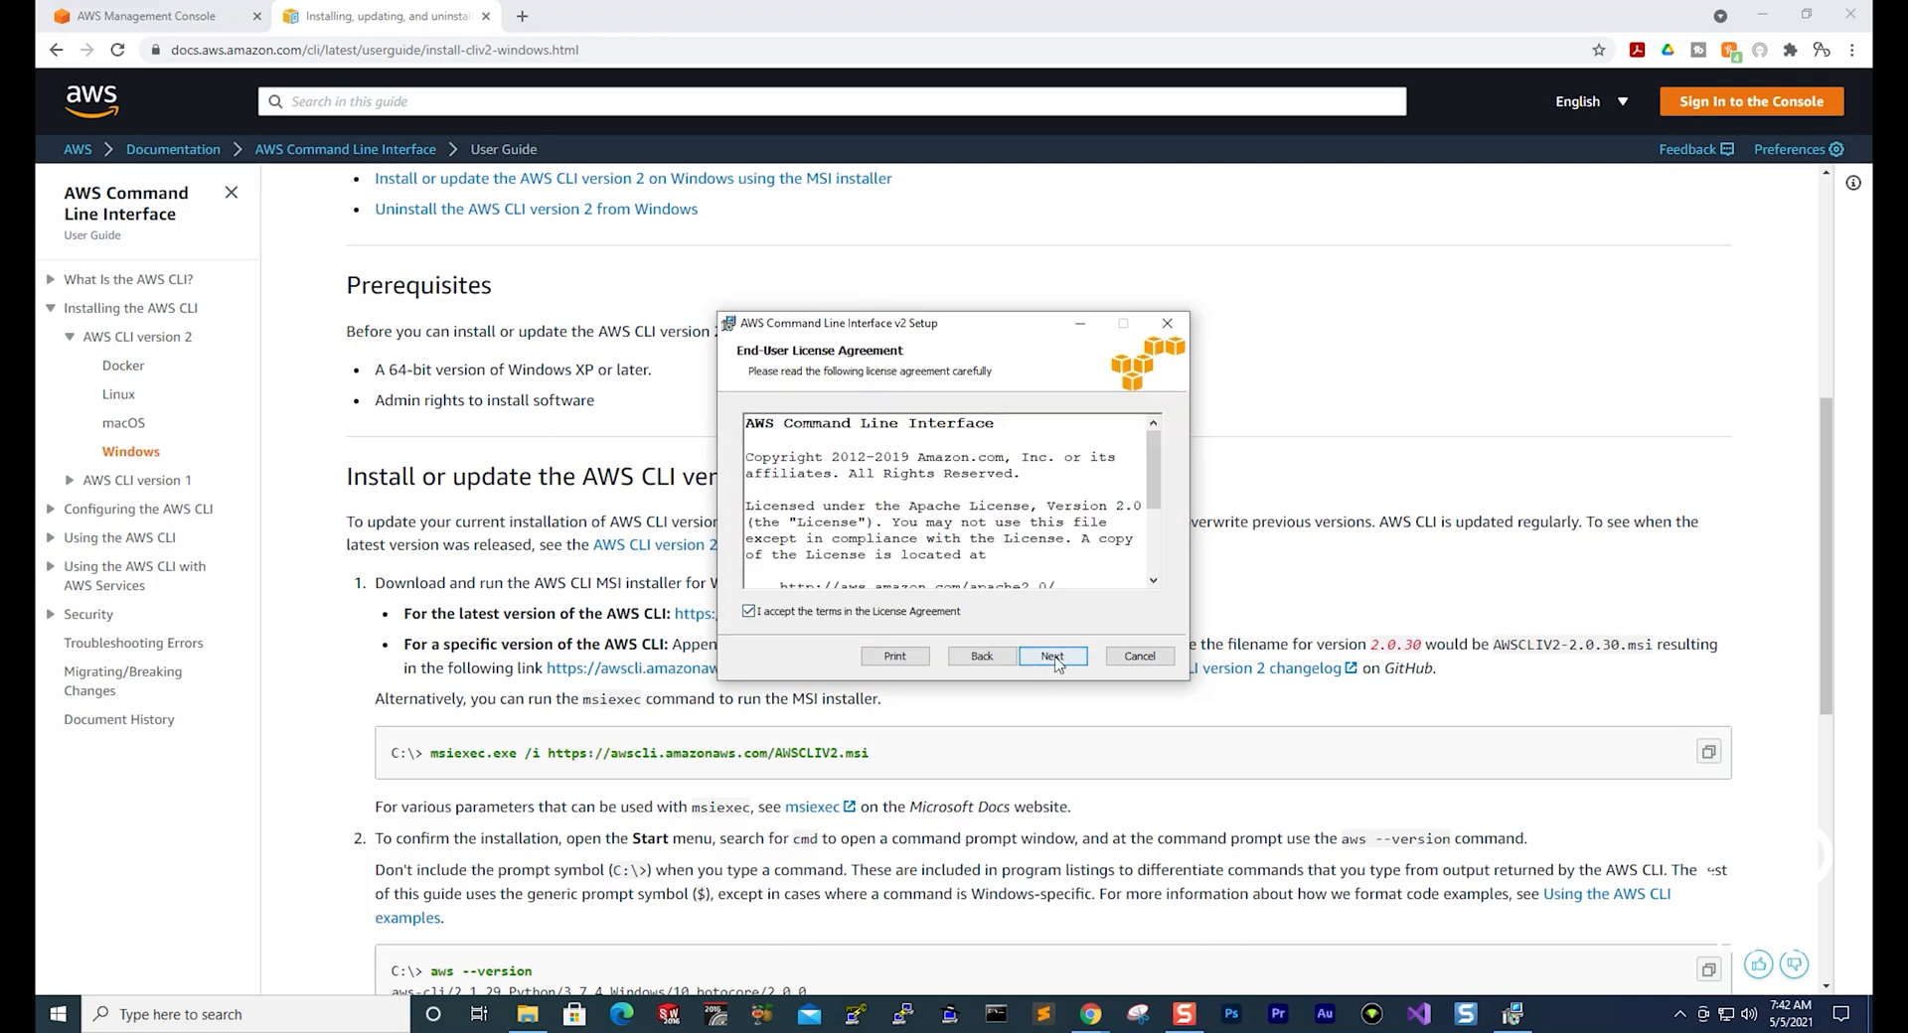
Step: Install AWS CLI v2 with default features and location, then close the wizard
left_click(1051, 656)
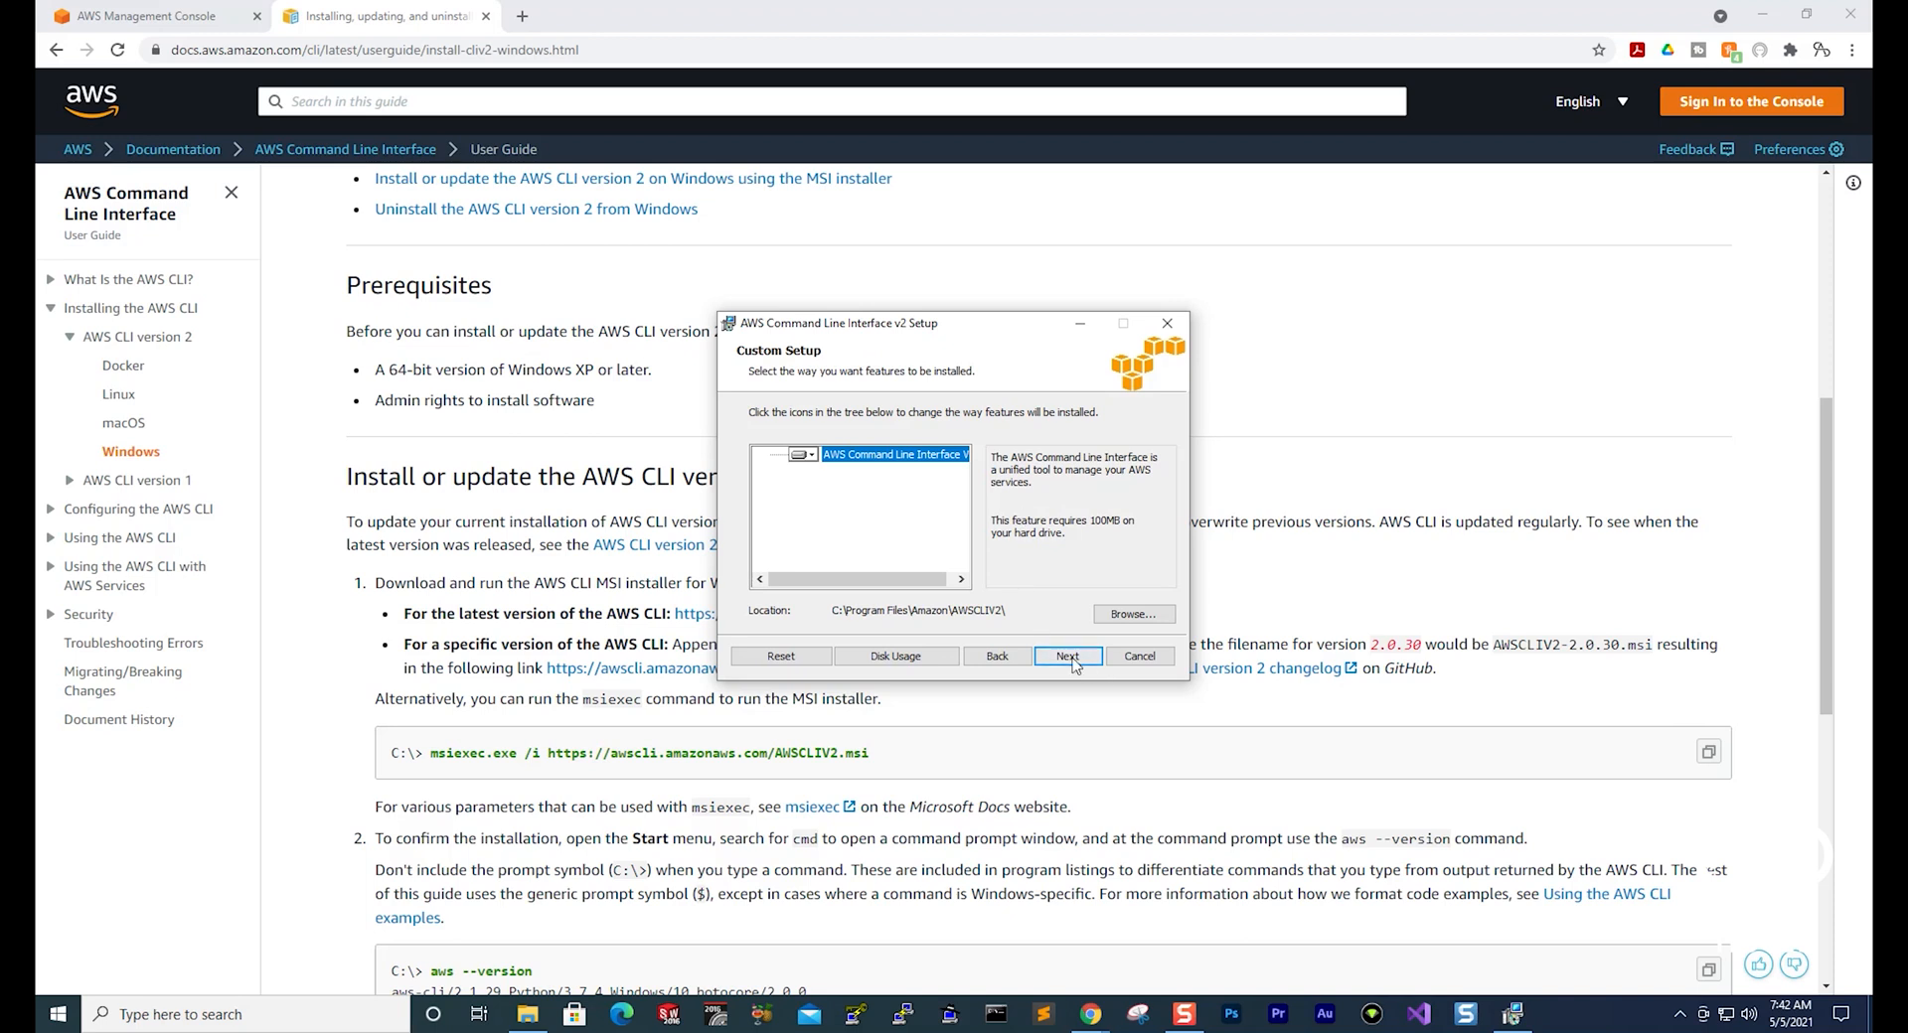
left_click(1066, 655)
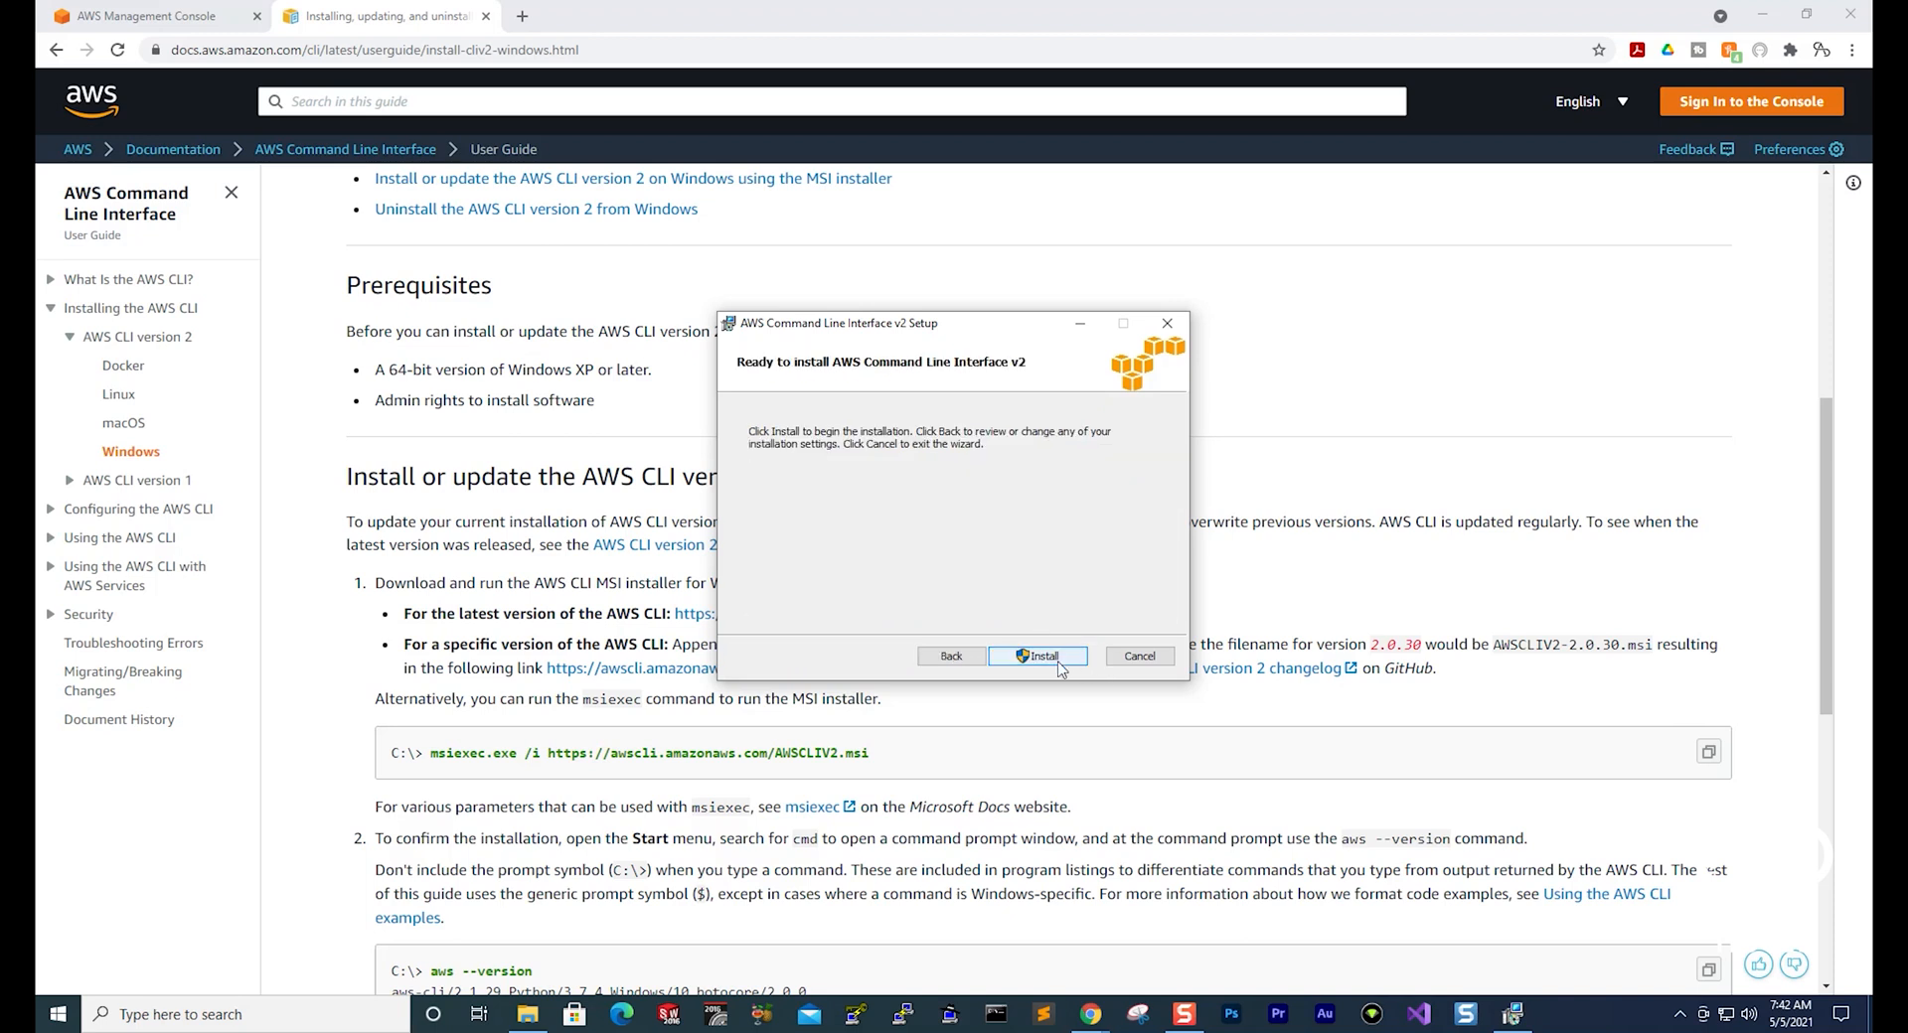
left_click(1036, 656)
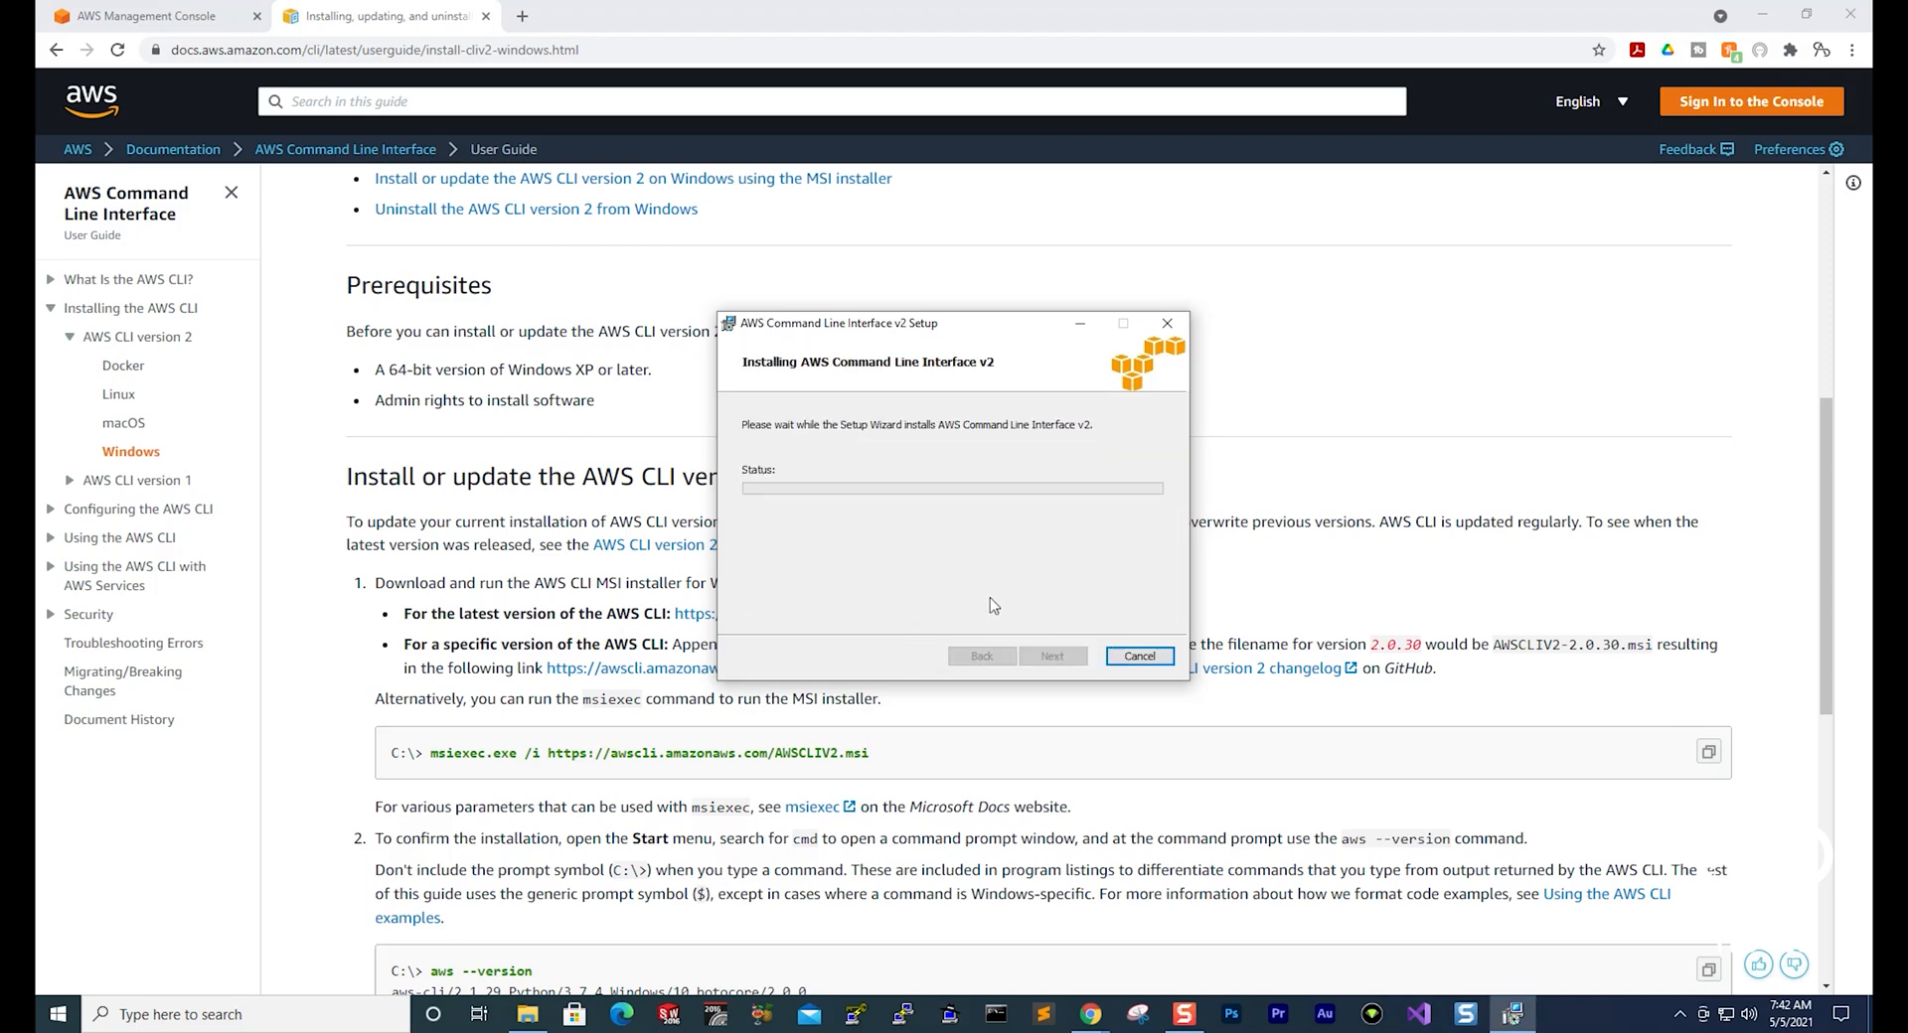
mouse_move(955, 423)
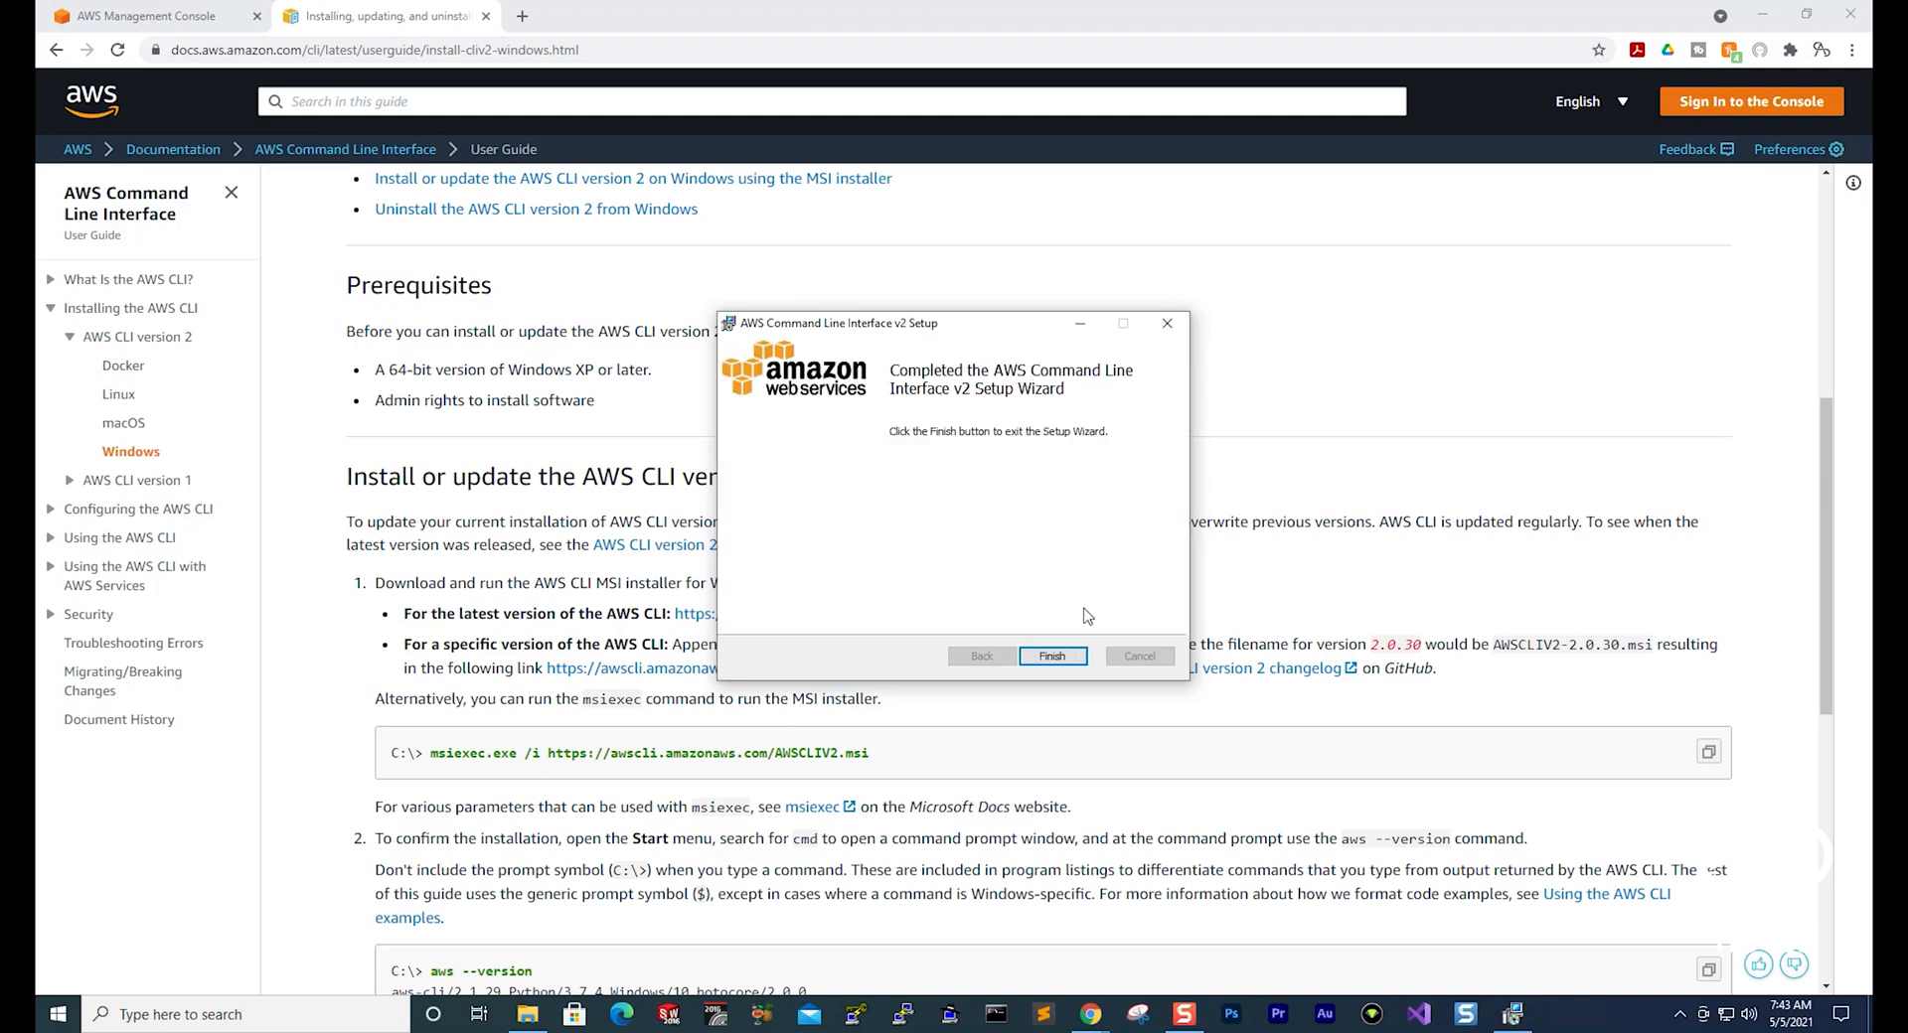
left_click(1051, 656)
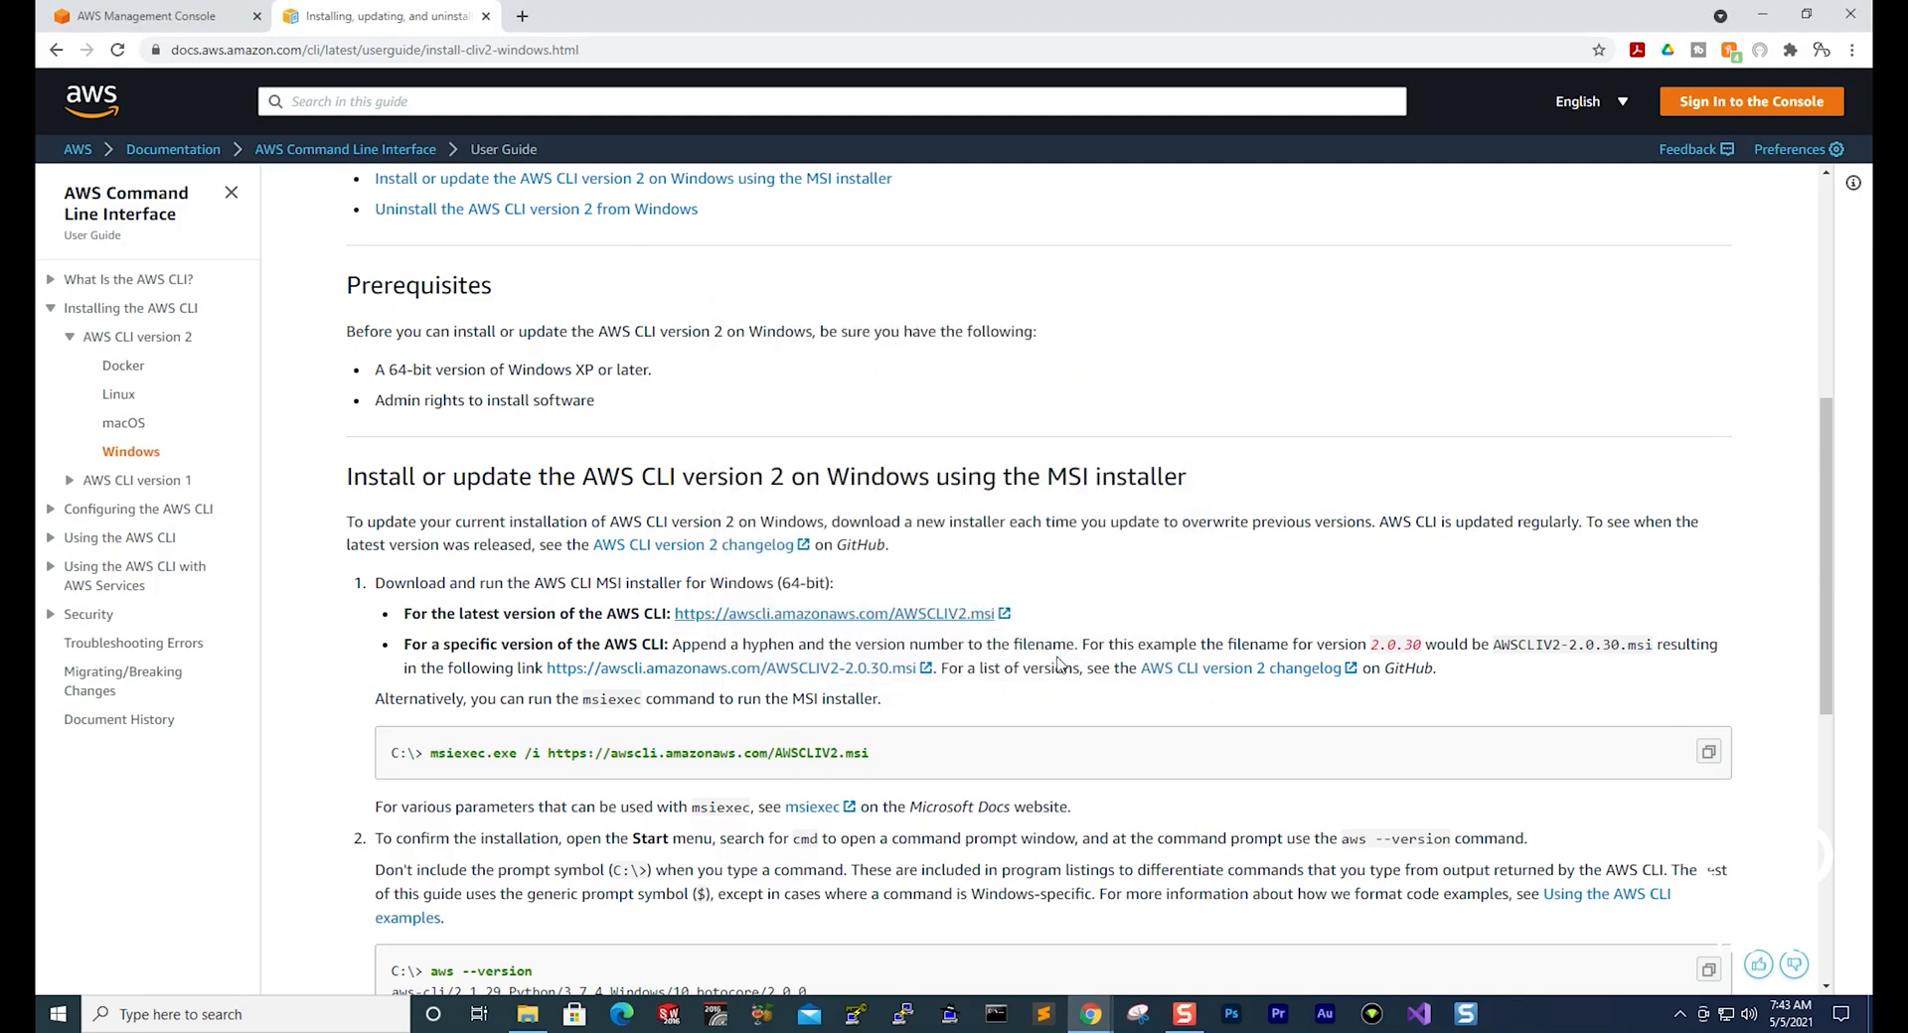
mouse_move(1140, 483)
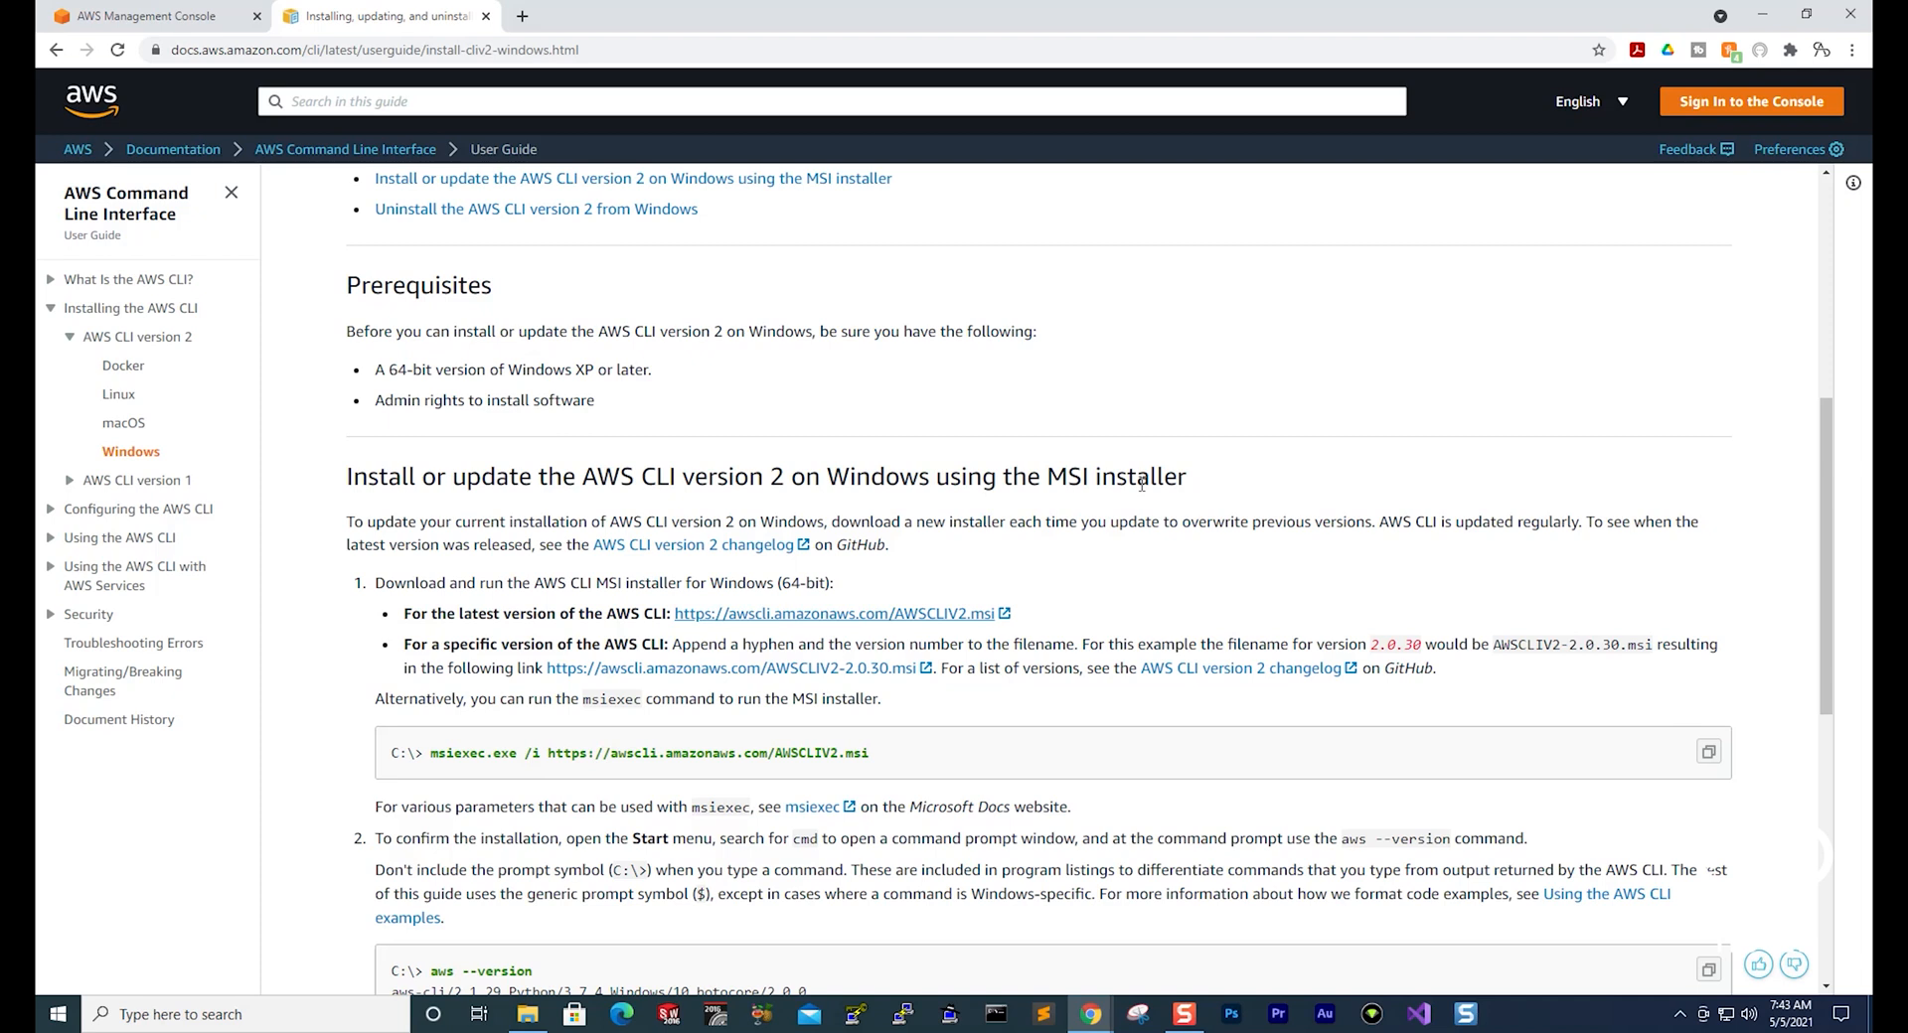
mouse_move(222, 994)
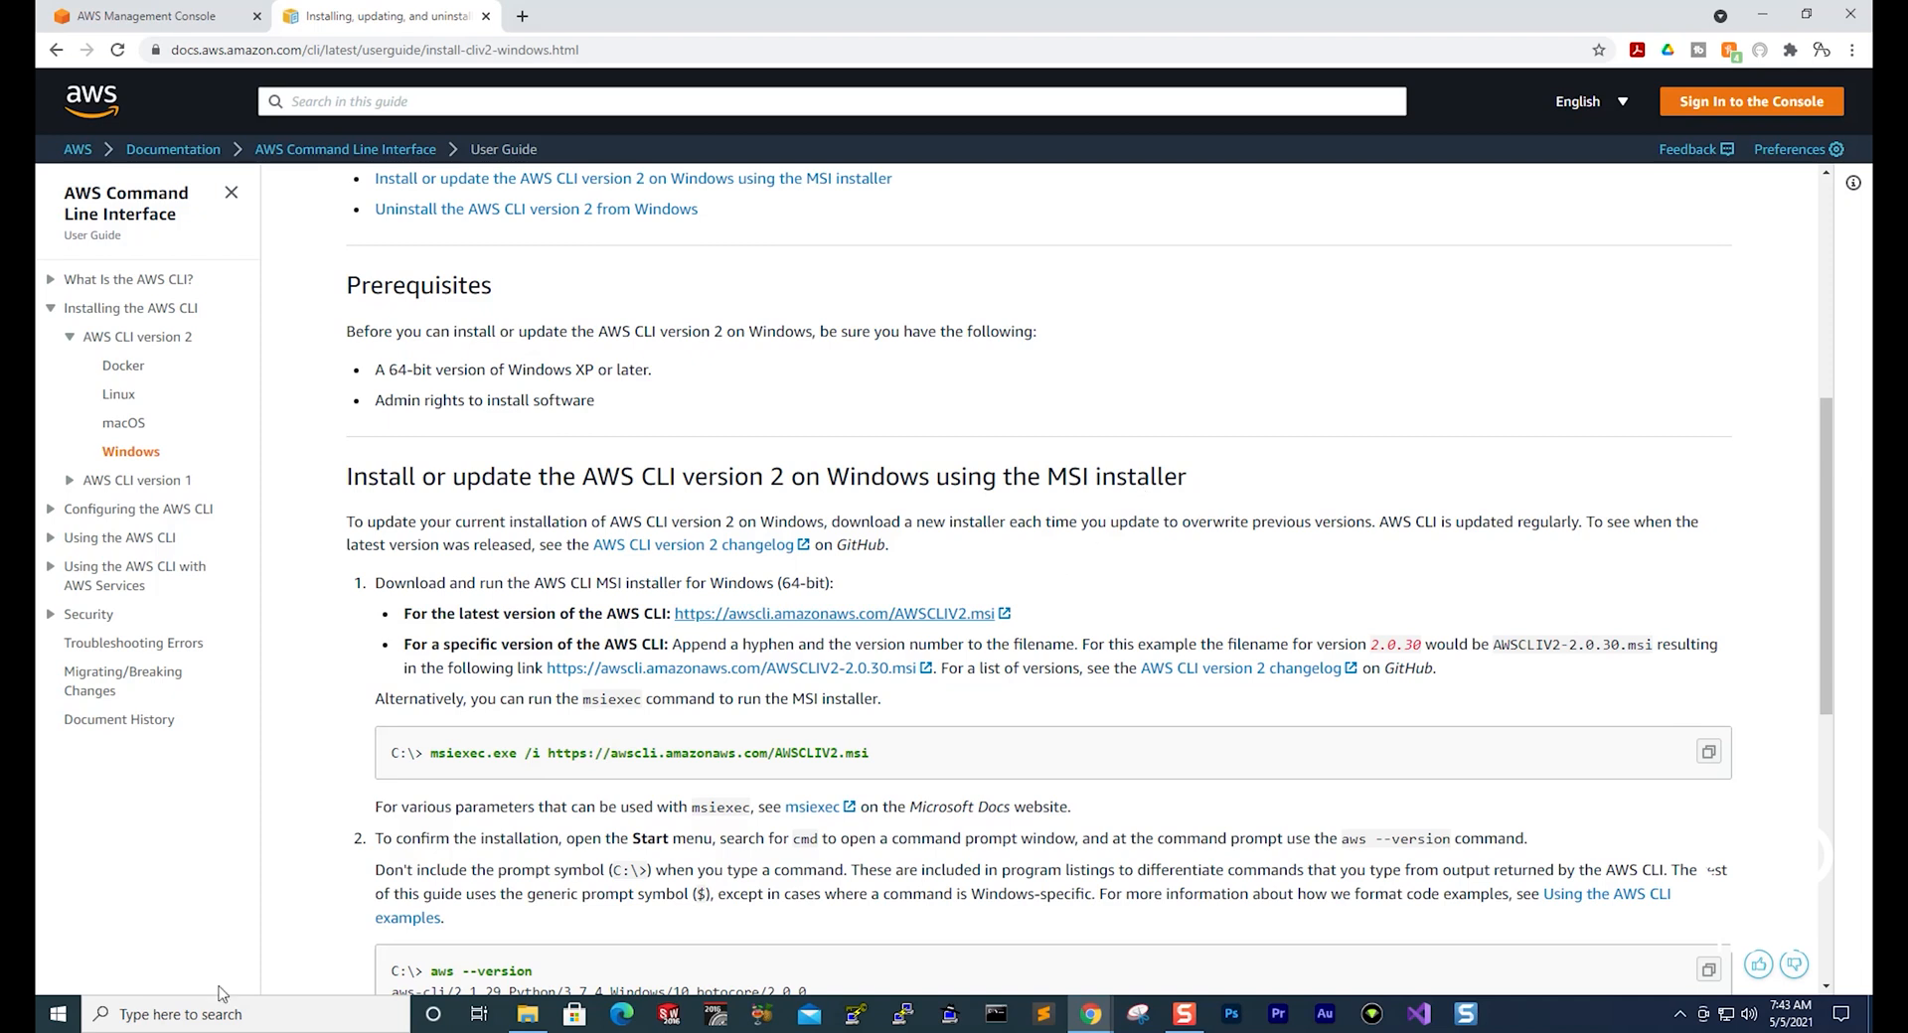
Step: Launch Command Prompt by searching 'cmd' from the Start menu
left_click(56, 1013)
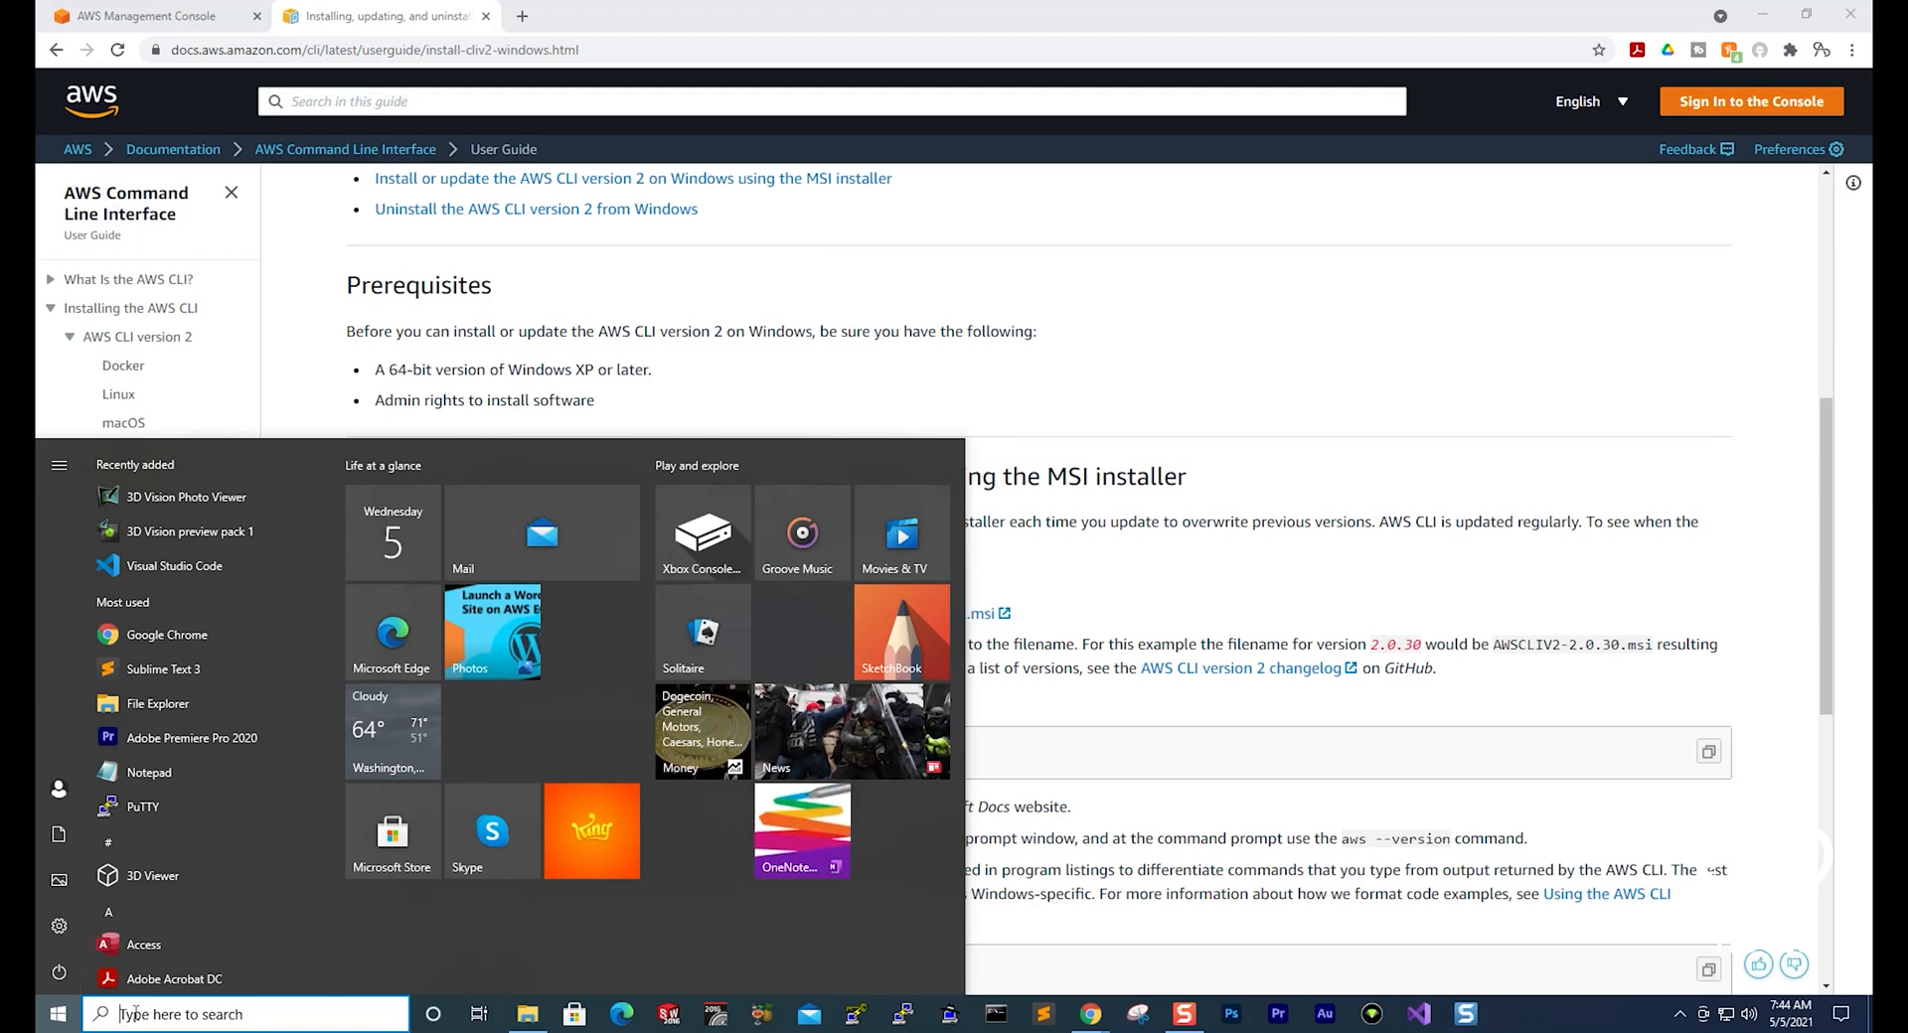
type("cmd")
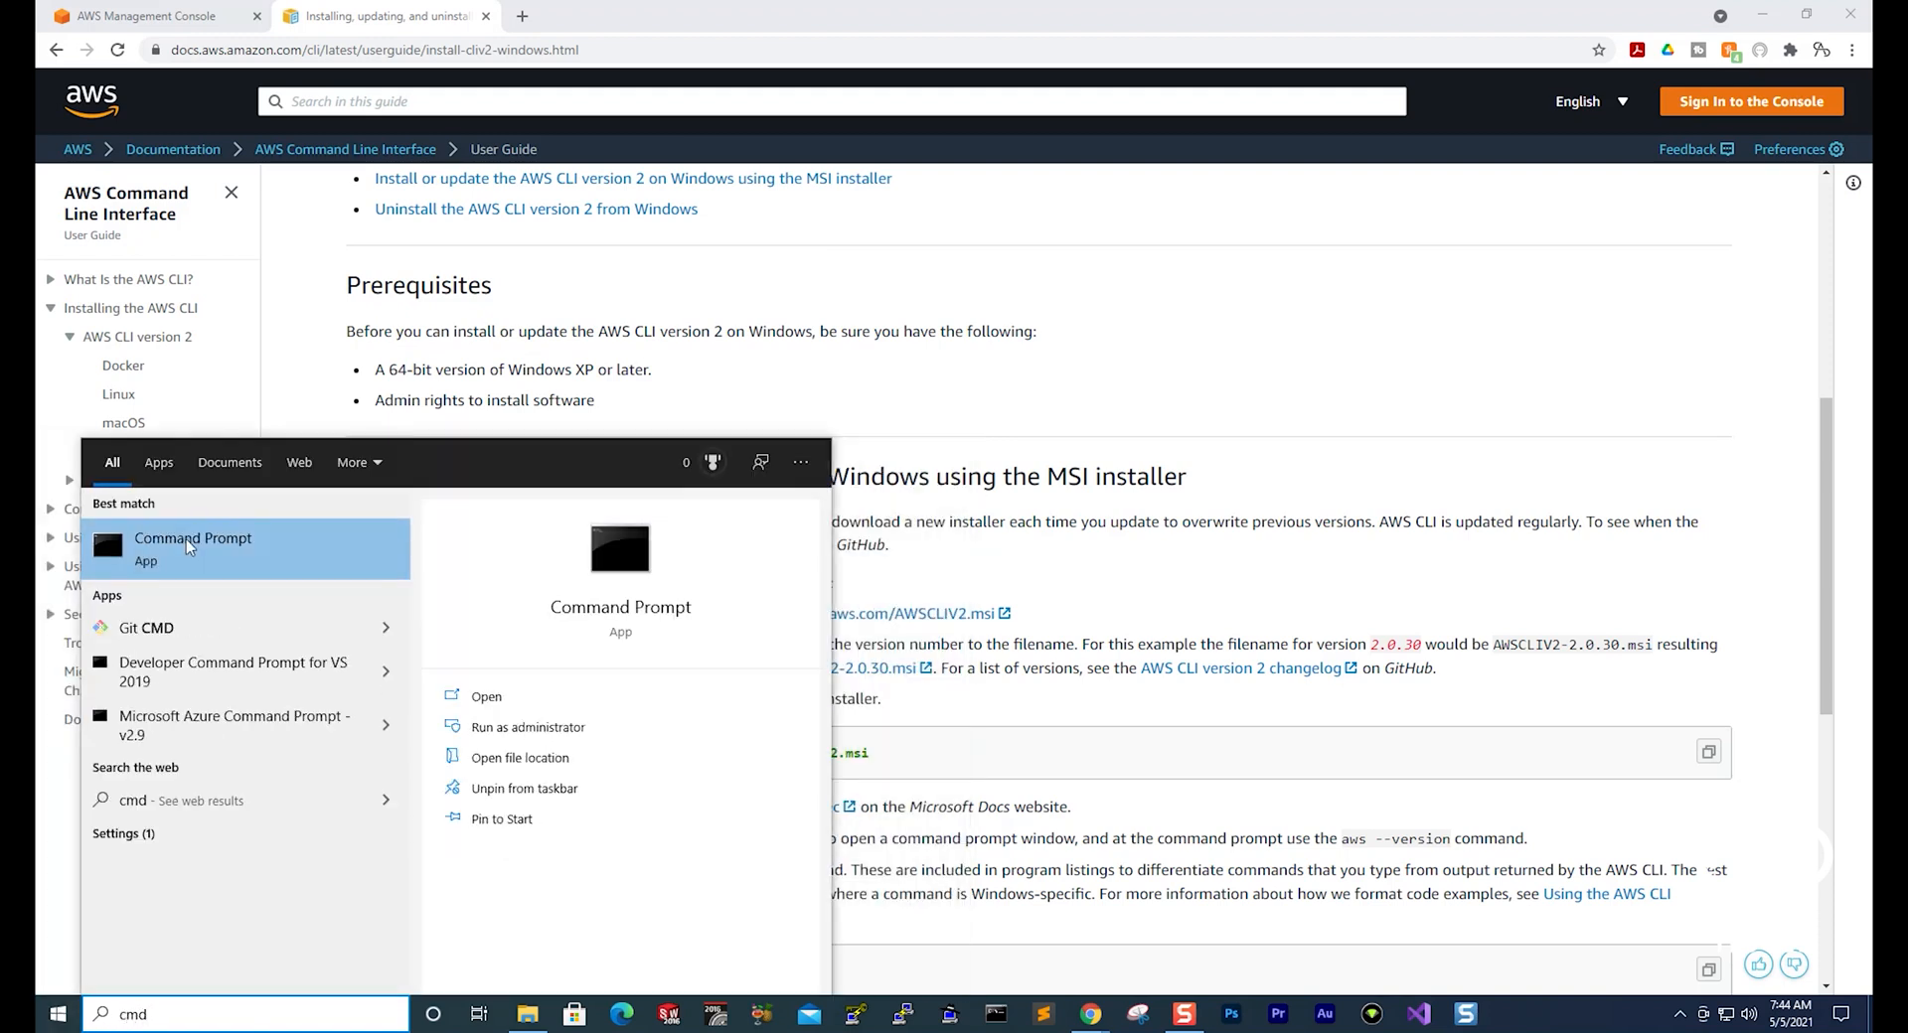
left_click(192, 547)
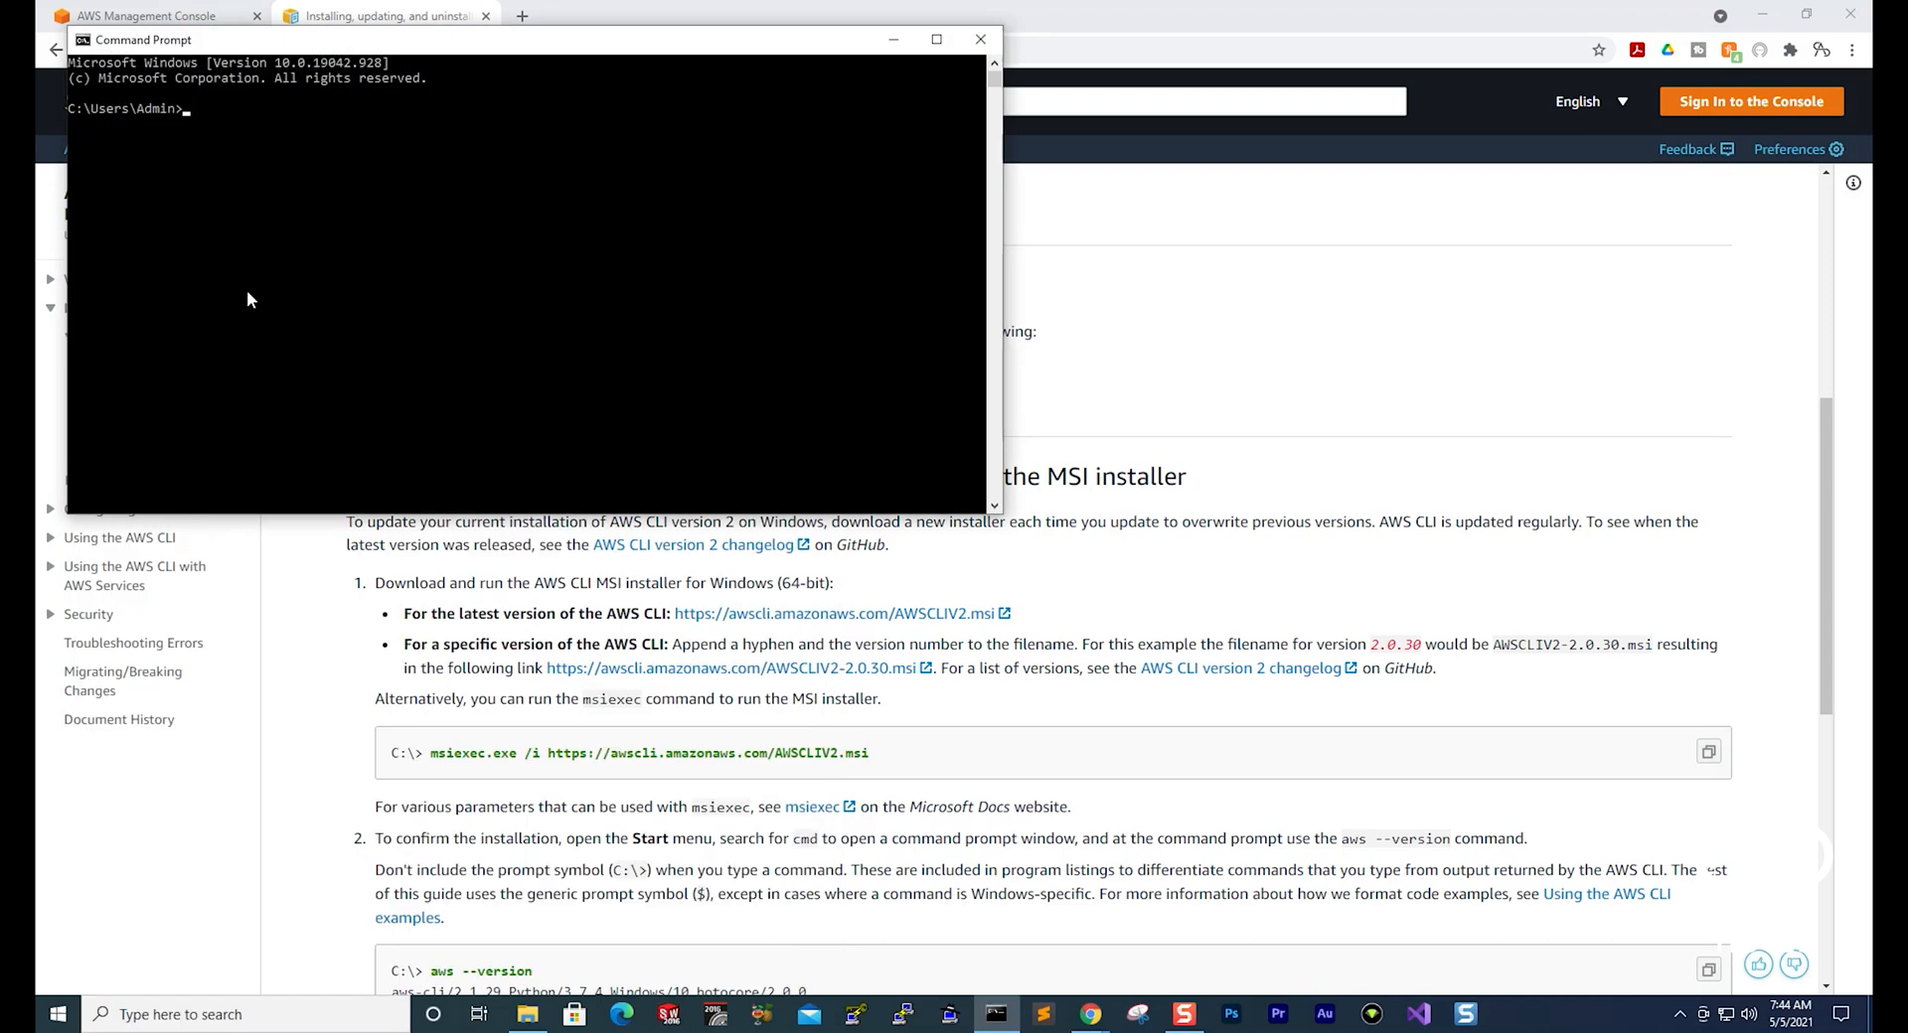
mouse_move(362, 130)
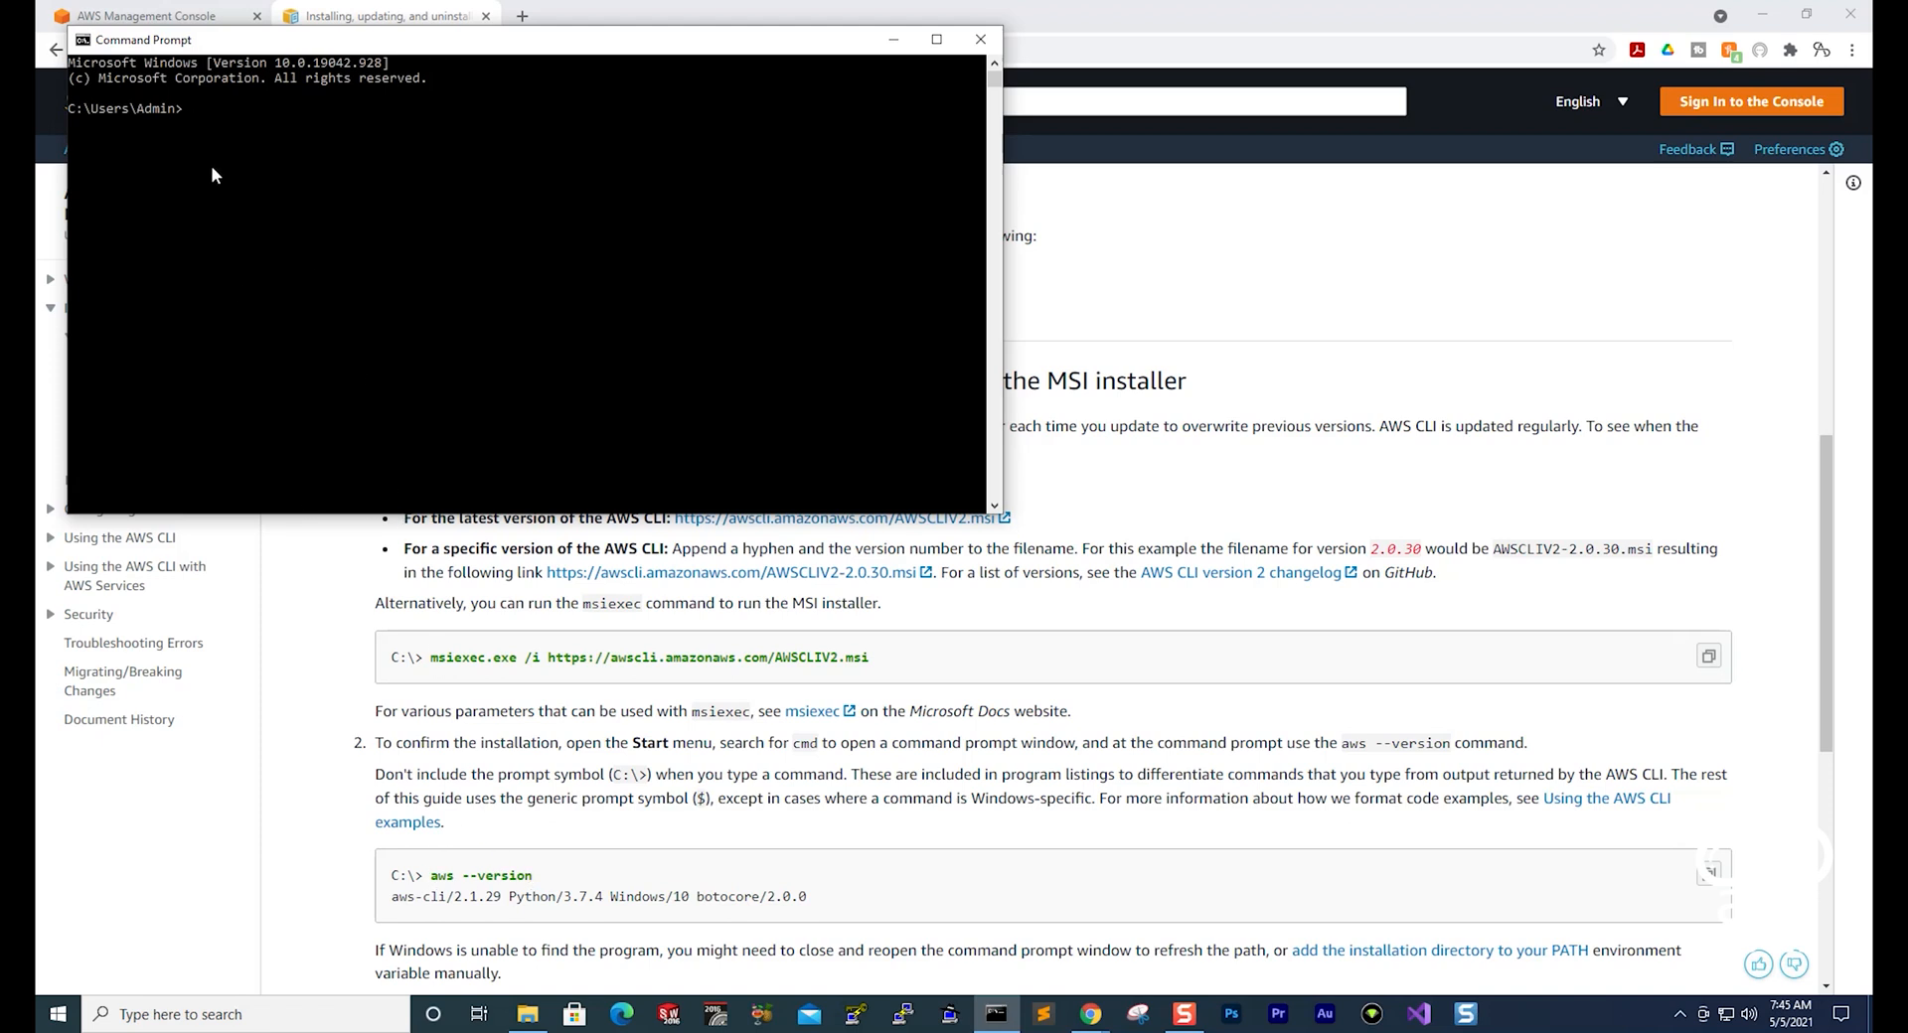
mouse_move(511, 439)
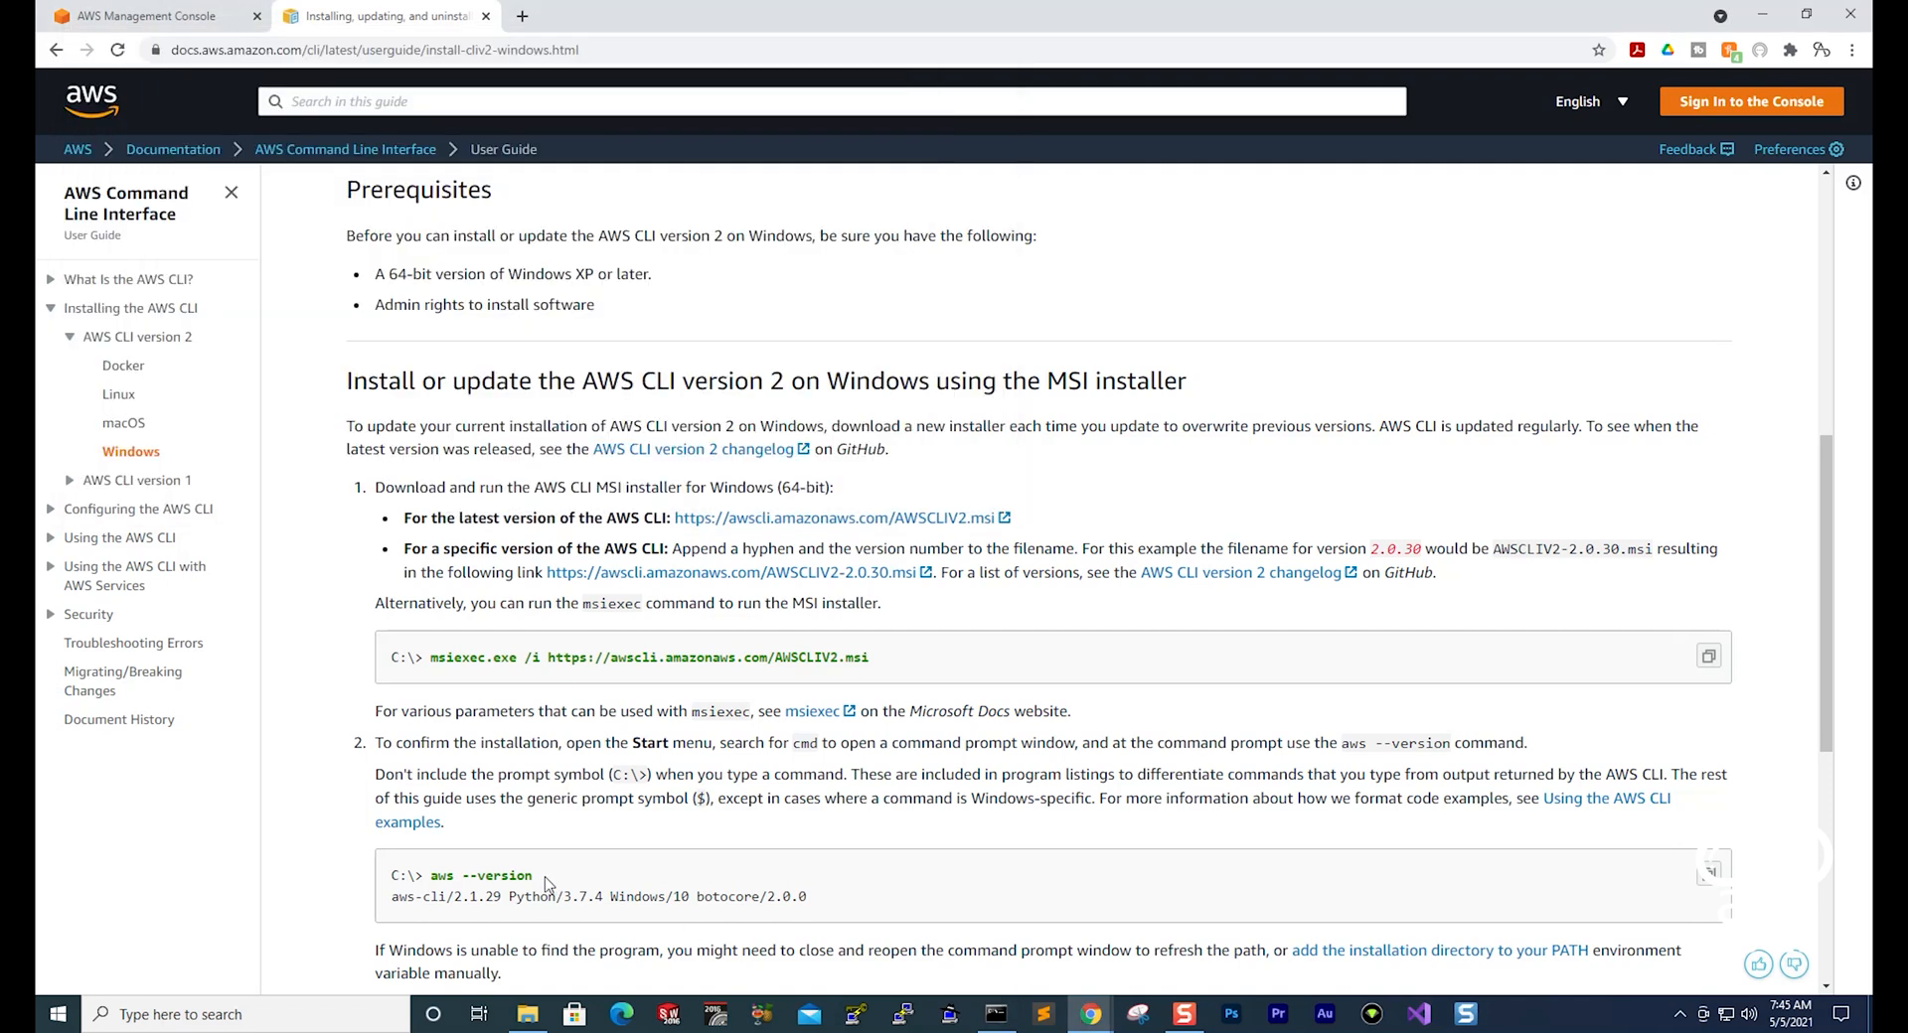
Step: Run 'aws --version', confirming aws-cli/2.2.2 with Python 3.8.8 on Windows 10
right_click(475, 875)
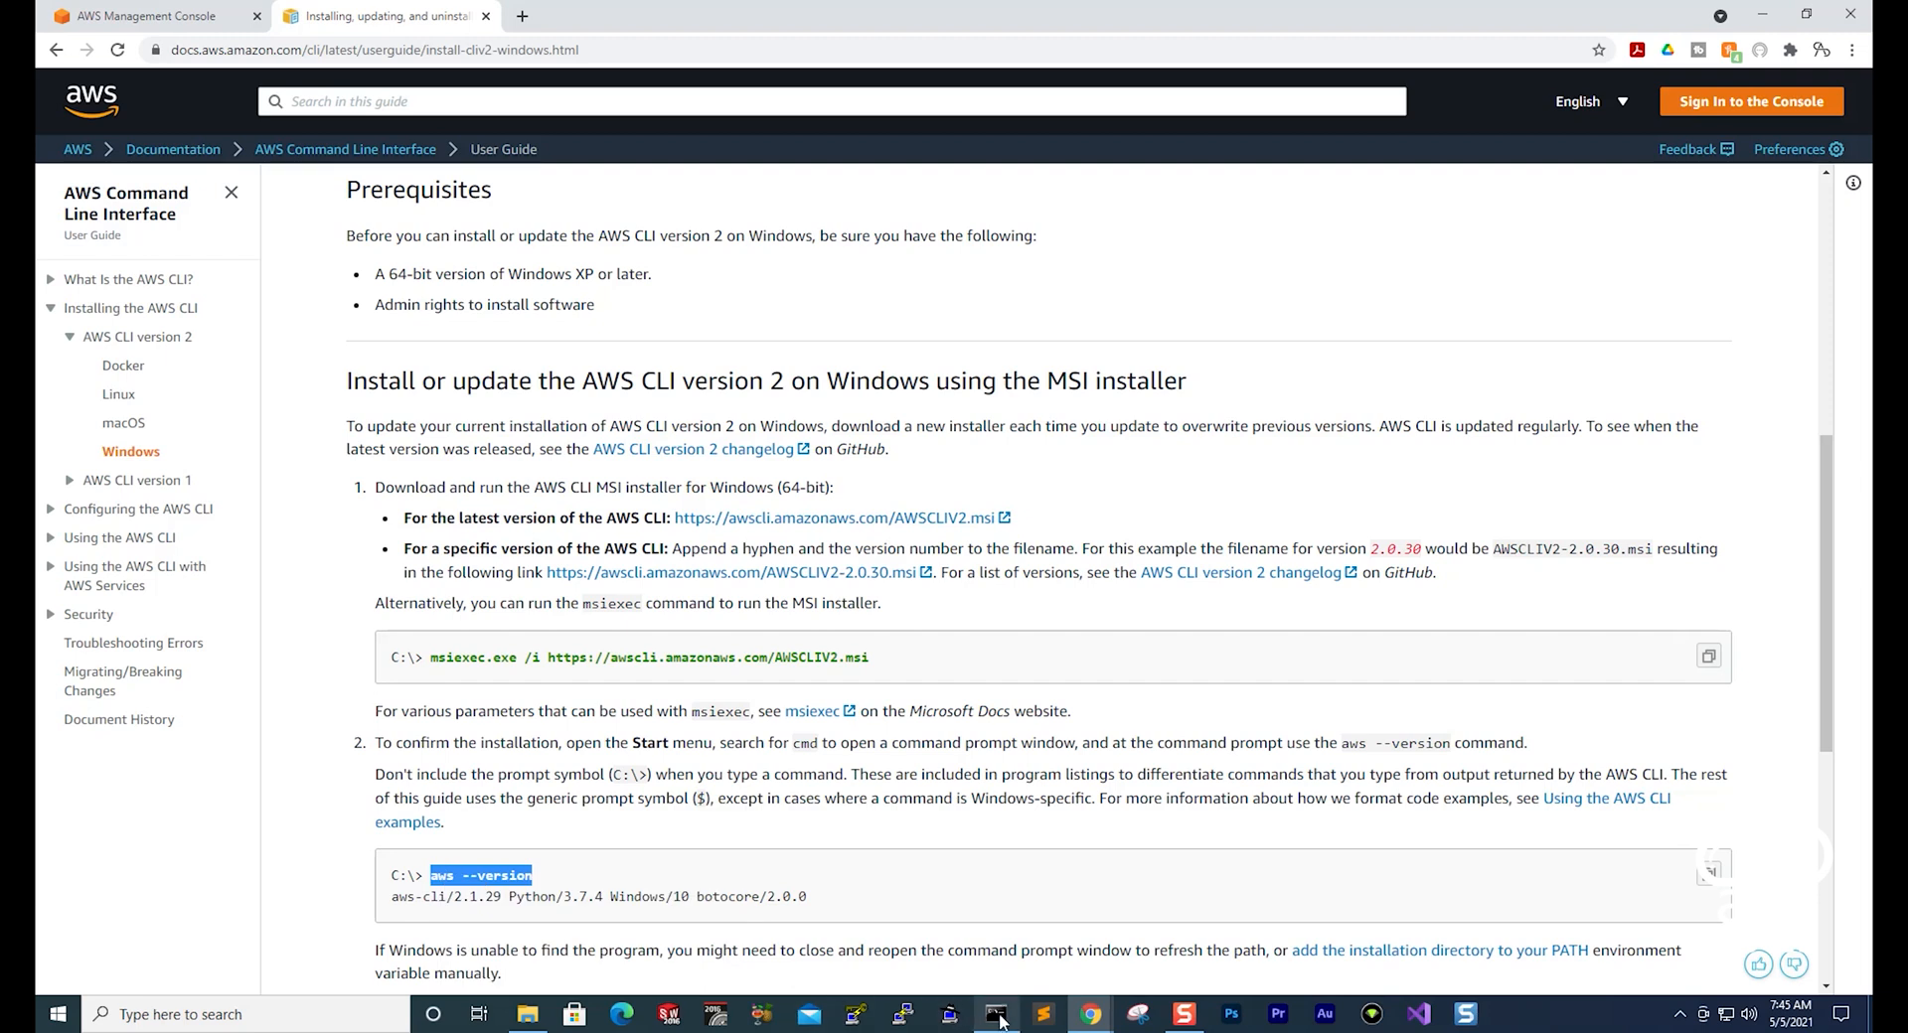
left_click(996, 1013)
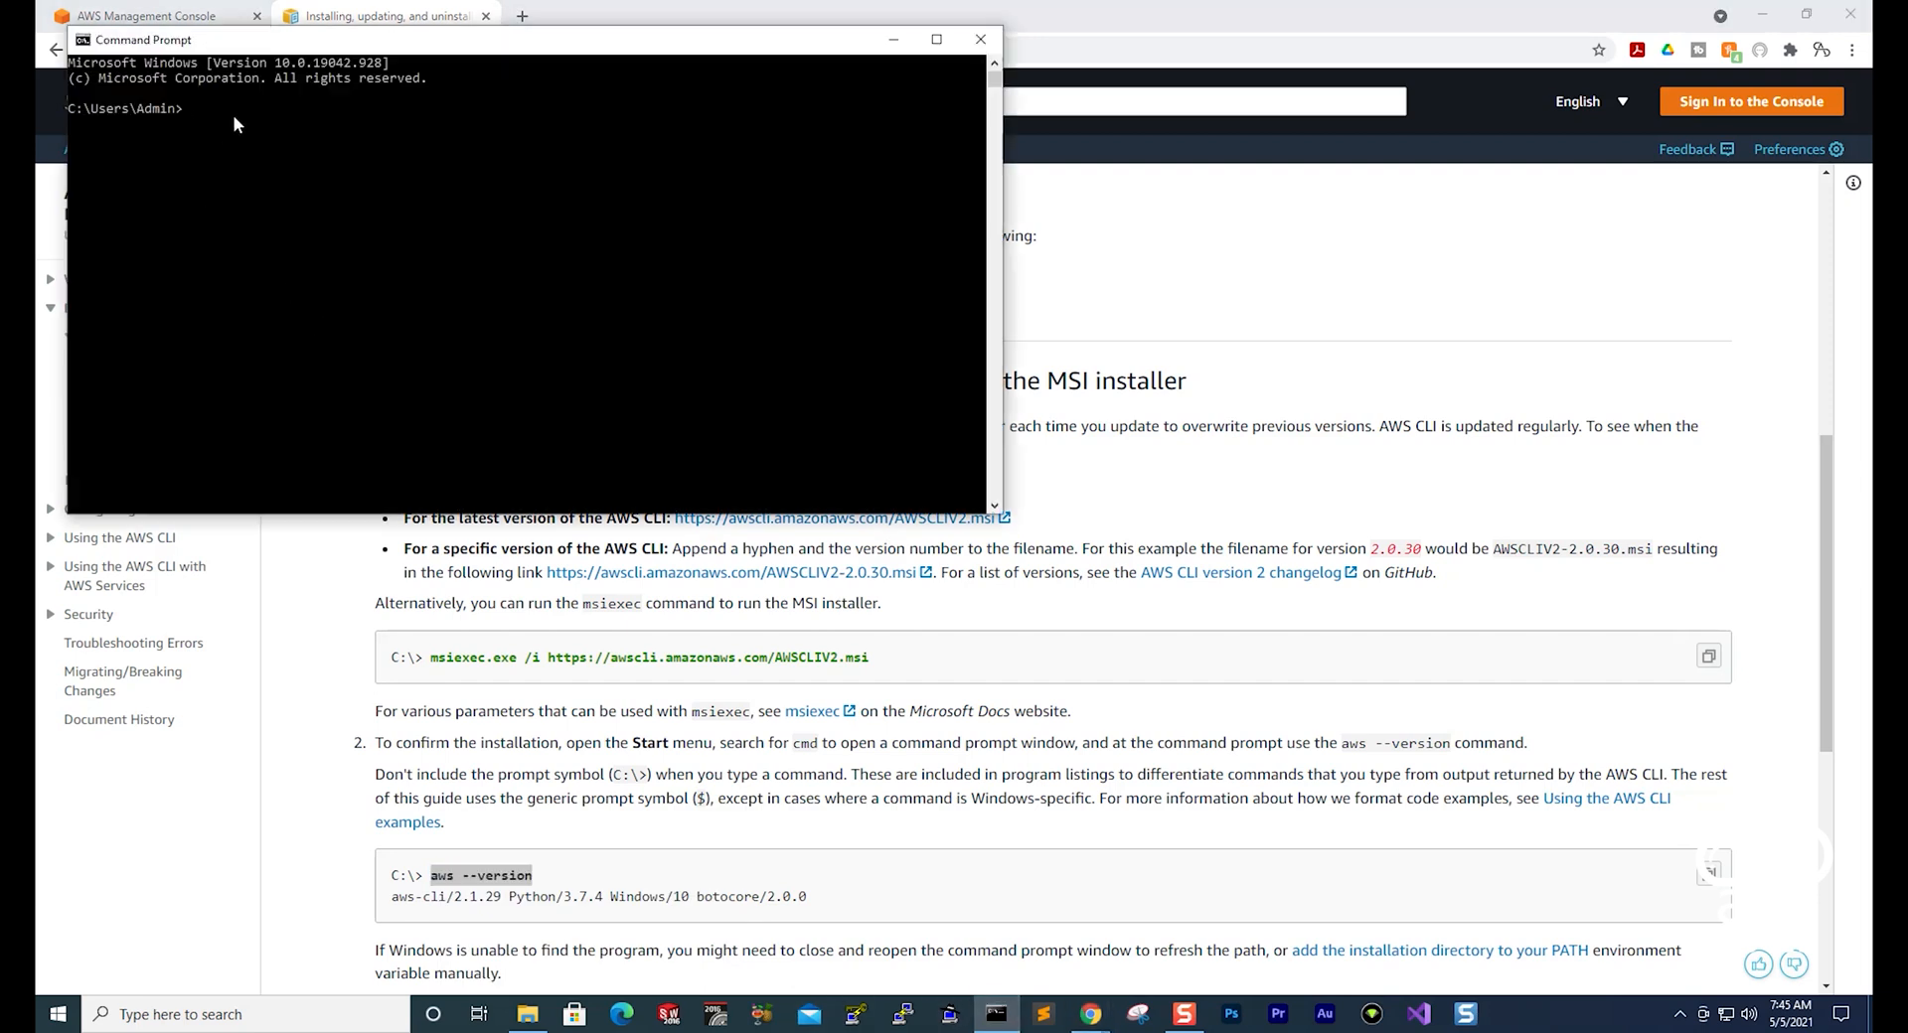
type("aws --version")
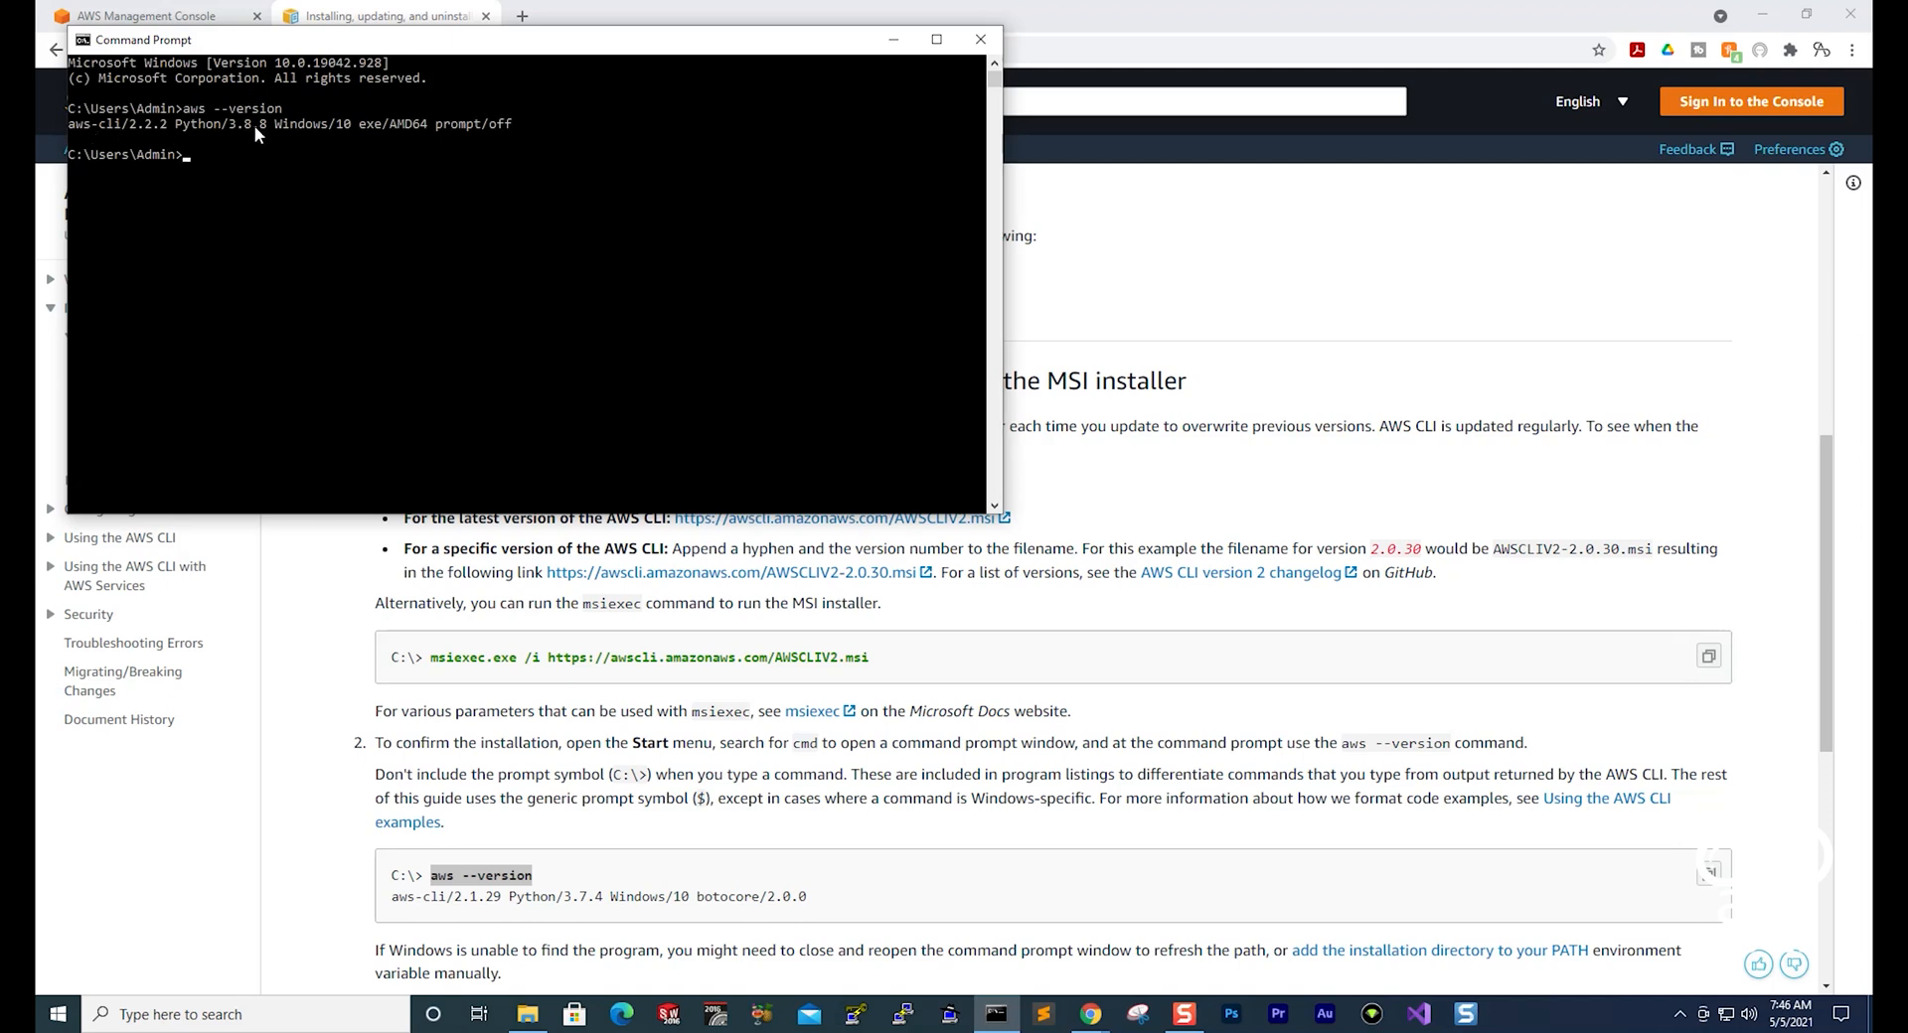
mouse_move(410, 162)
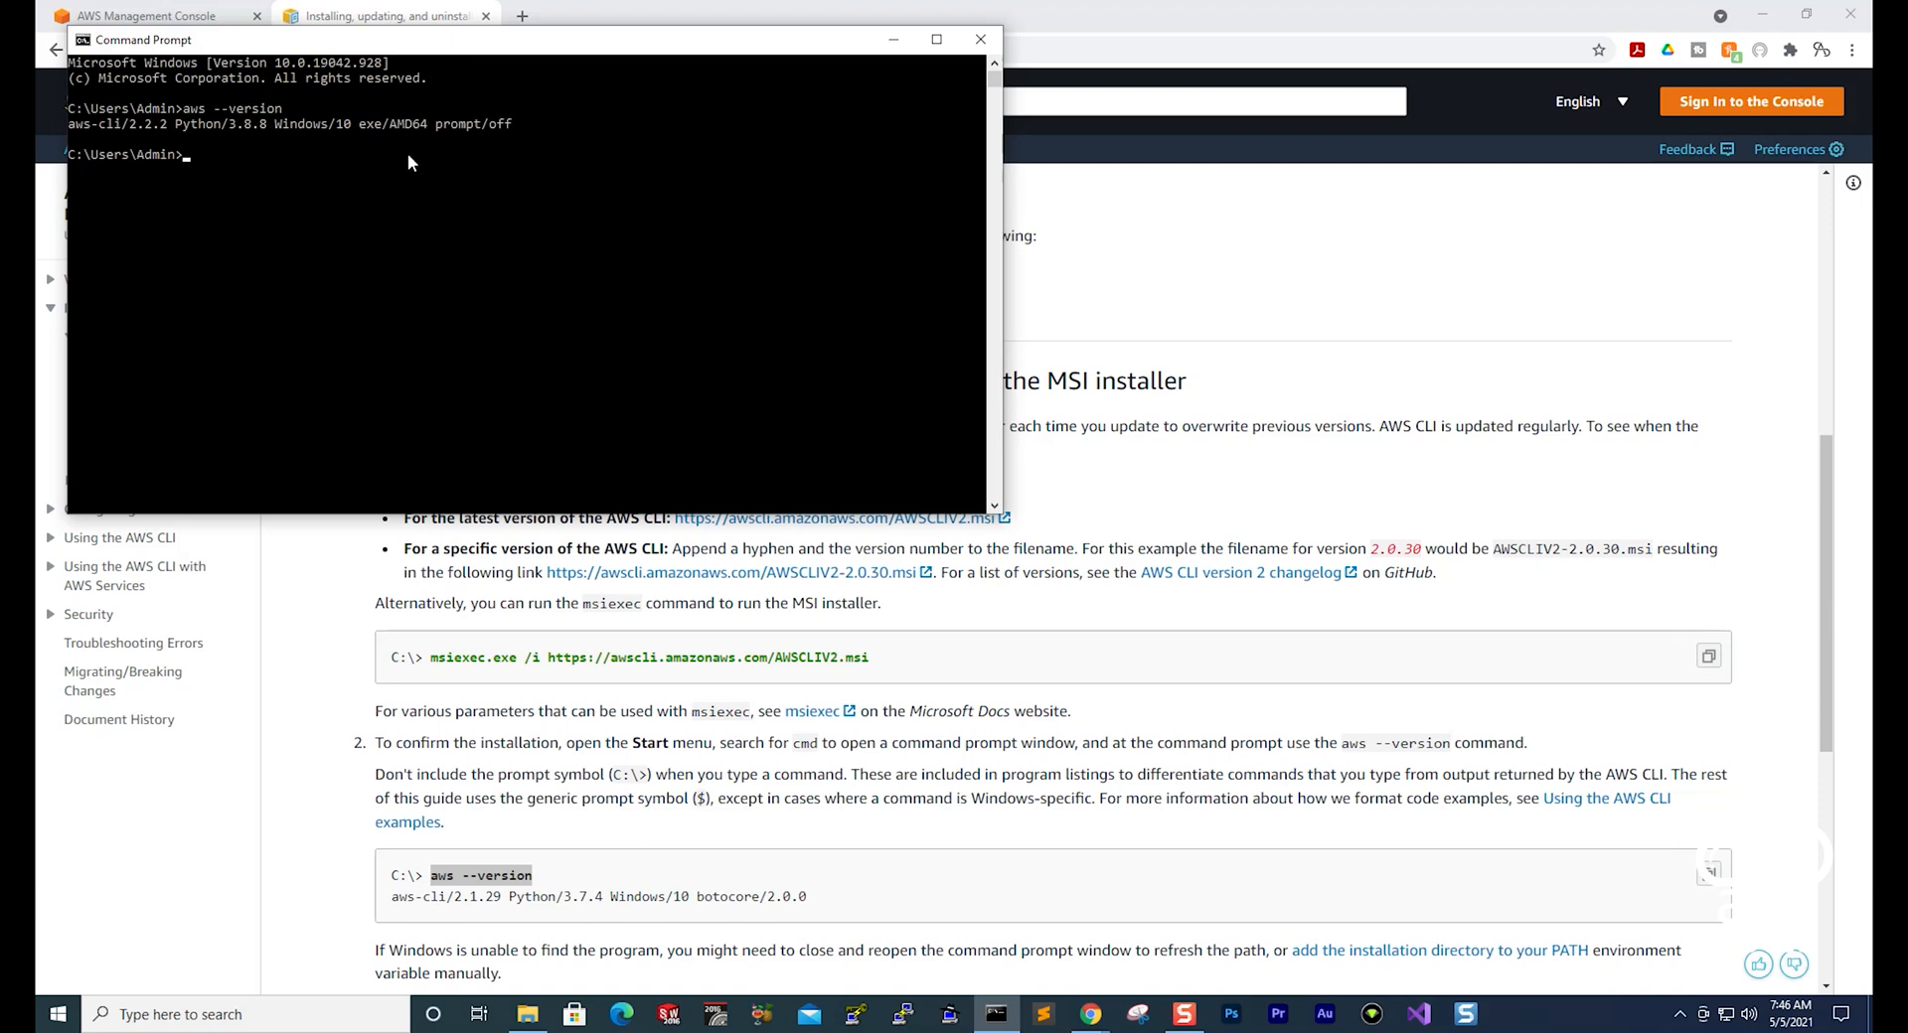
mouse_move(502, 219)
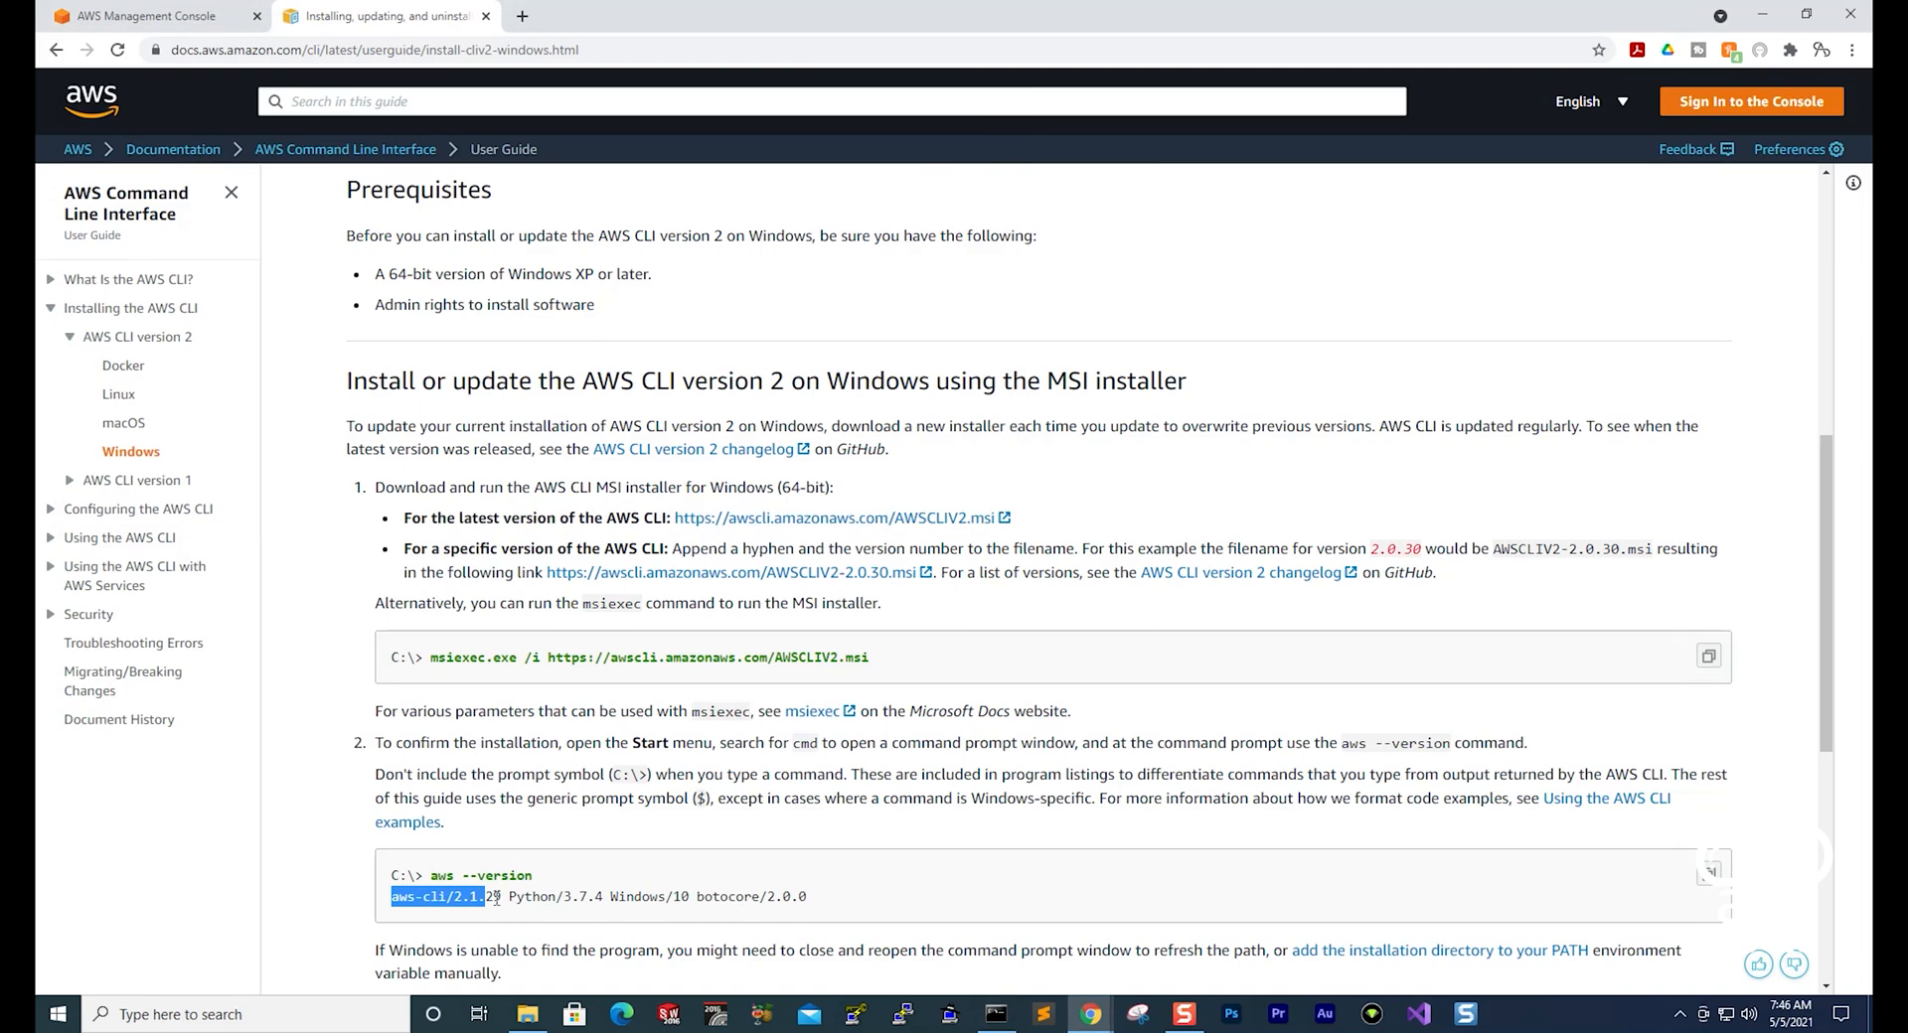
left_click(995, 1013)
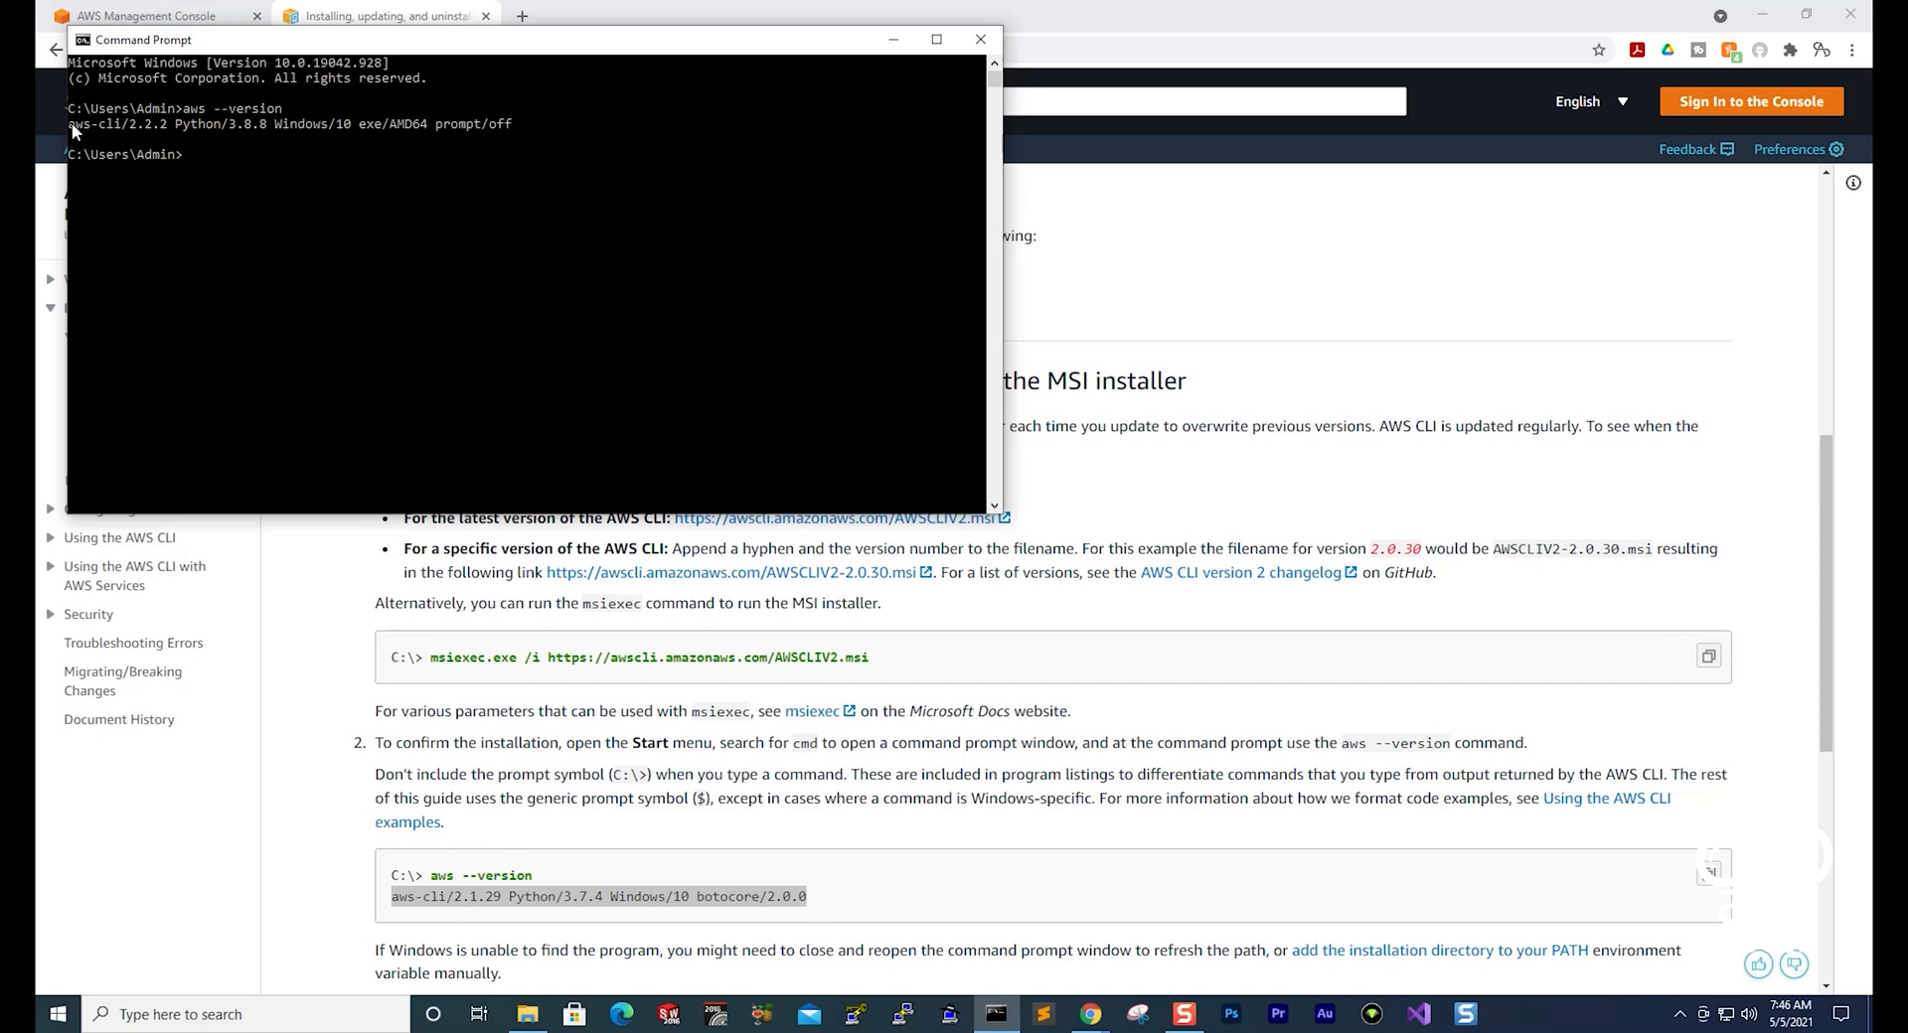
mouse_move(498, 131)
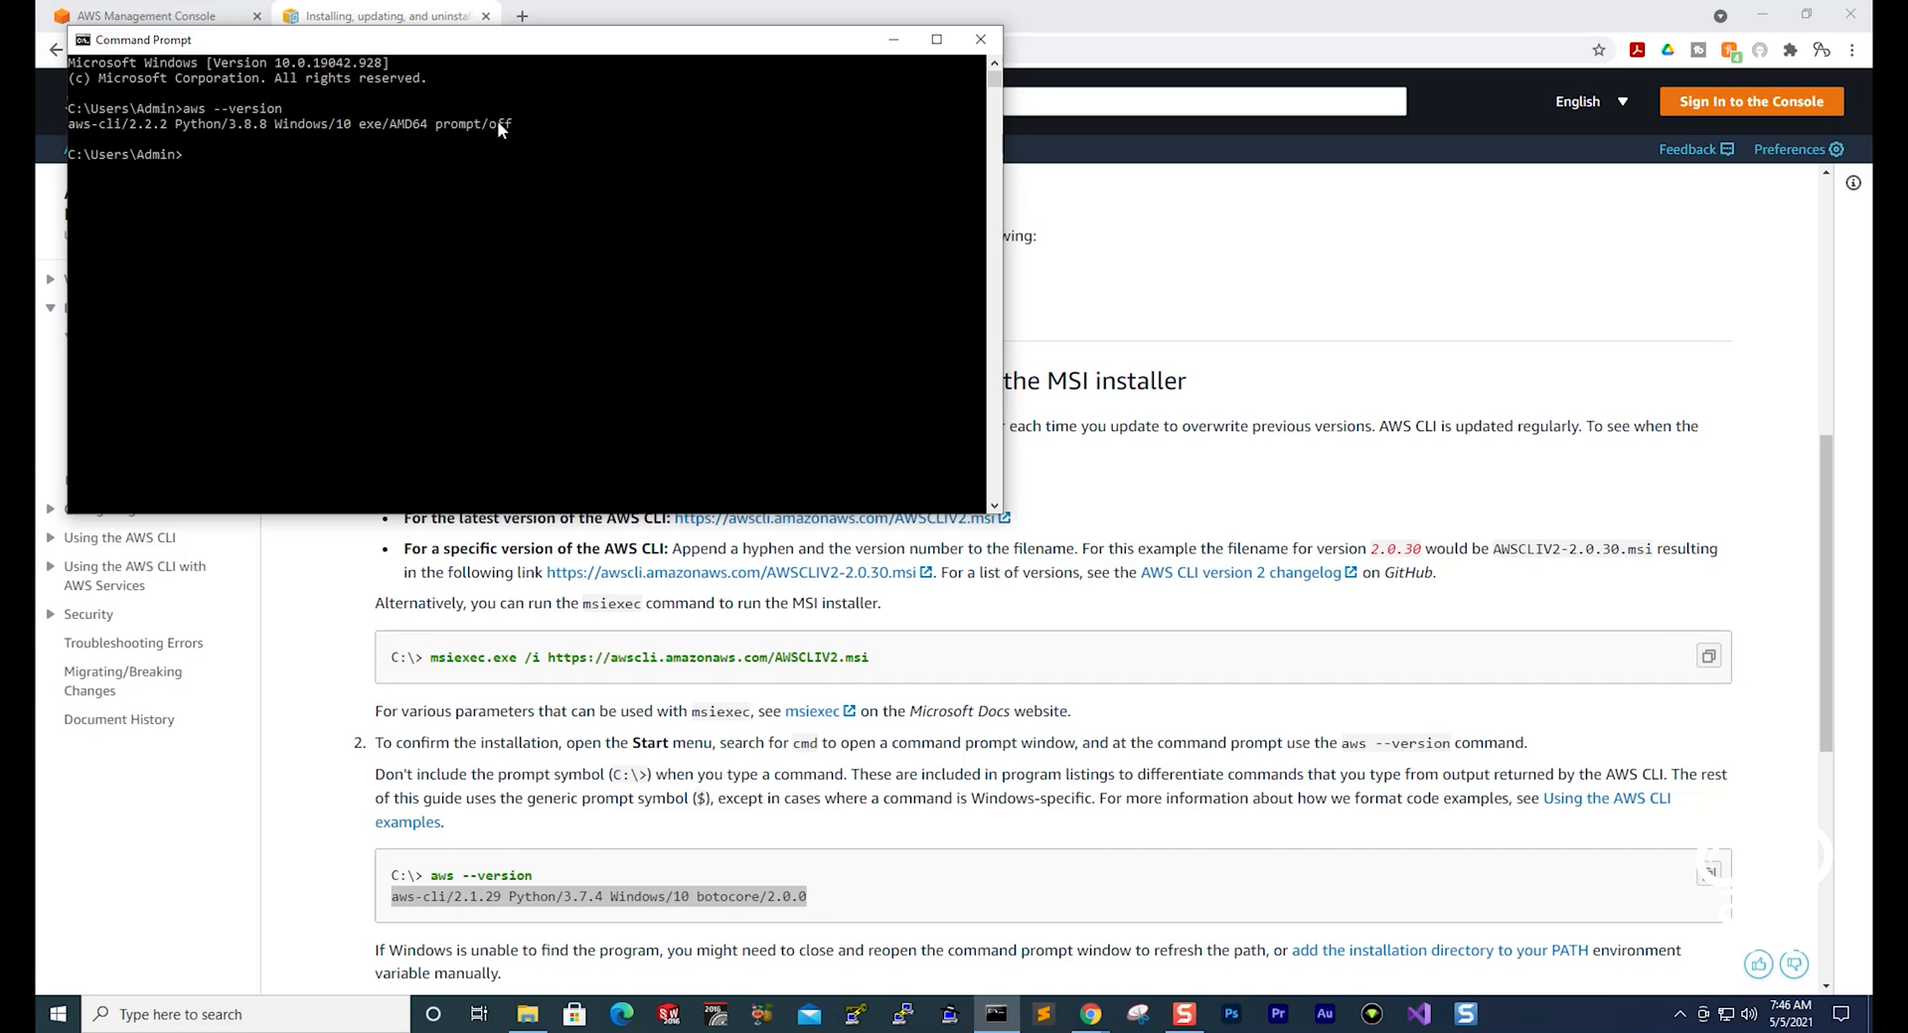